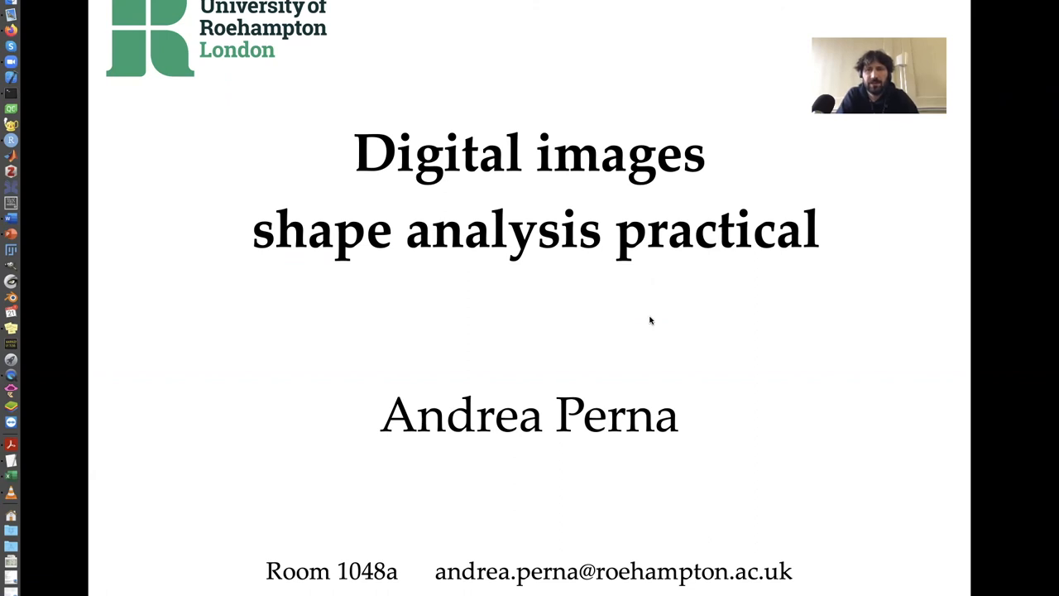
Advance the lecture slides from the title through the task slide to the thresholding slide.
key("Right")
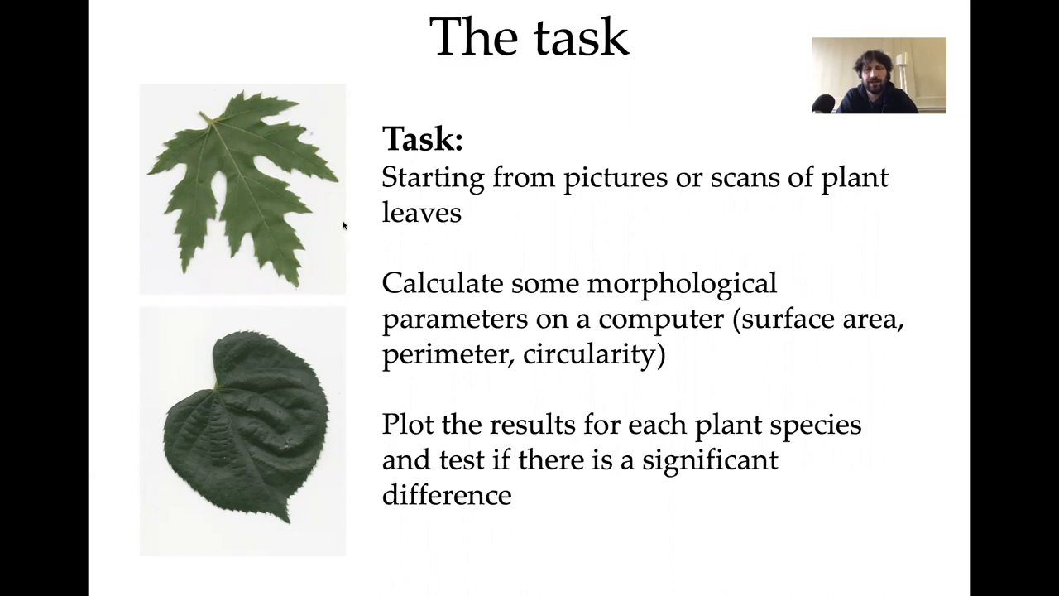
key("Right")
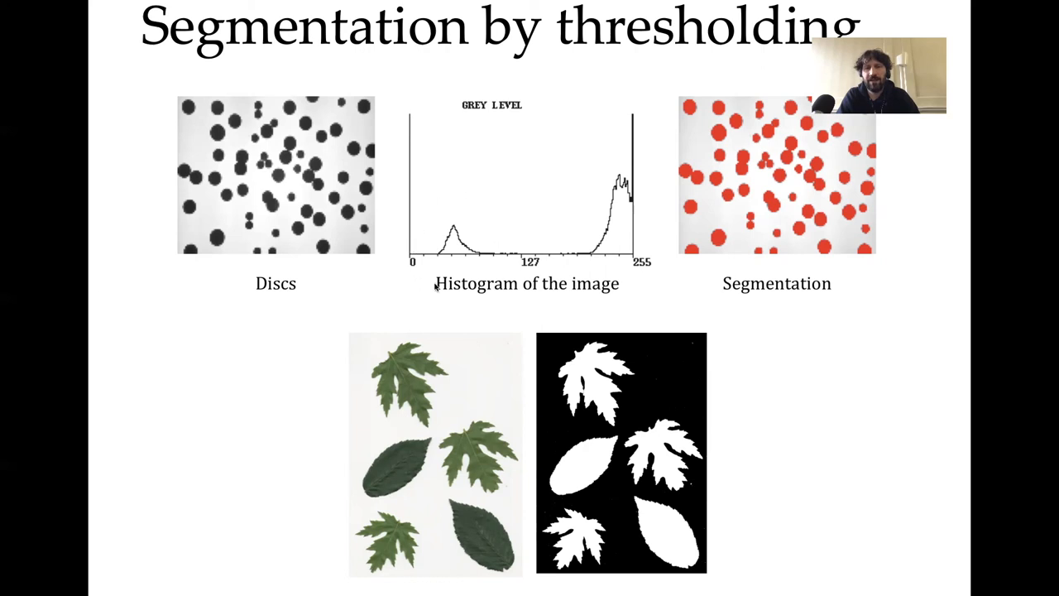
mouse_move(430, 202)
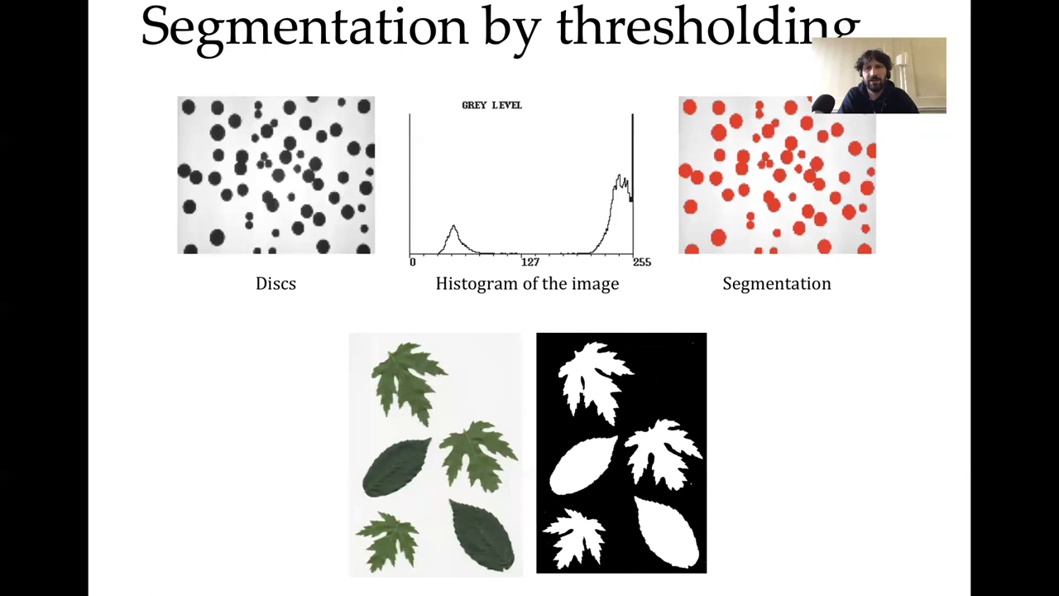
key("Right")
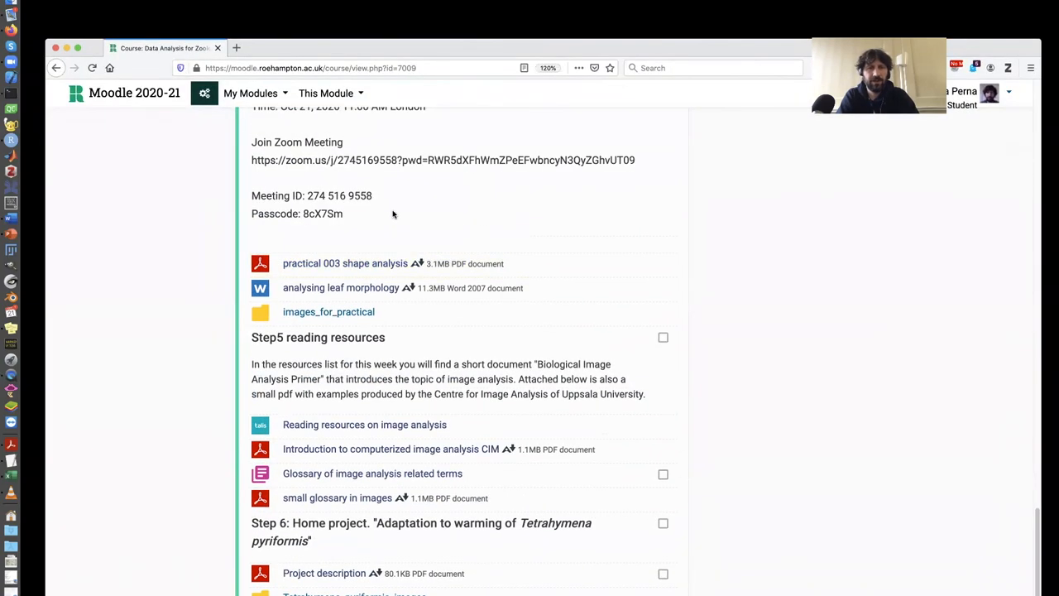
mouse_move(334, 311)
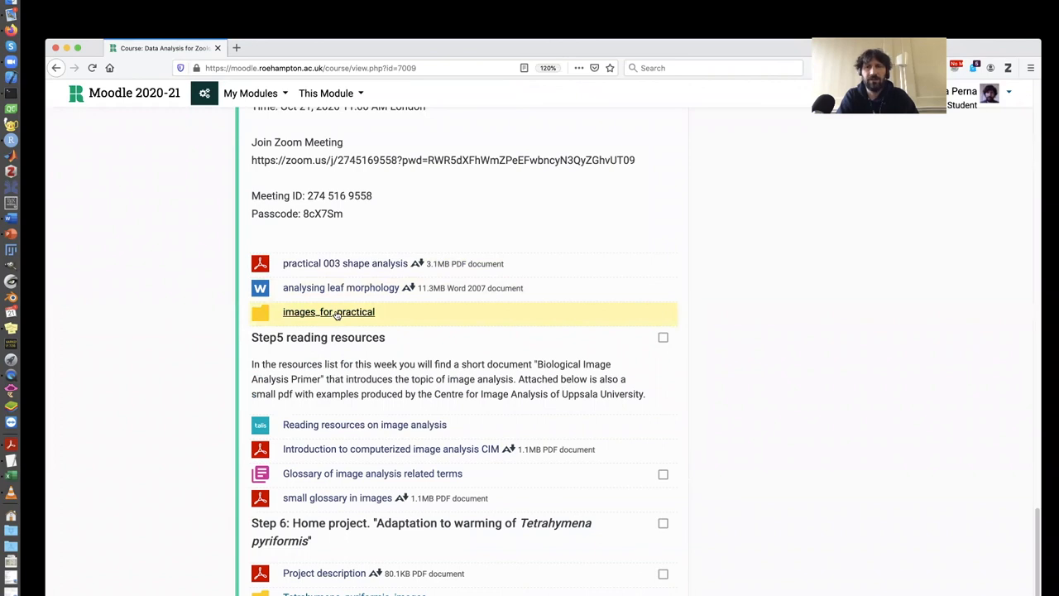
mouse_move(430, 277)
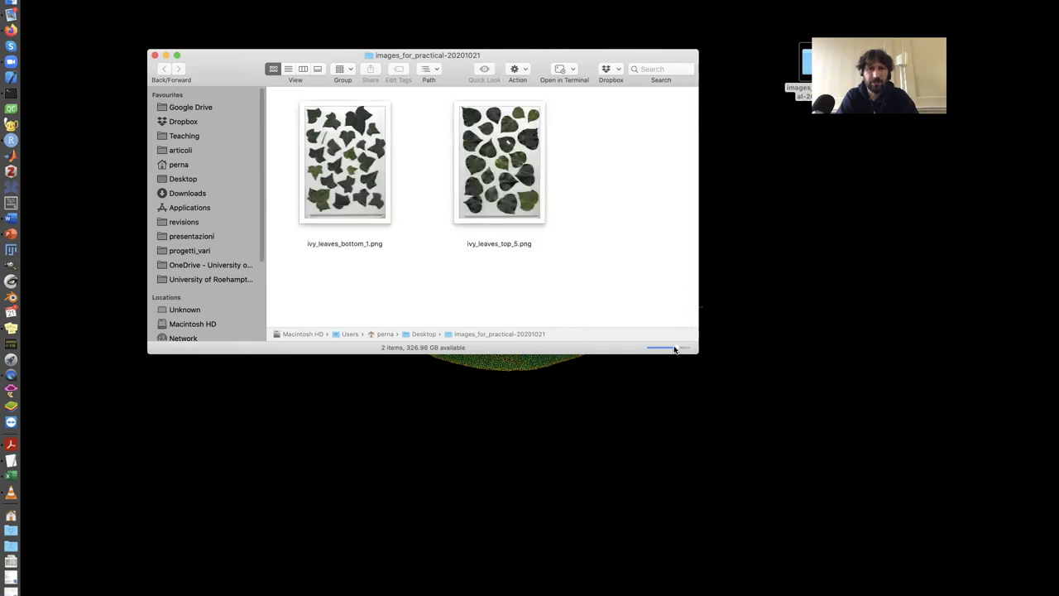
mouse_move(505, 195)
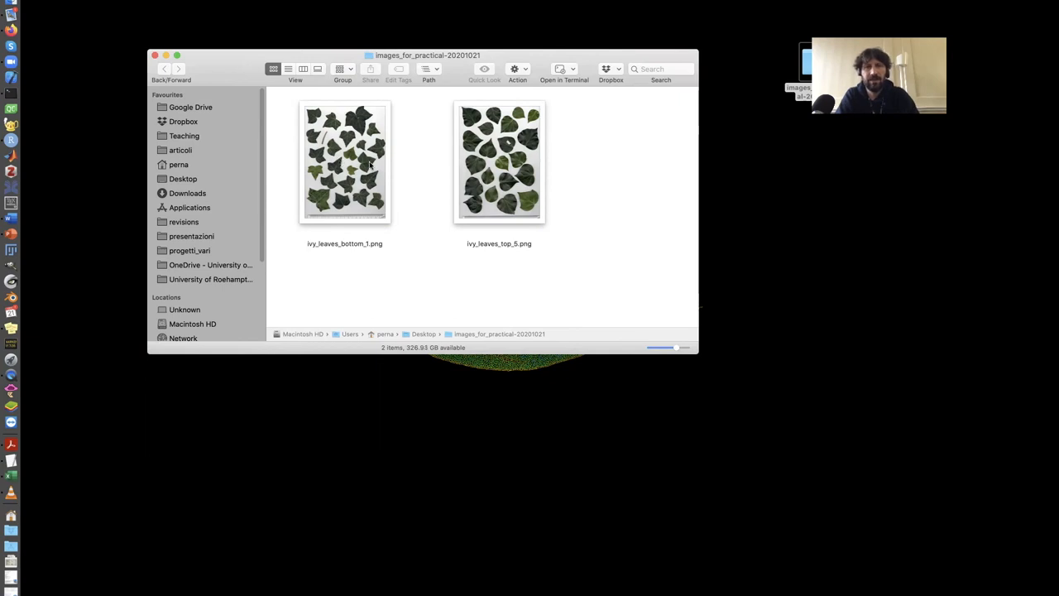
mouse_move(436, 174)
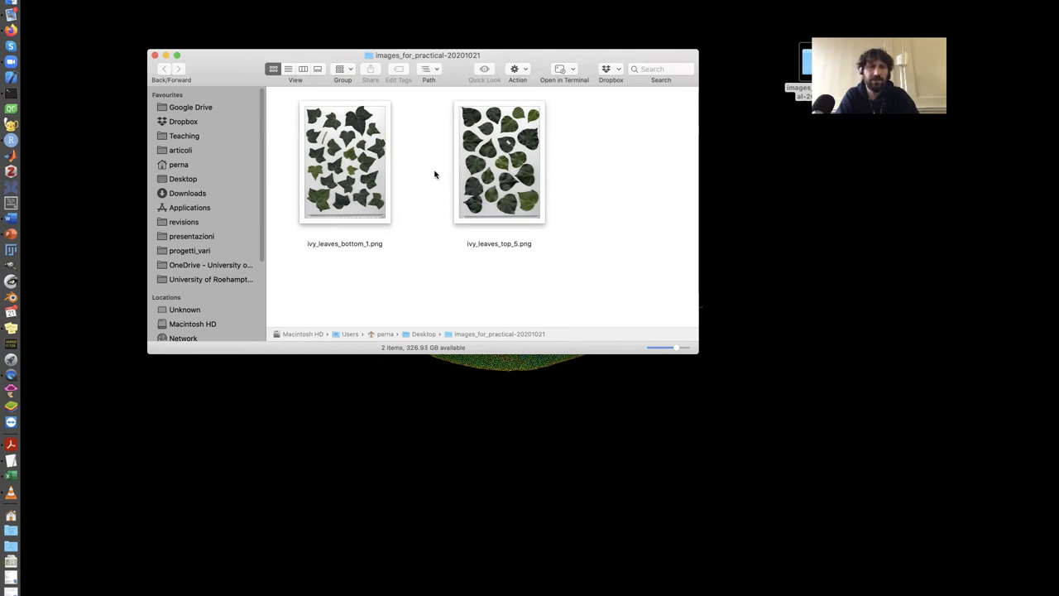
Select ivy_leaves_bottom_1.png in the practical images folder.
left_click(500, 162)
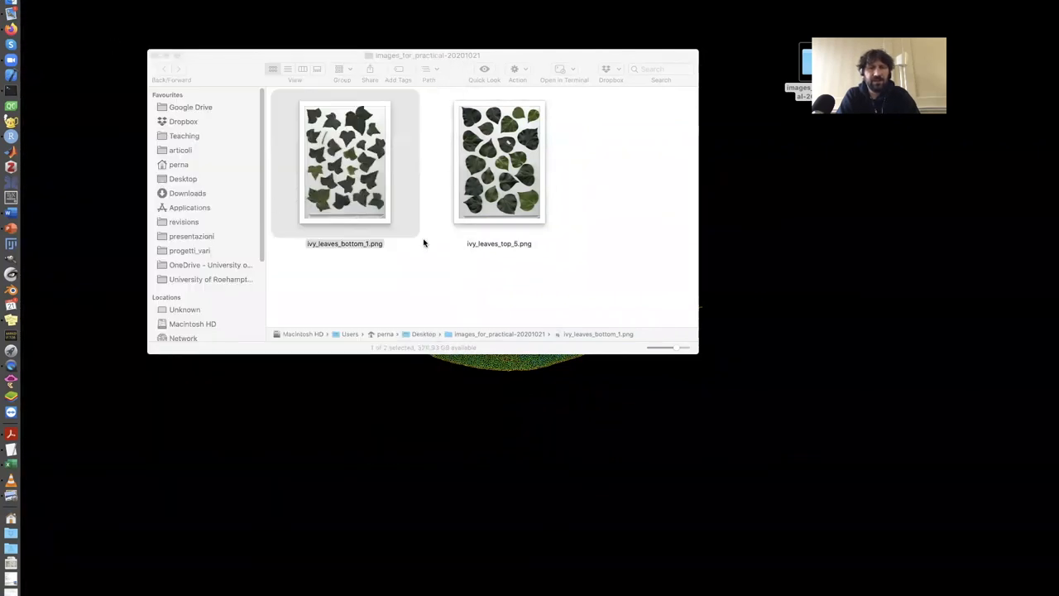
mouse_move(424, 131)
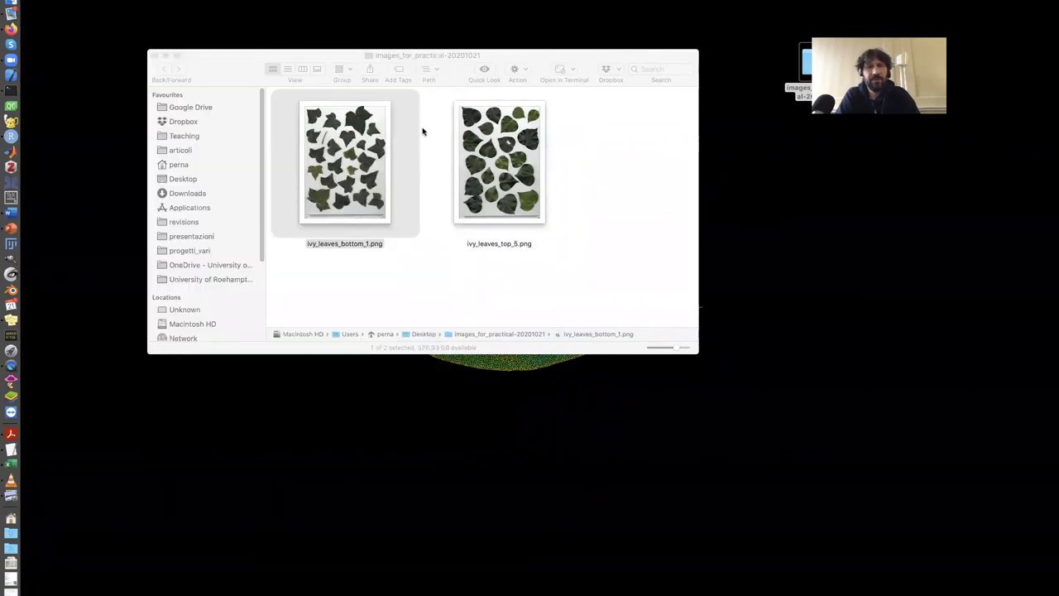
mouse_move(422, 125)
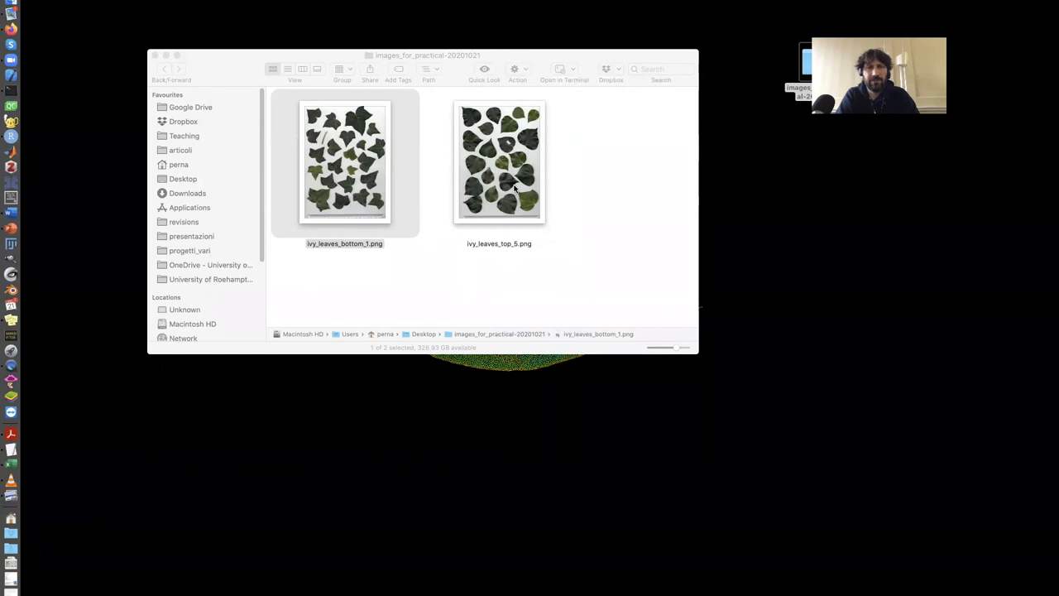
mouse_move(503, 165)
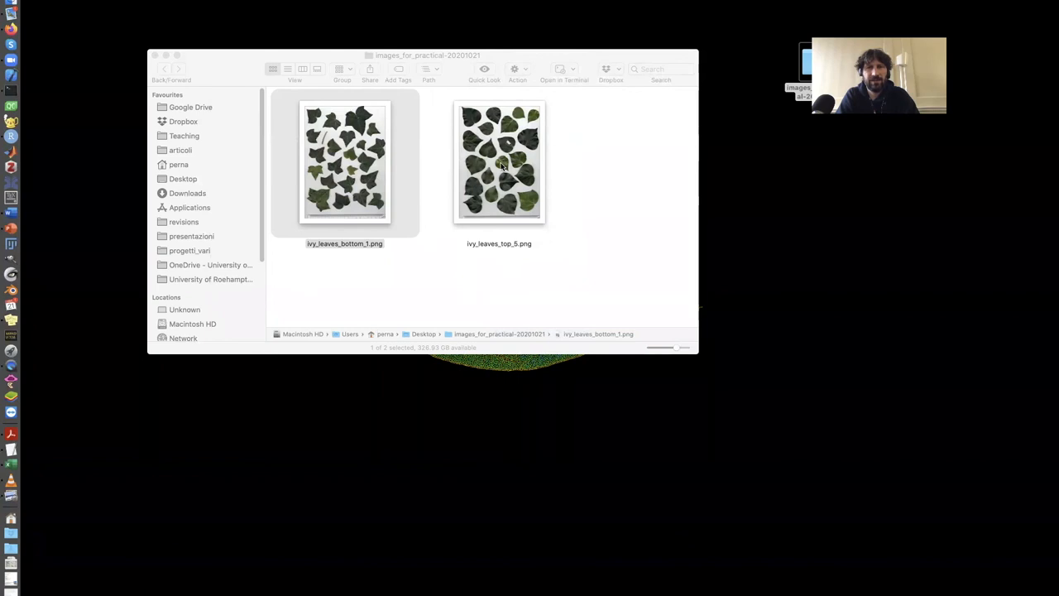
mouse_move(392, 126)
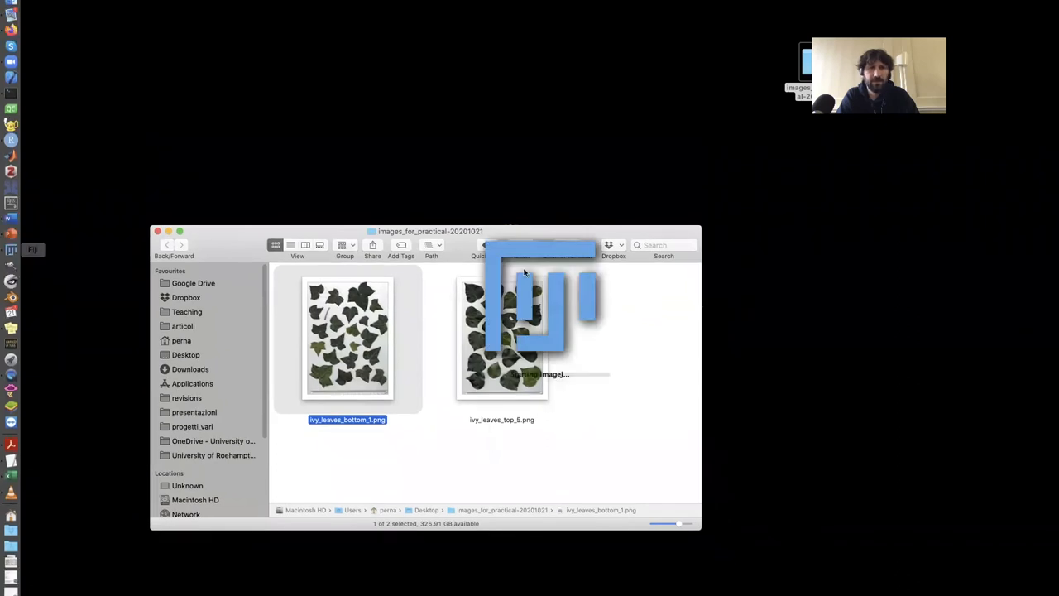
mouse_move(849, 169)
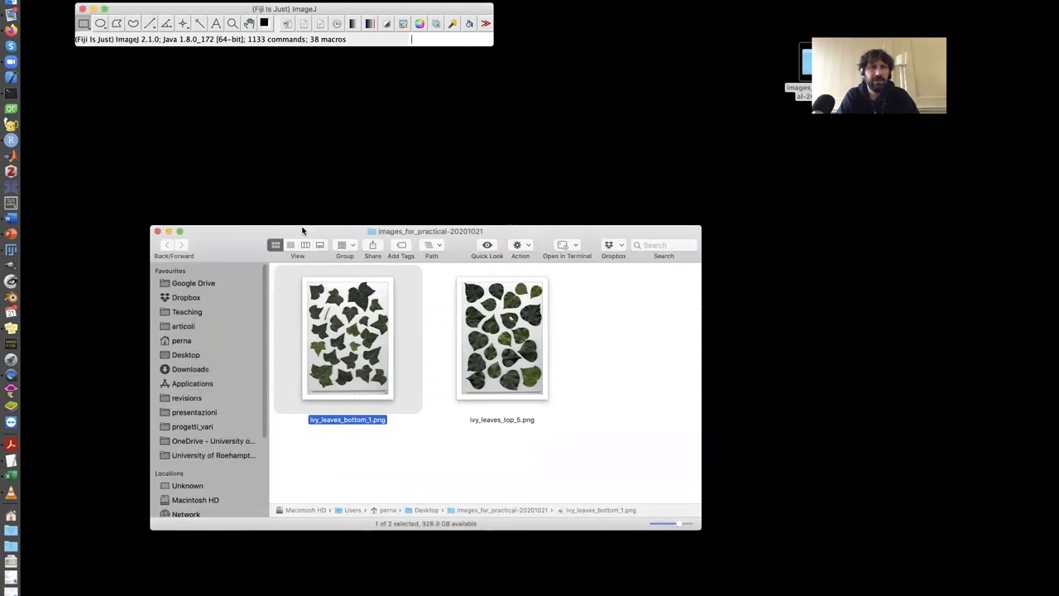
Open ivy_leaves_bottom_1.png in Fiji by dragging it onto the toolbar.
left_click_drag(347, 334, 245, 39)
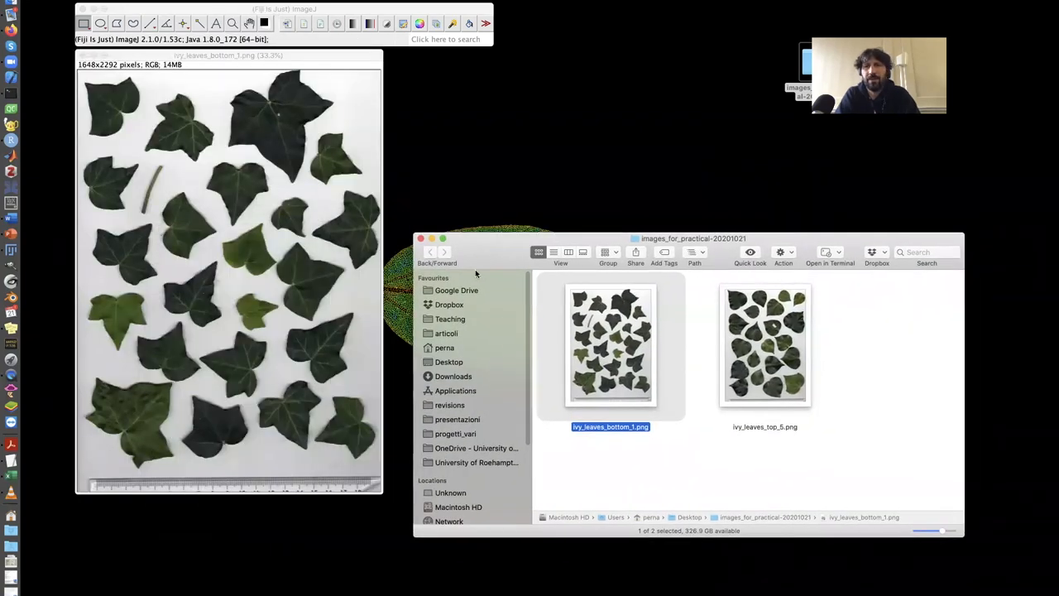
Magnify the leaf image to 75% around the ruler scale at the bottom.
left_click(229, 57)
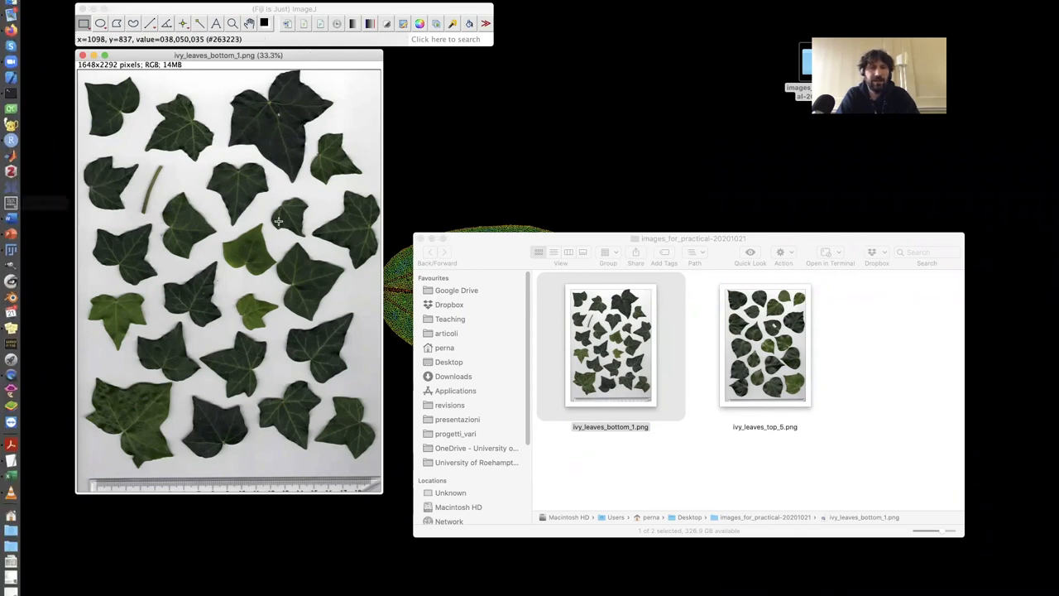
mouse_move(308, 285)
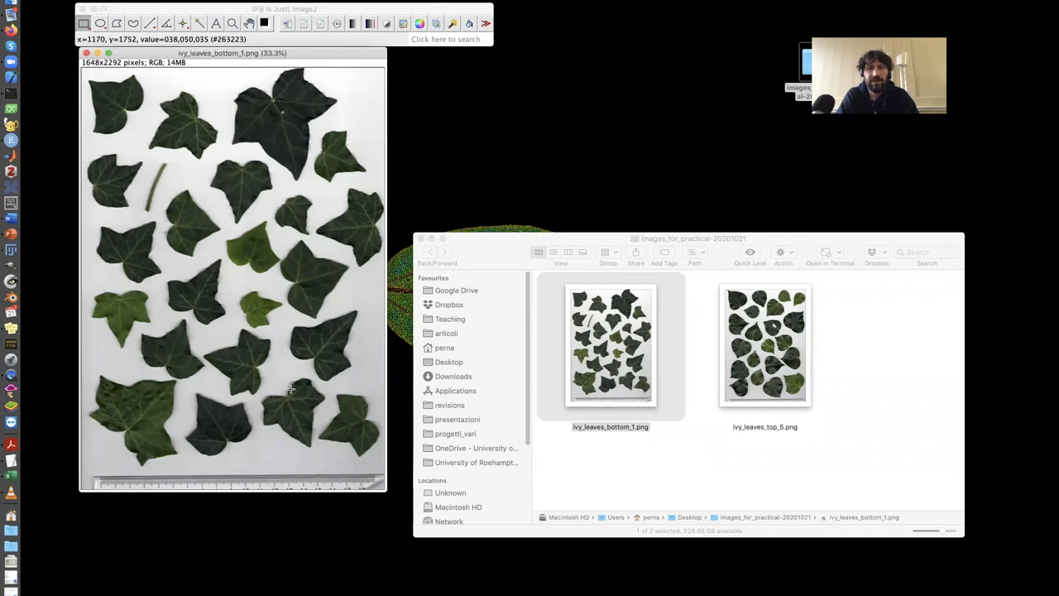
mouse_move(285, 390)
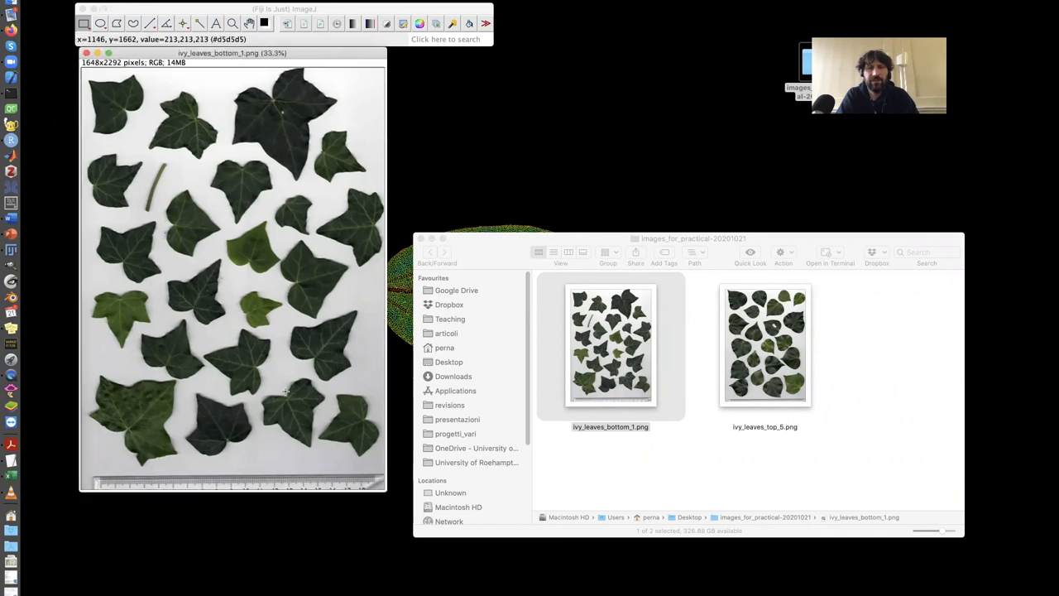
mouse_move(301, 452)
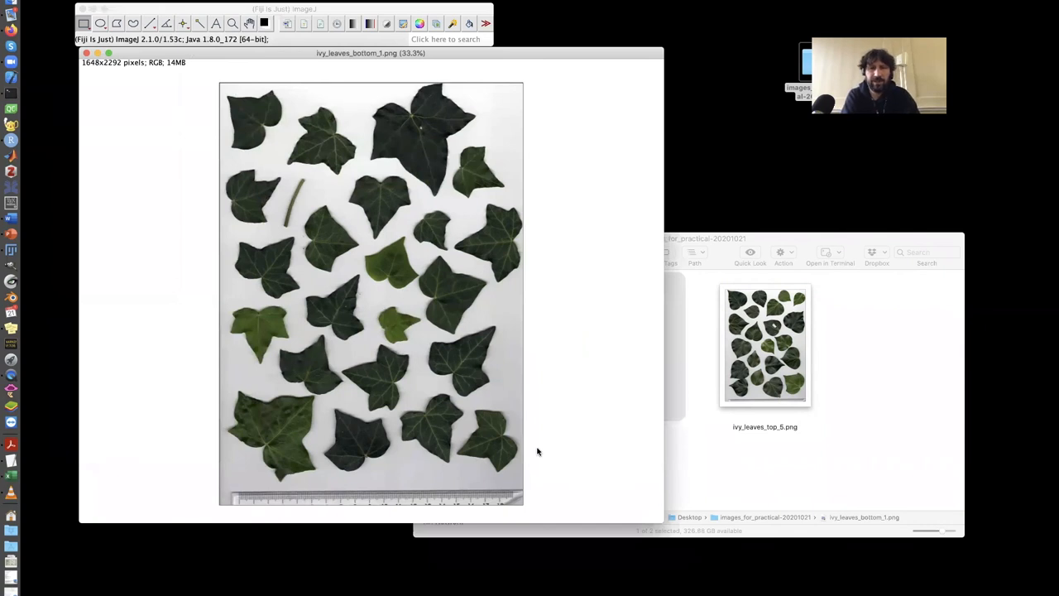
left_click_drag(223, 89, 255, 131)
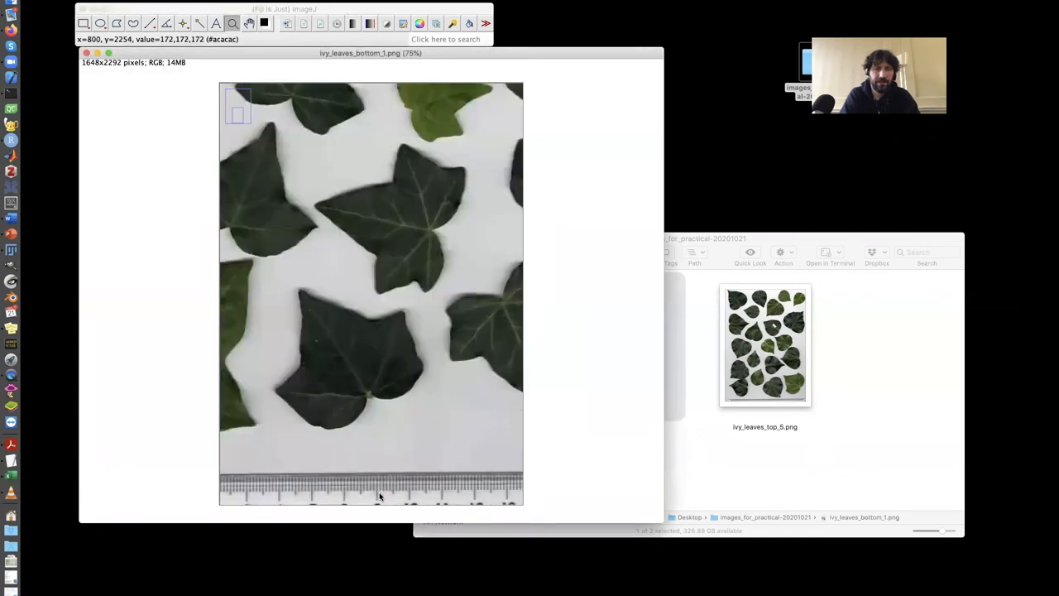
mouse_move(354, 486)
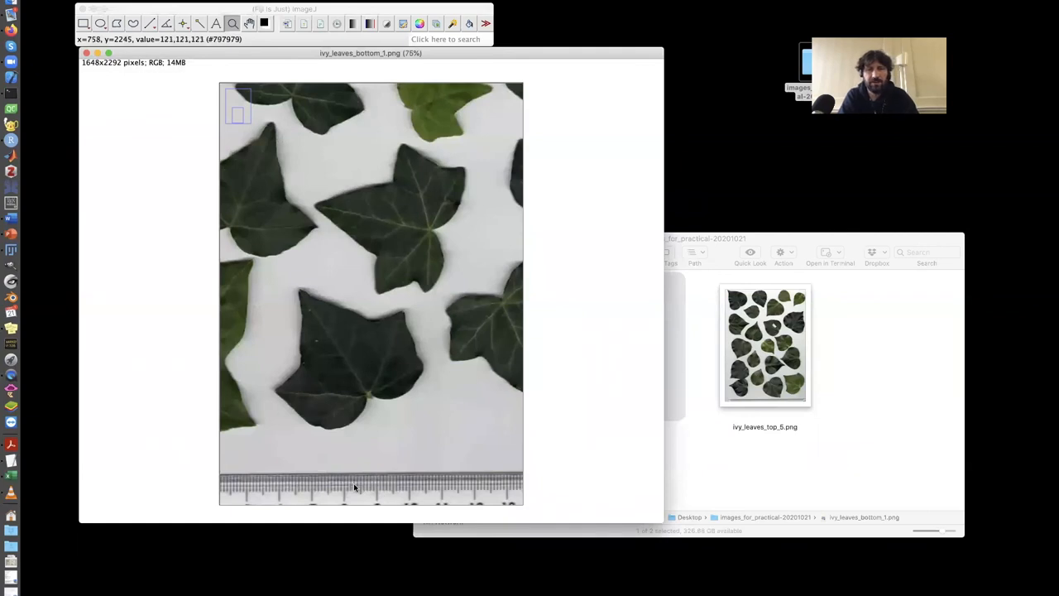
mouse_move(460, 503)
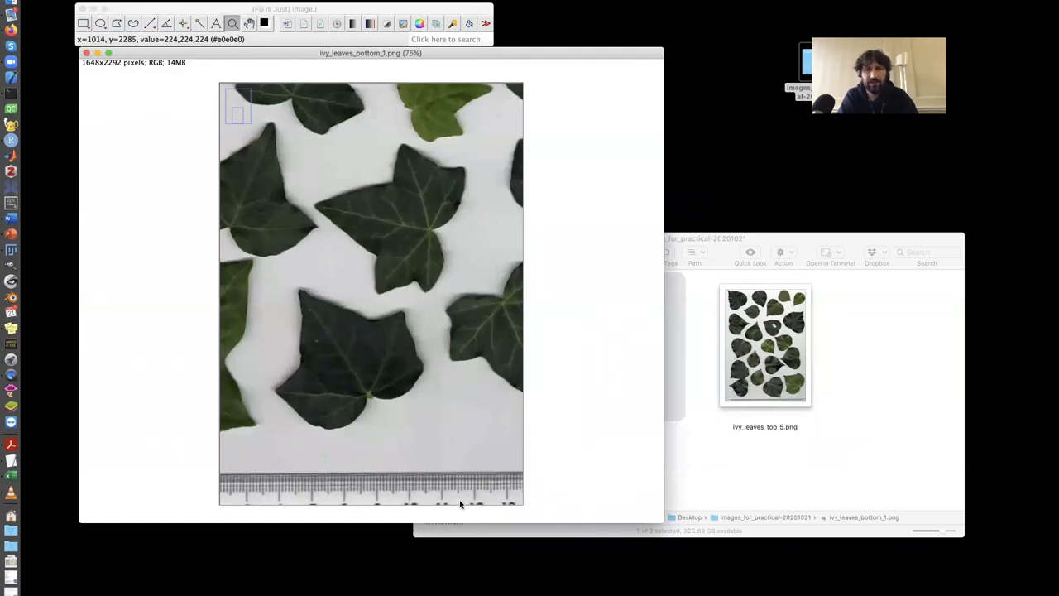
mouse_move(351, 490)
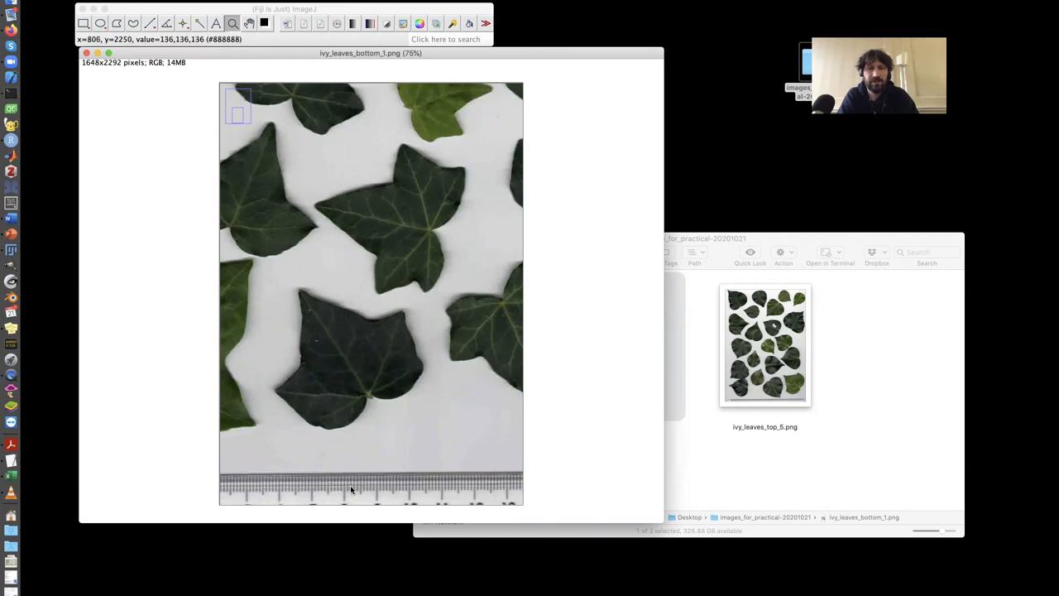
mouse_move(440, 493)
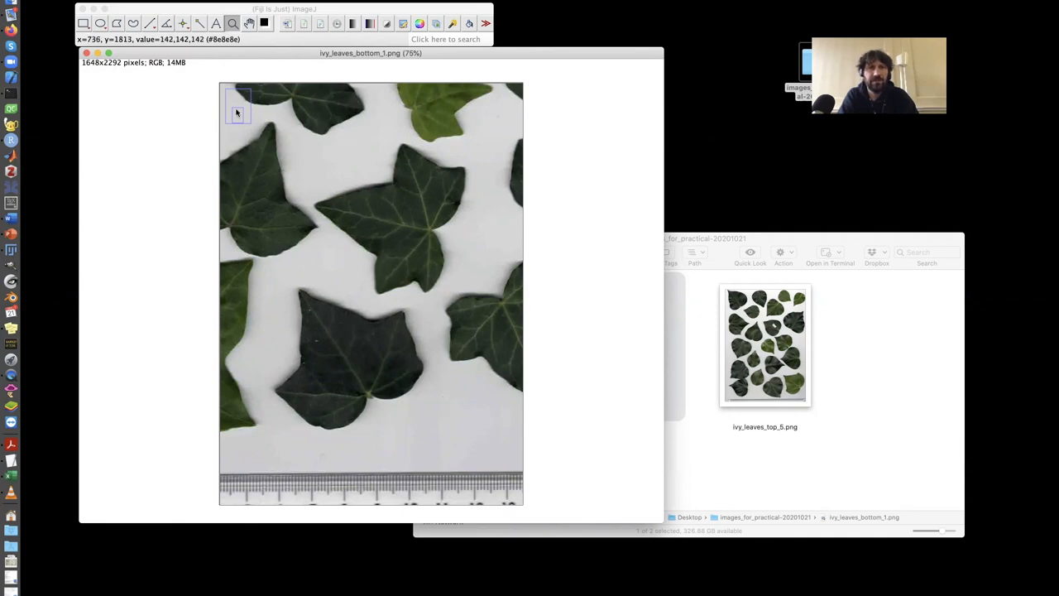
Draw a straight line along a 5 cm span of the ruler.
left_click(149, 24)
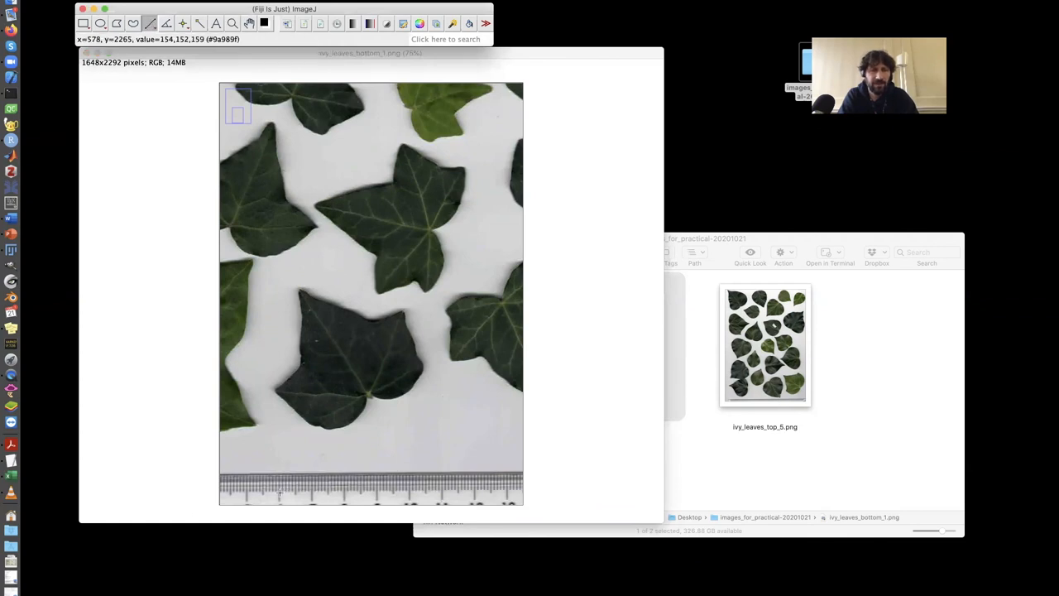
left_click_drag(280, 493, 328, 495)
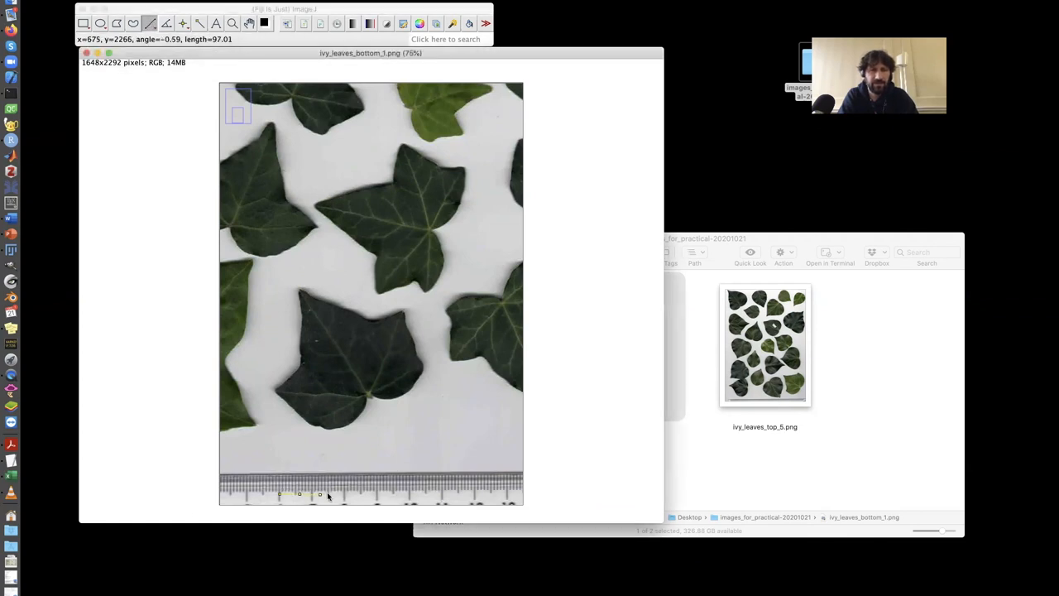
left_click_drag(280, 493, 373, 493)
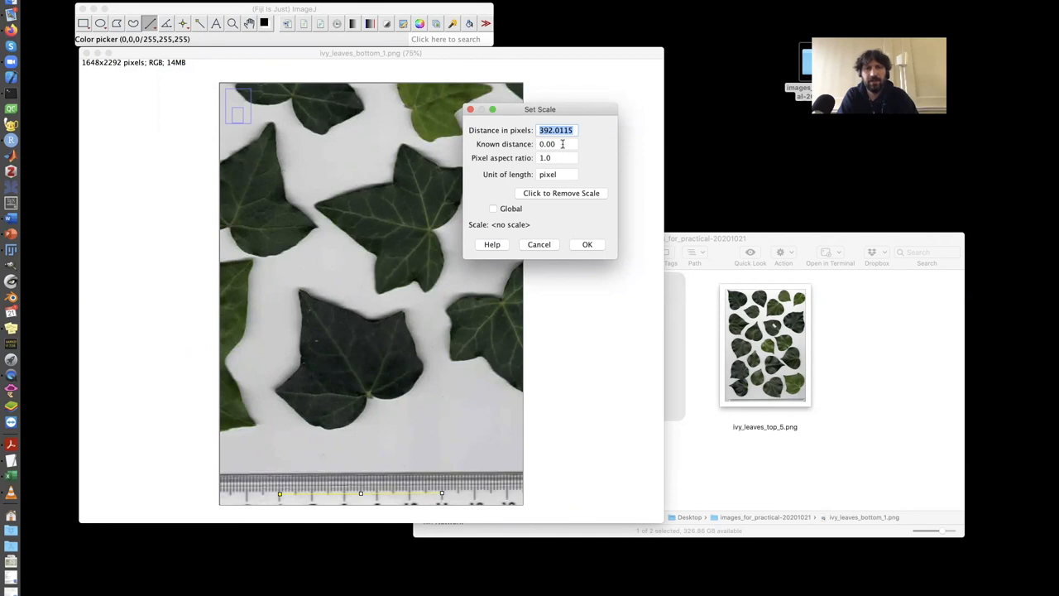
Set Scale to 5 cm for the line, applied globally, giving 78.4 pixels/cm.
left_click(556, 144)
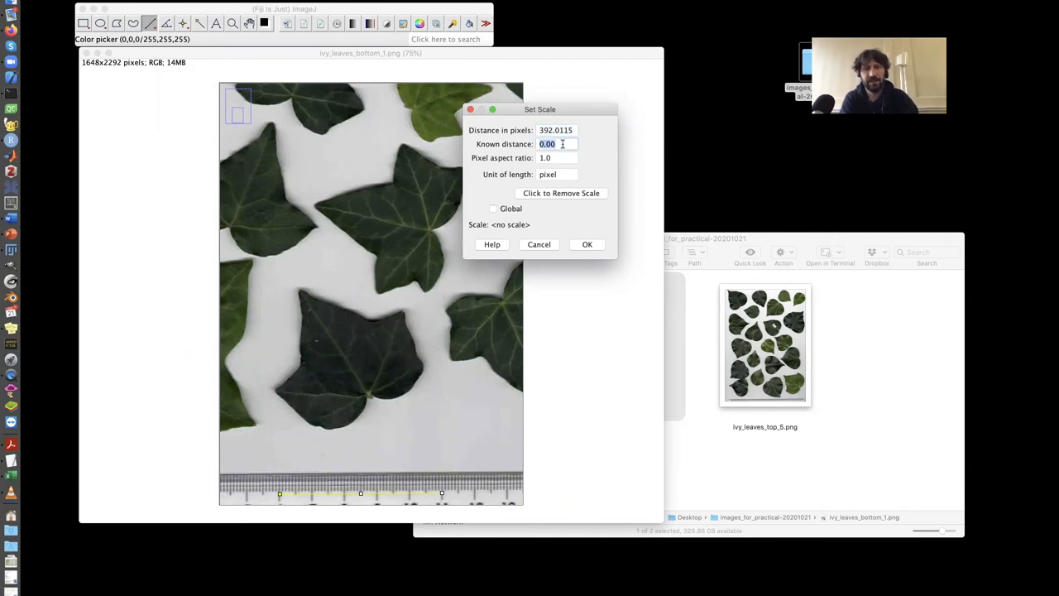
type("5")
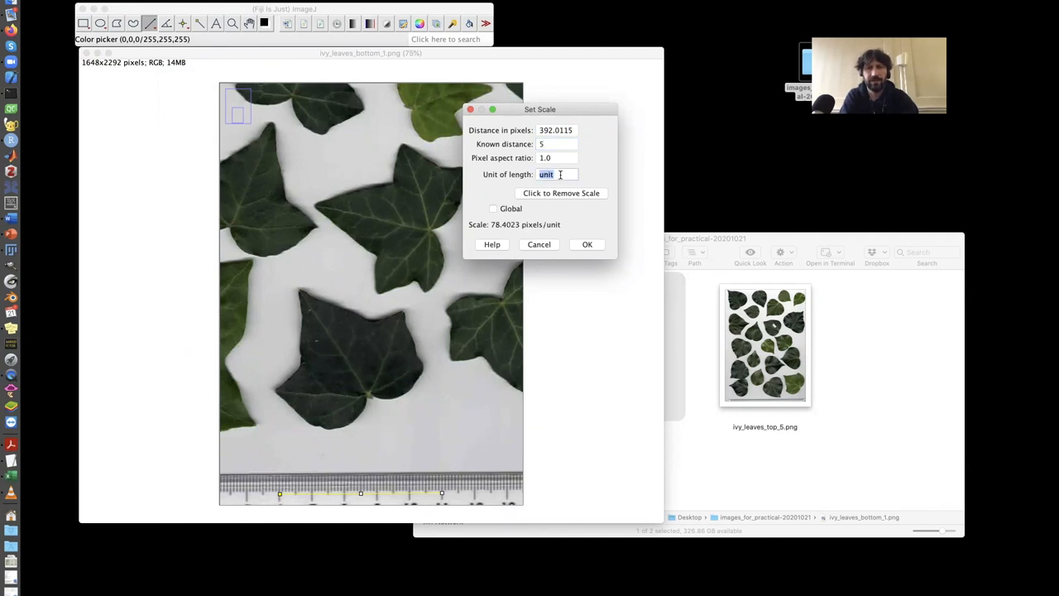
type("cm")
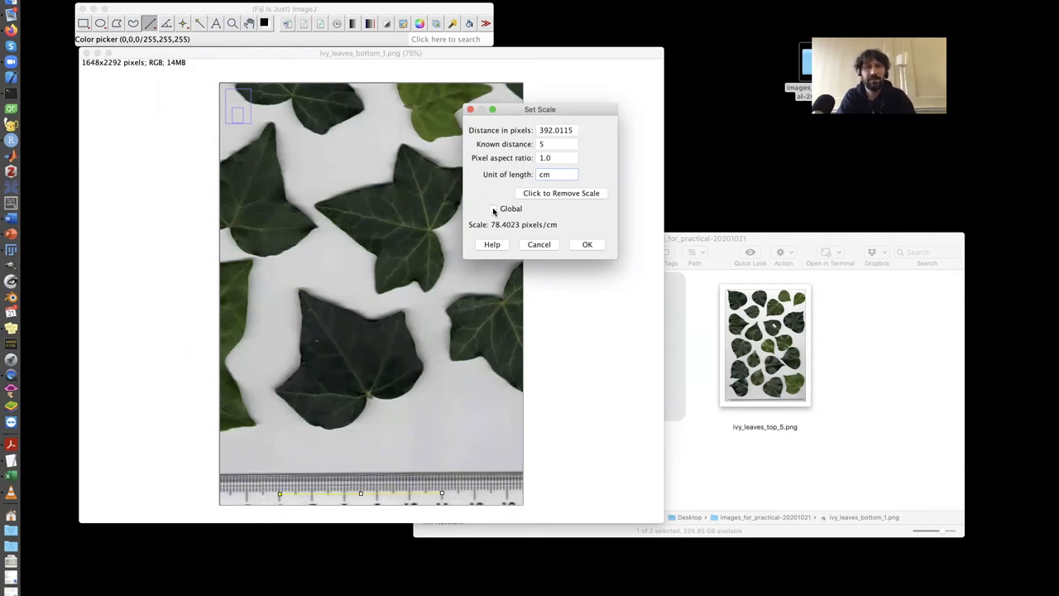
left_click(493, 209)
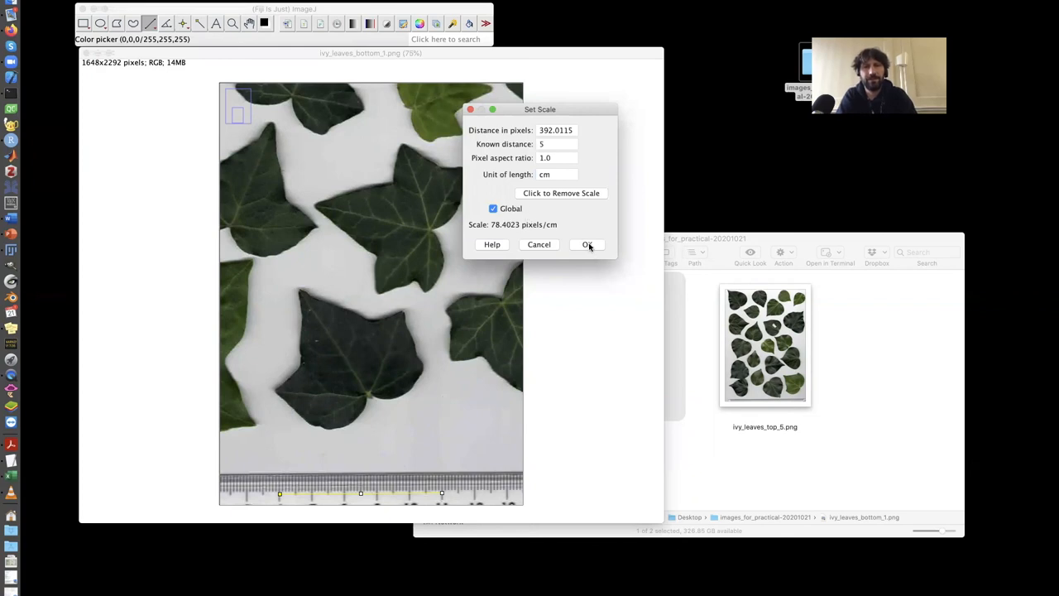
left_click(586, 245)
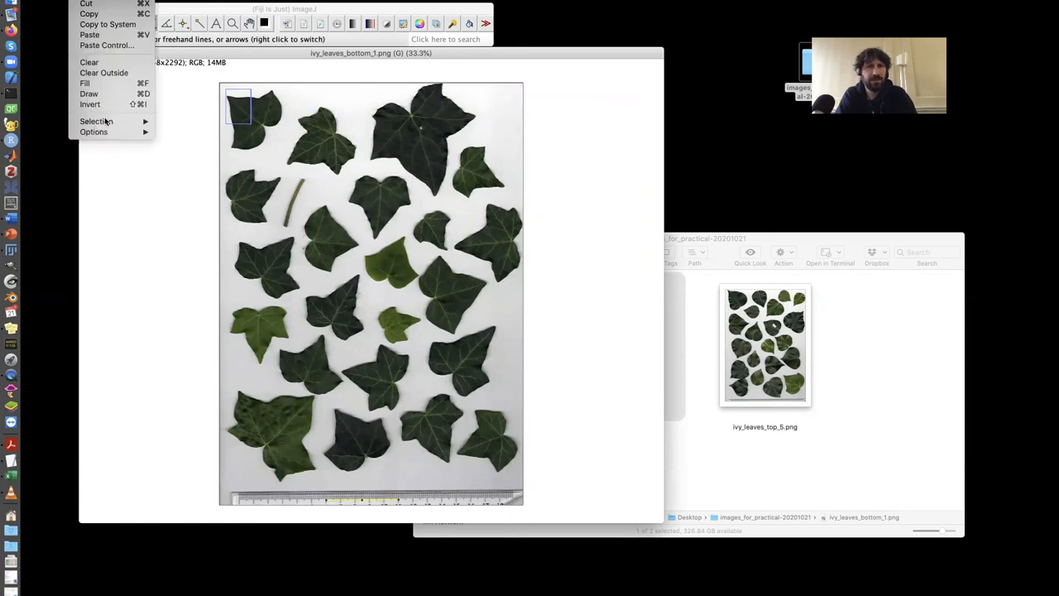
Clear the measuring line so the full 21.02×29.23 cm leaf sheet shows.
left_click(327, 331)
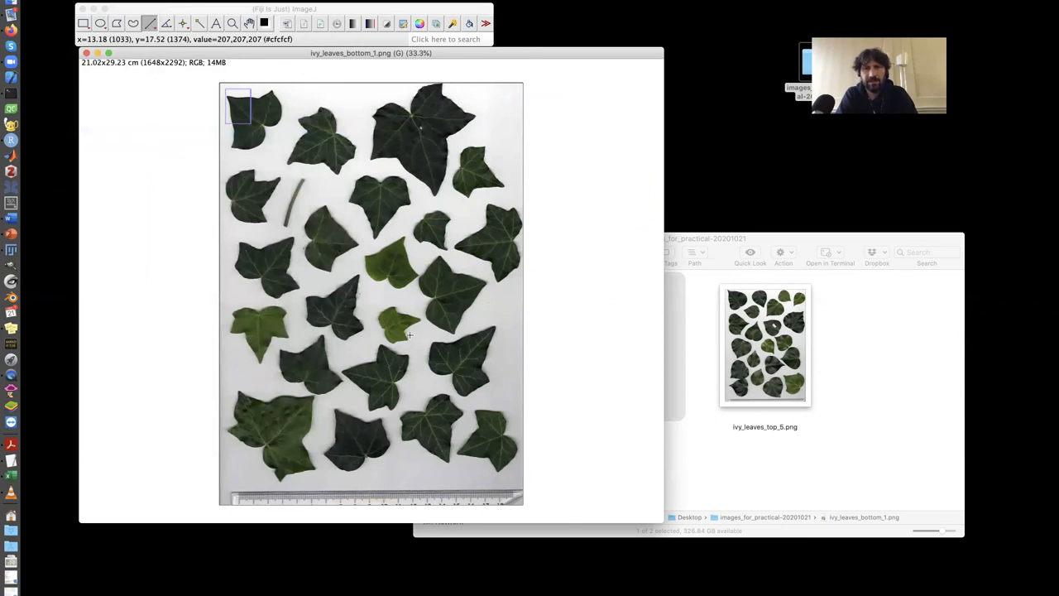
mouse_move(370, 289)
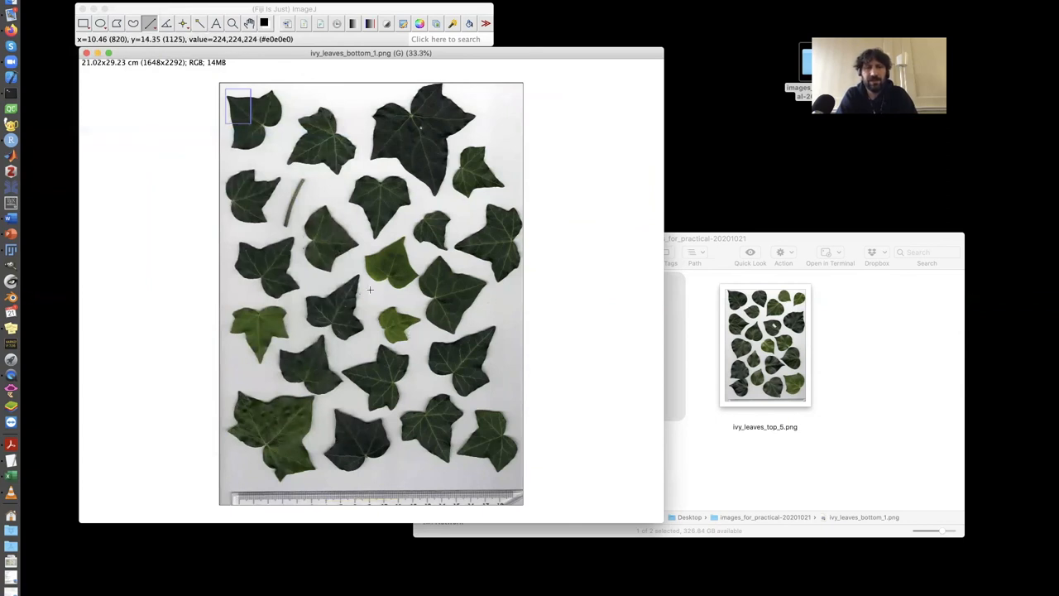
mouse_move(407, 163)
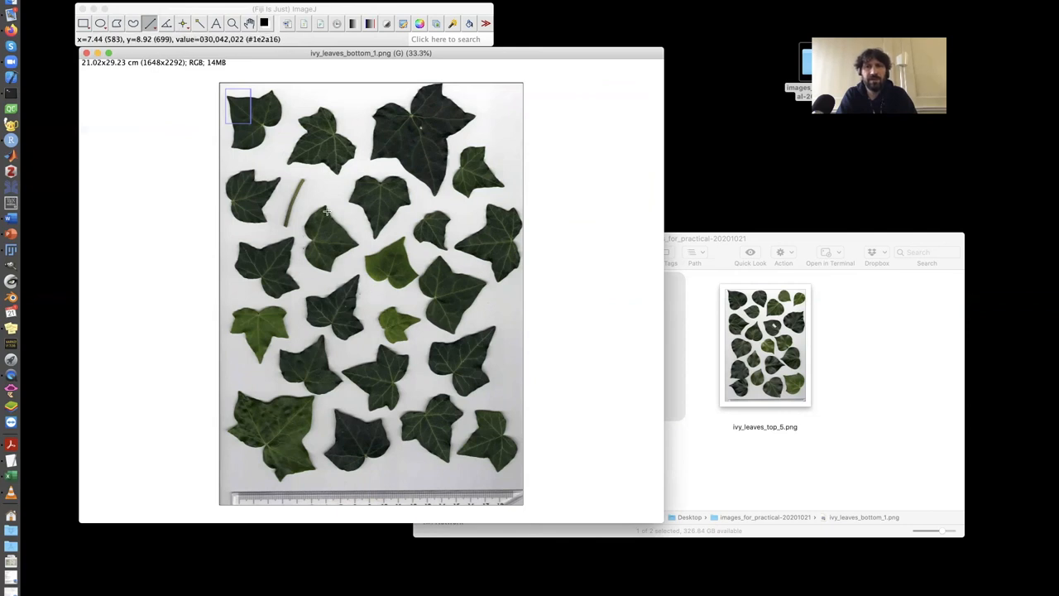
mouse_move(182, 126)
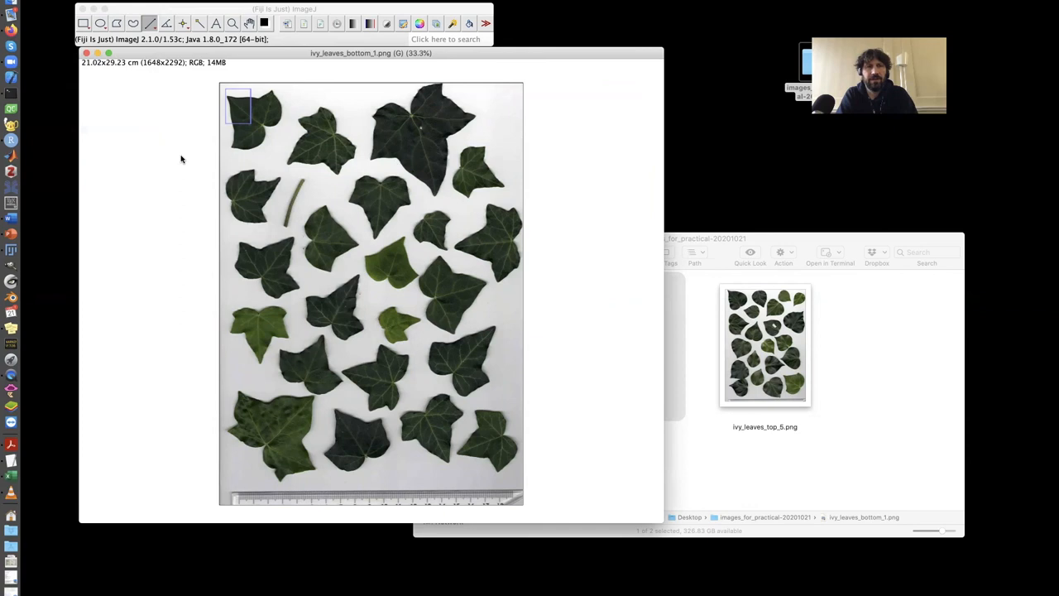
Convert the leaf image from RGB to 8-bit greyscale.
left_click(116, 7)
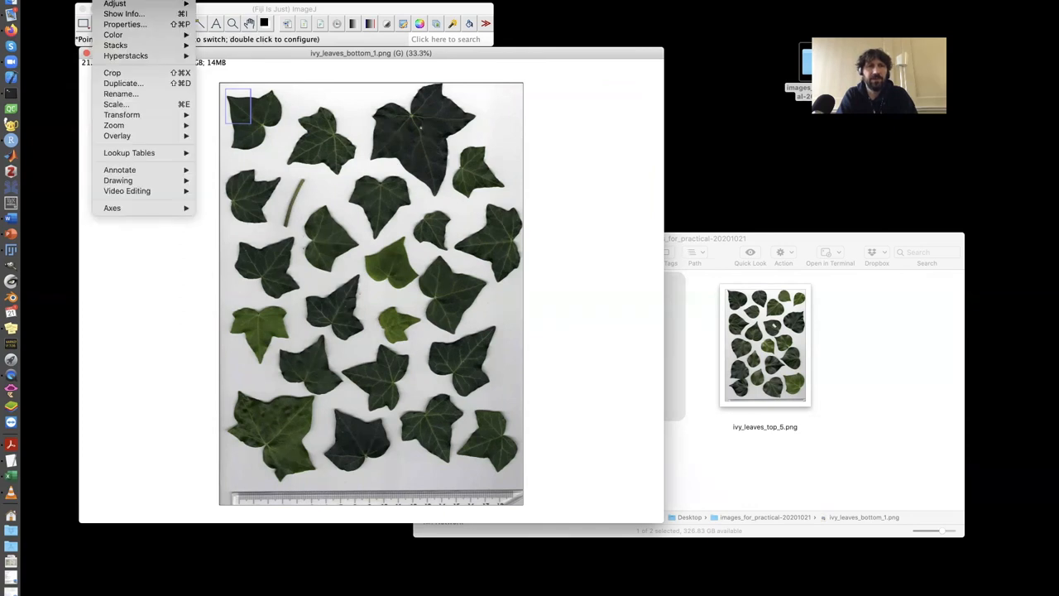
left_click(361, 199)
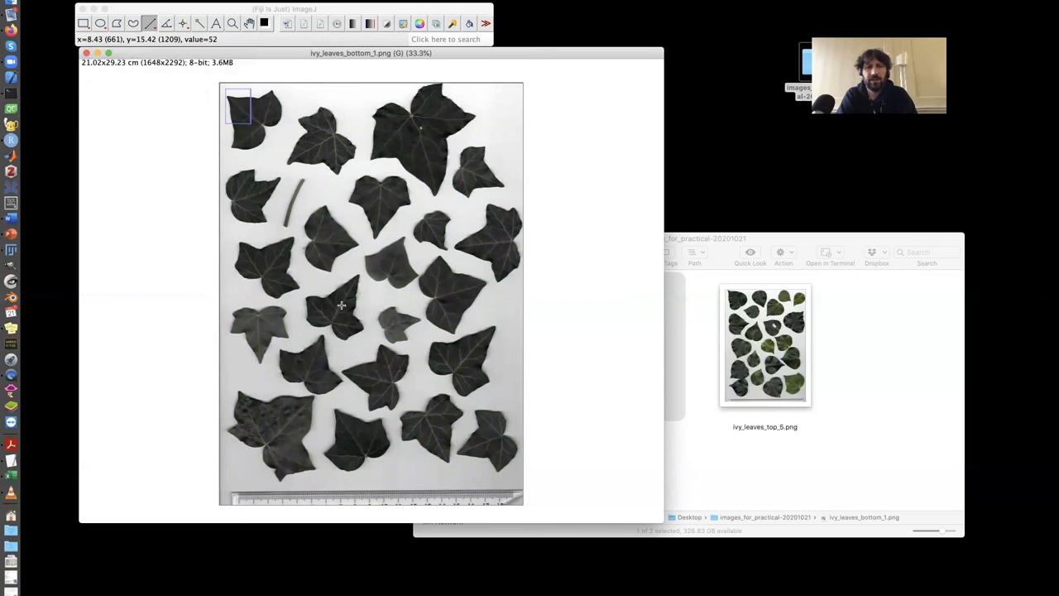
mouse_move(348, 322)
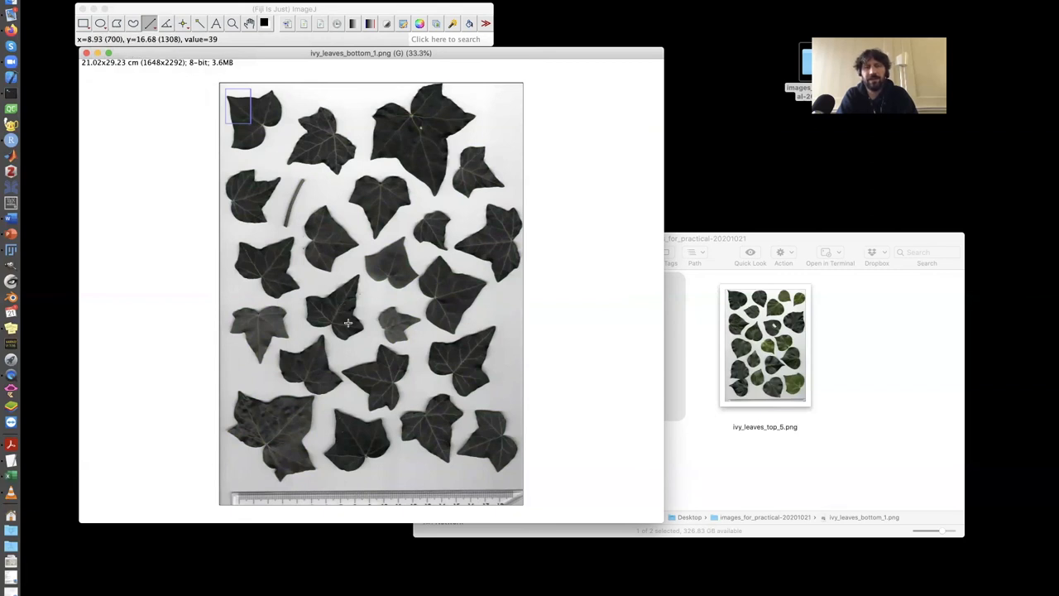
mouse_move(394, 326)
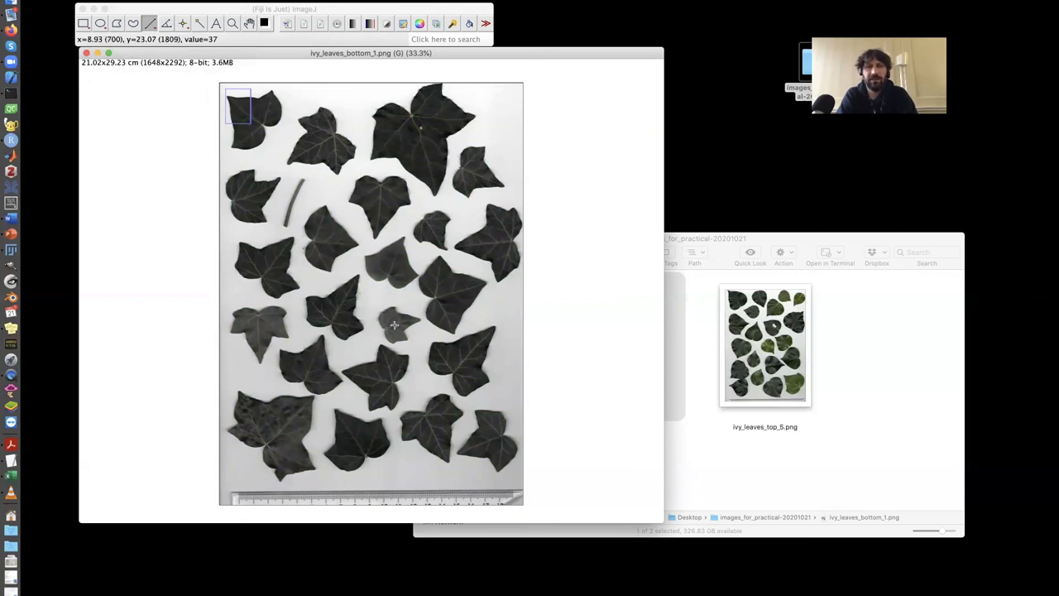
mouse_move(379, 175)
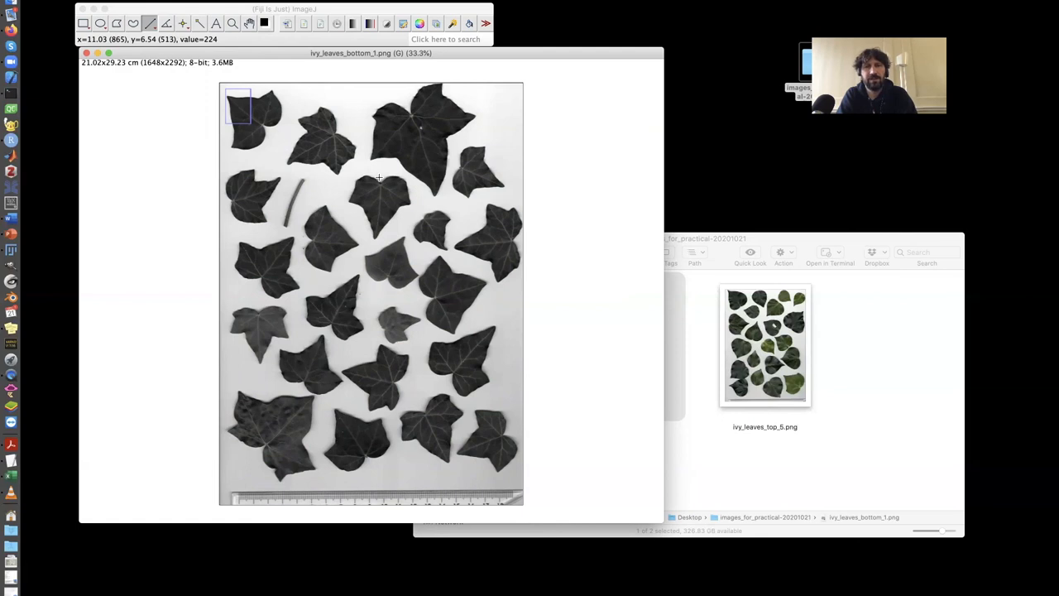
mouse_move(417, 263)
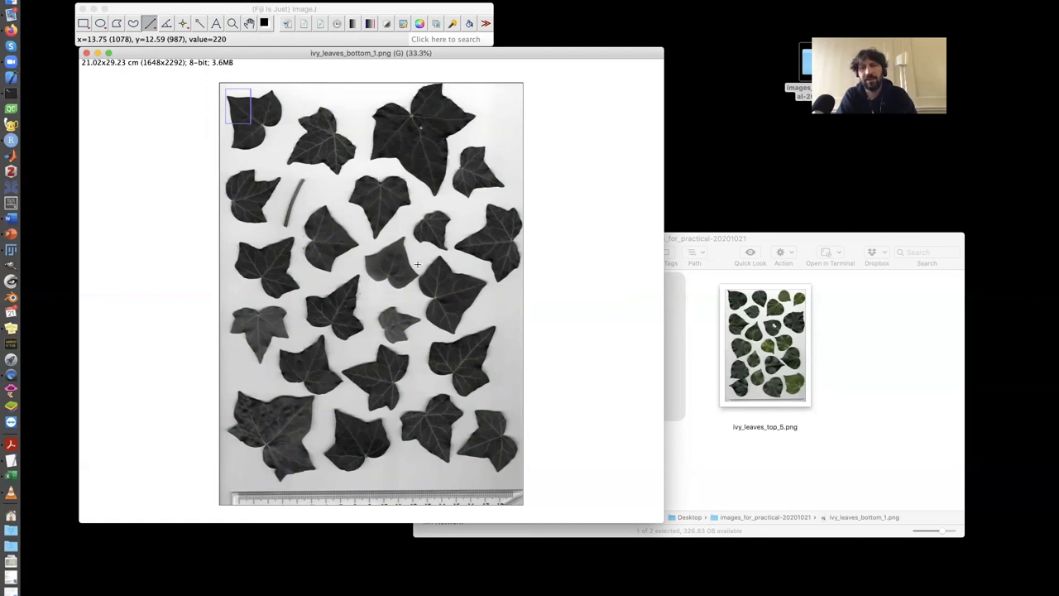
mouse_move(384, 457)
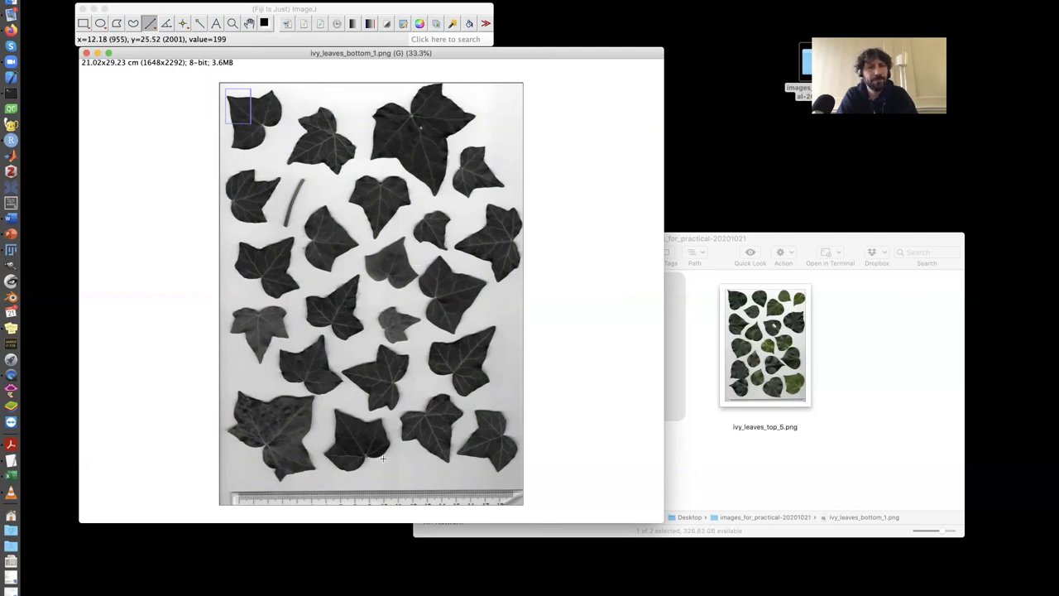
mouse_move(467, 215)
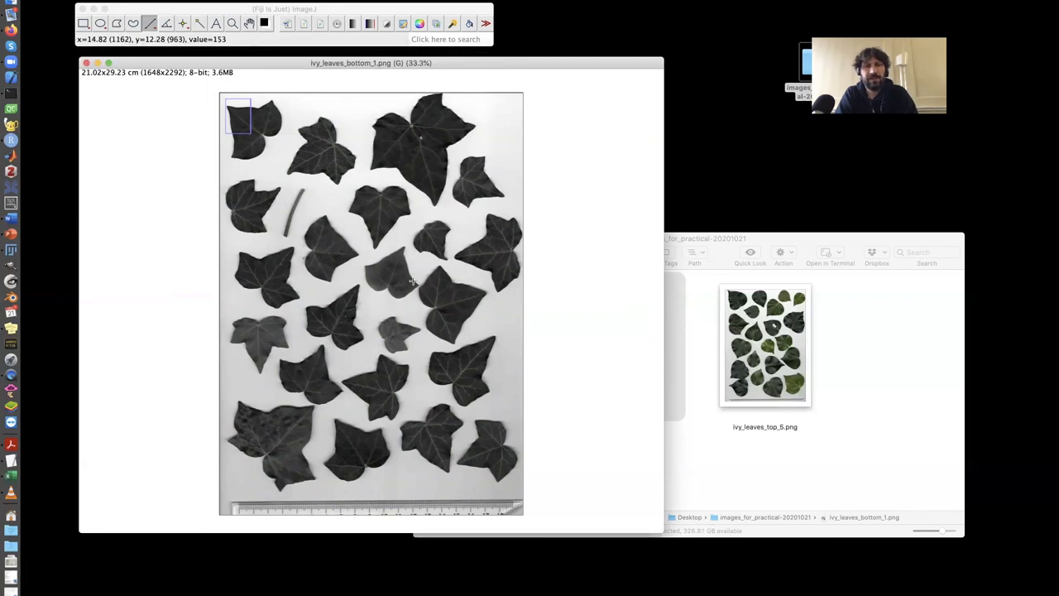
mouse_move(401, 288)
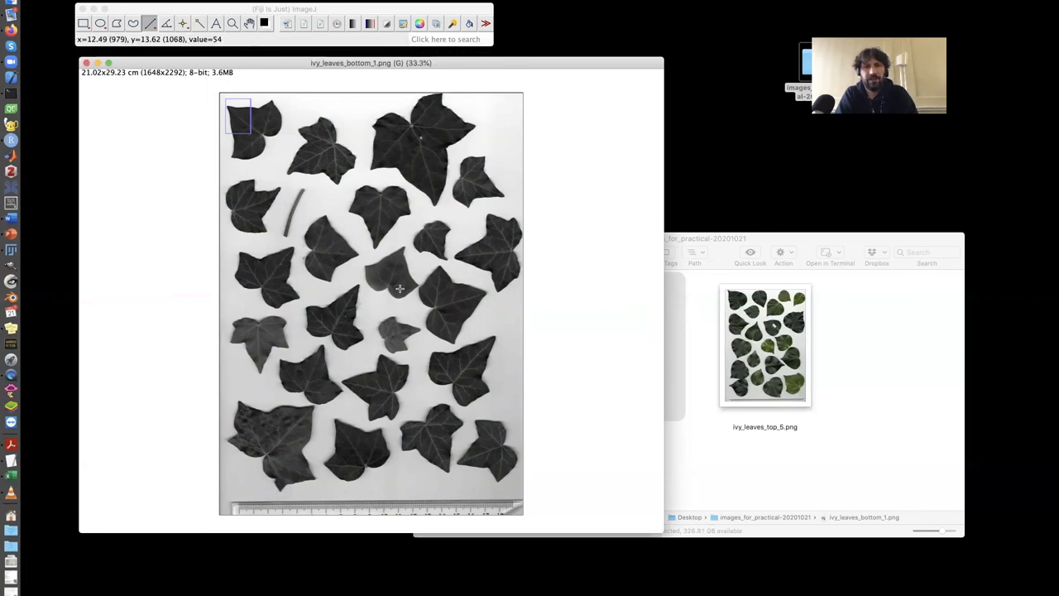
mouse_move(358, 270)
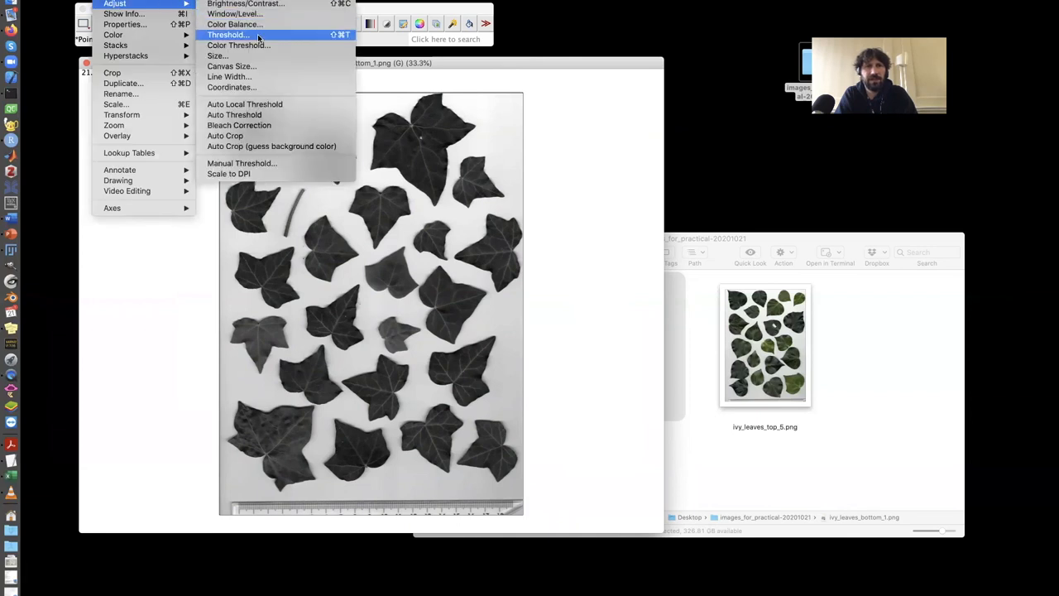
Threshold the image so only leaves are selected and apply it as a white-on-black binary mask.
left_click(232, 35)
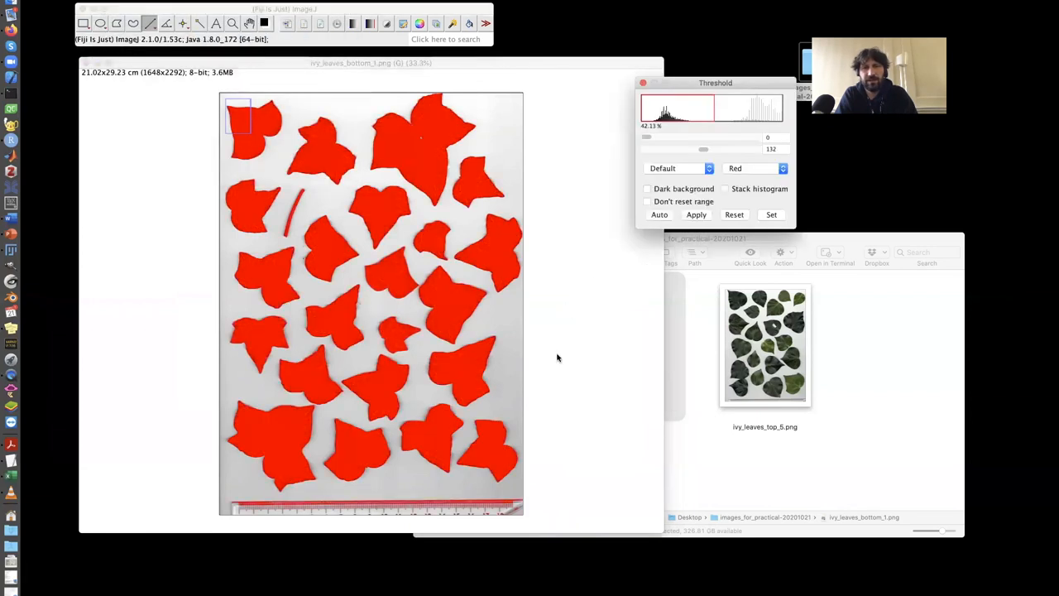
mouse_move(387, 235)
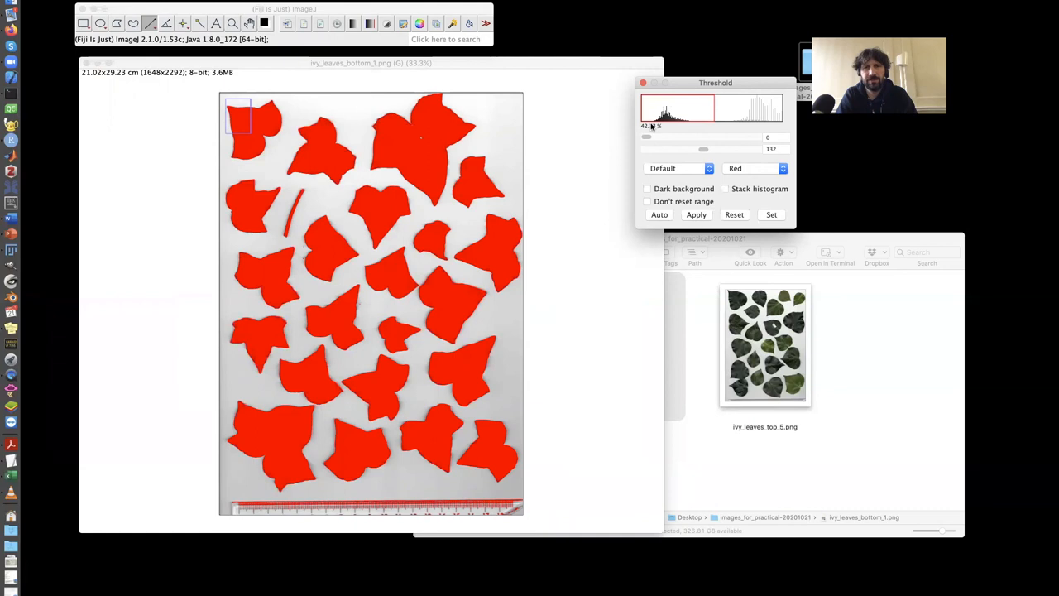
mouse_move(688, 139)
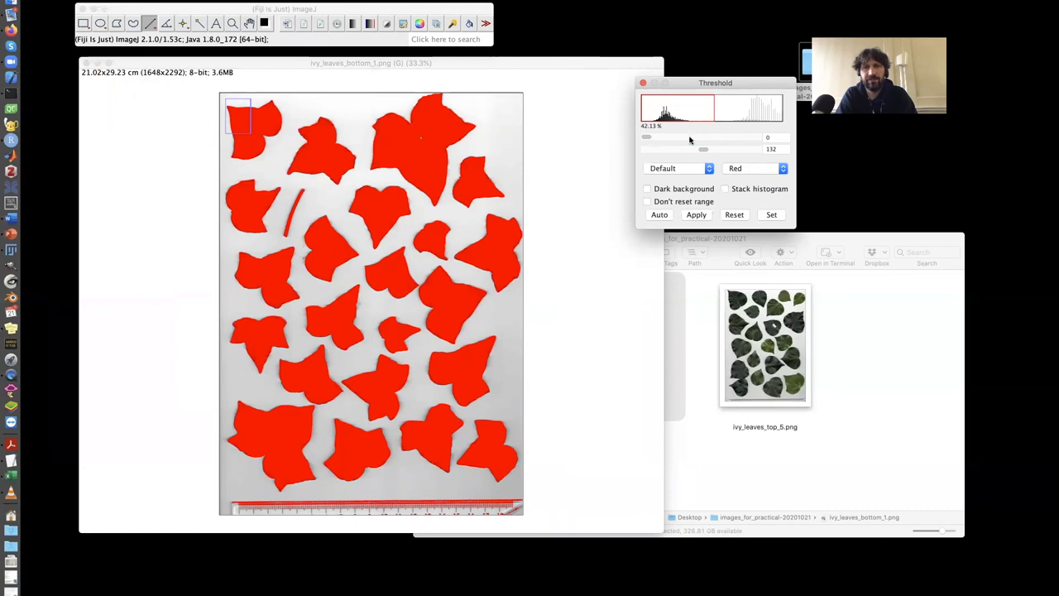
mouse_move(681, 126)
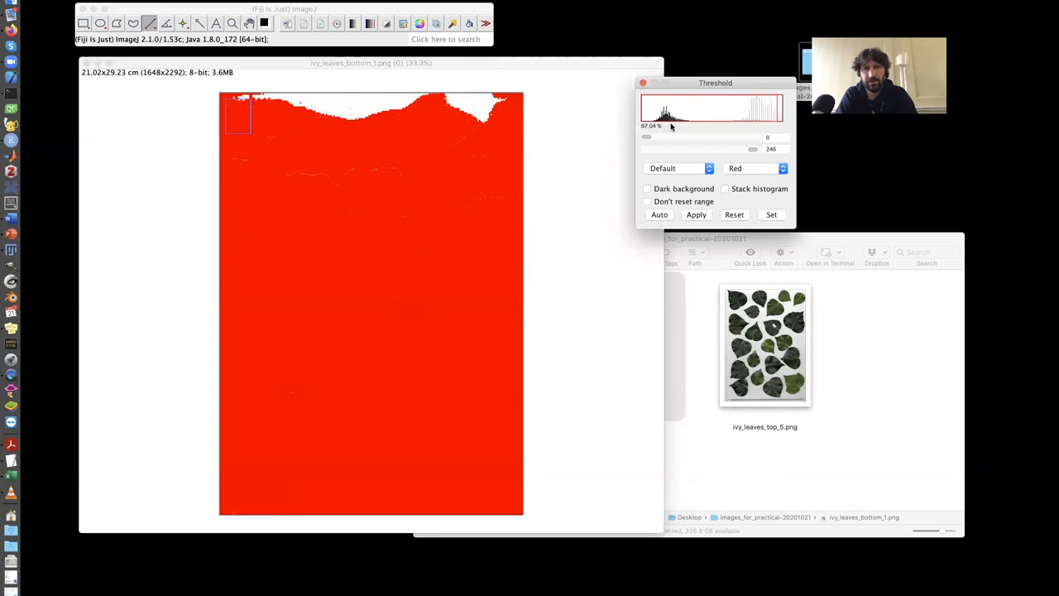
left_click_drag(645, 138, 686, 137)
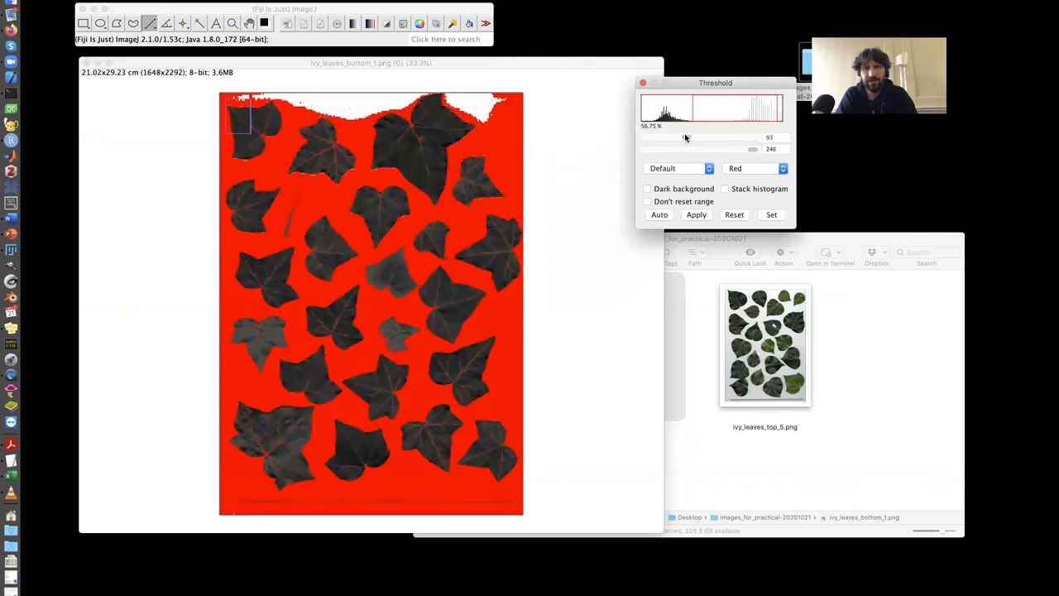
left_click_drag(686, 137, 693, 137)
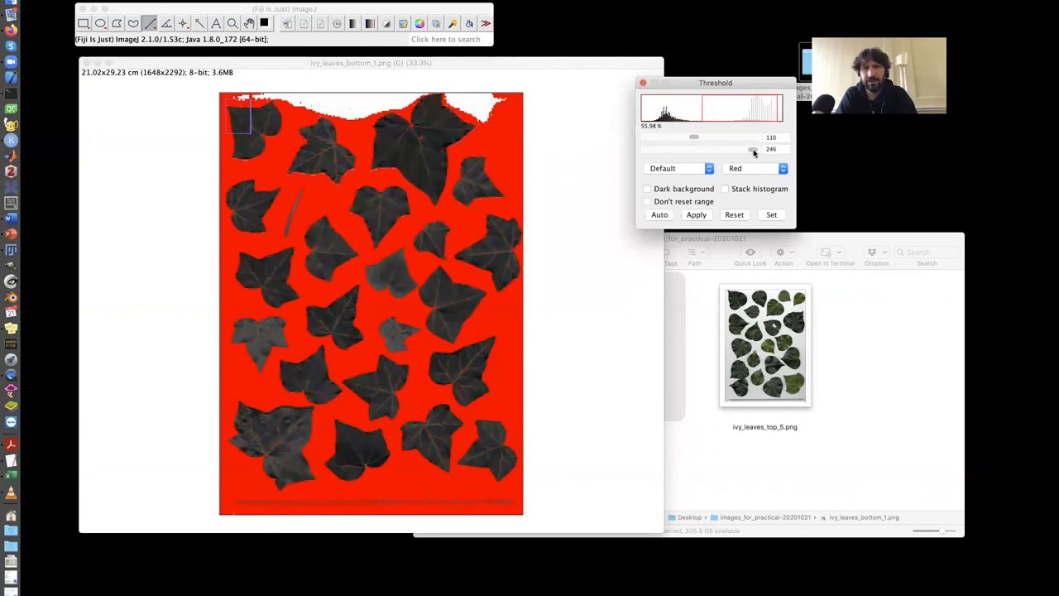
left_click_drag(751, 149, 756, 149)
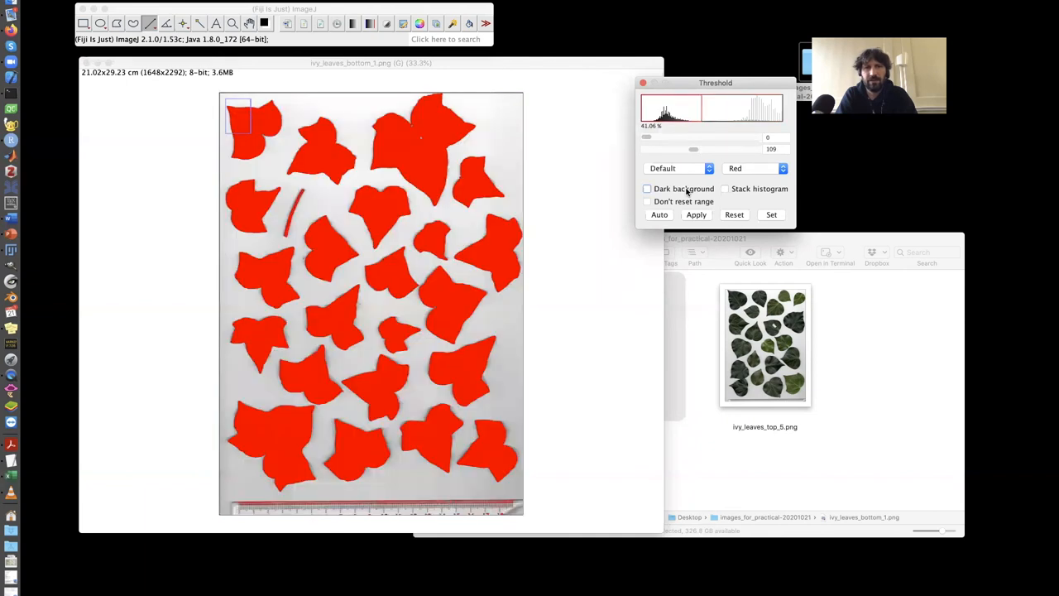
mouse_move(377, 432)
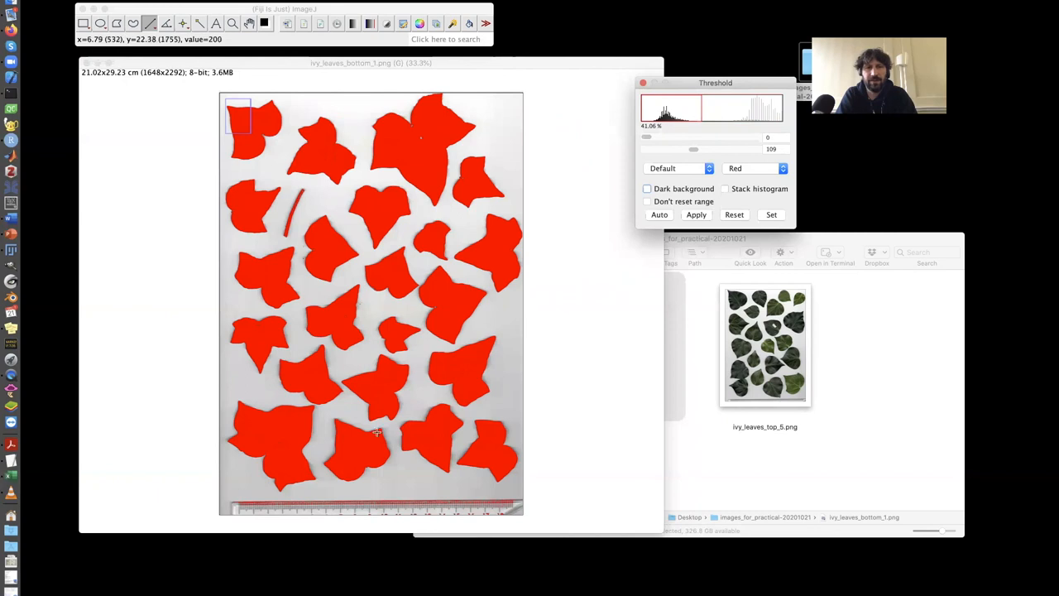
mouse_move(452, 159)
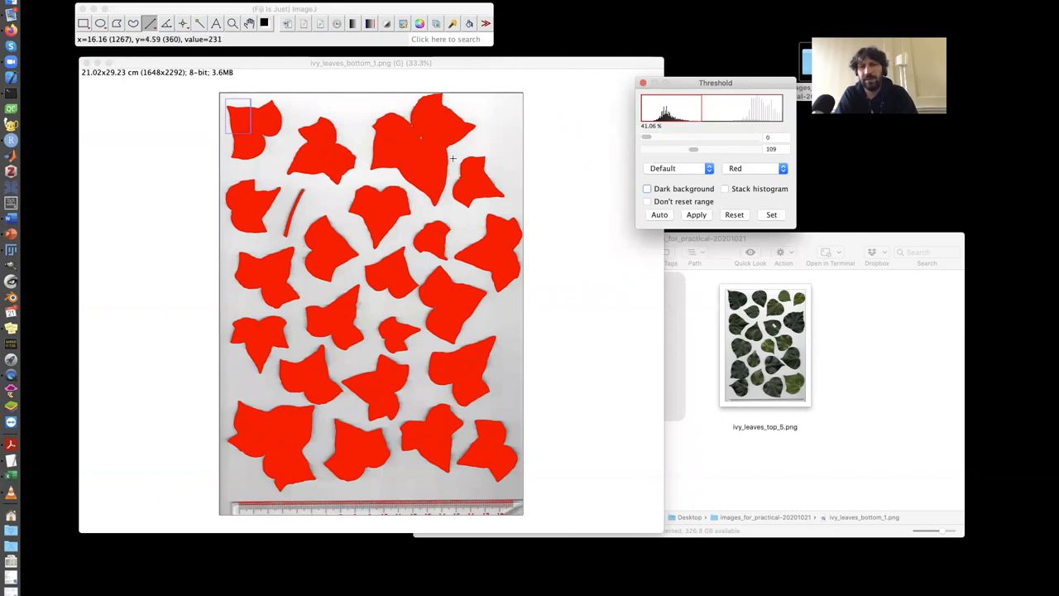
mouse_move(359, 162)
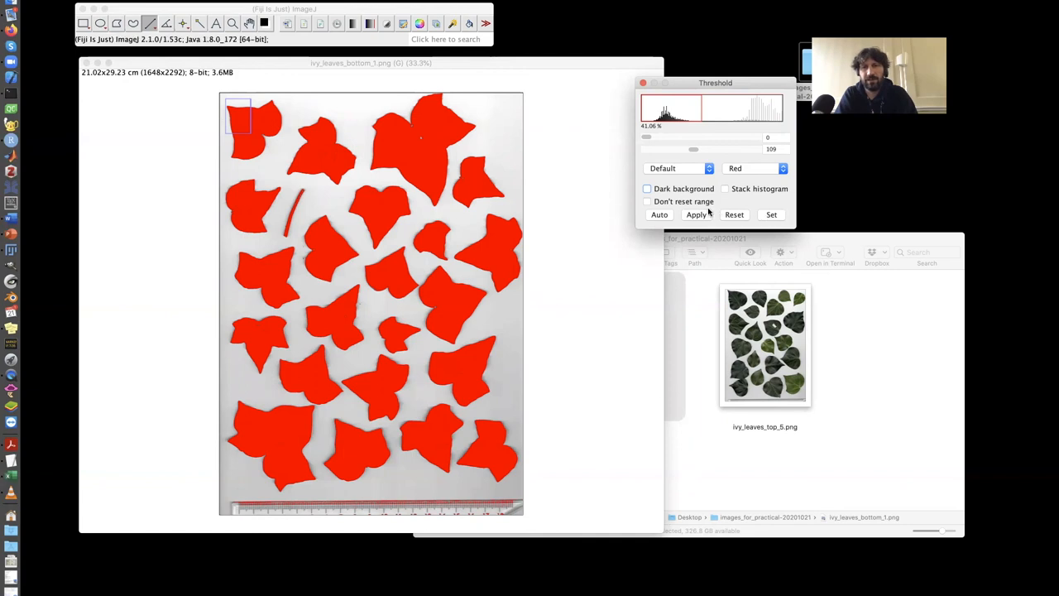
left_click(695, 215)
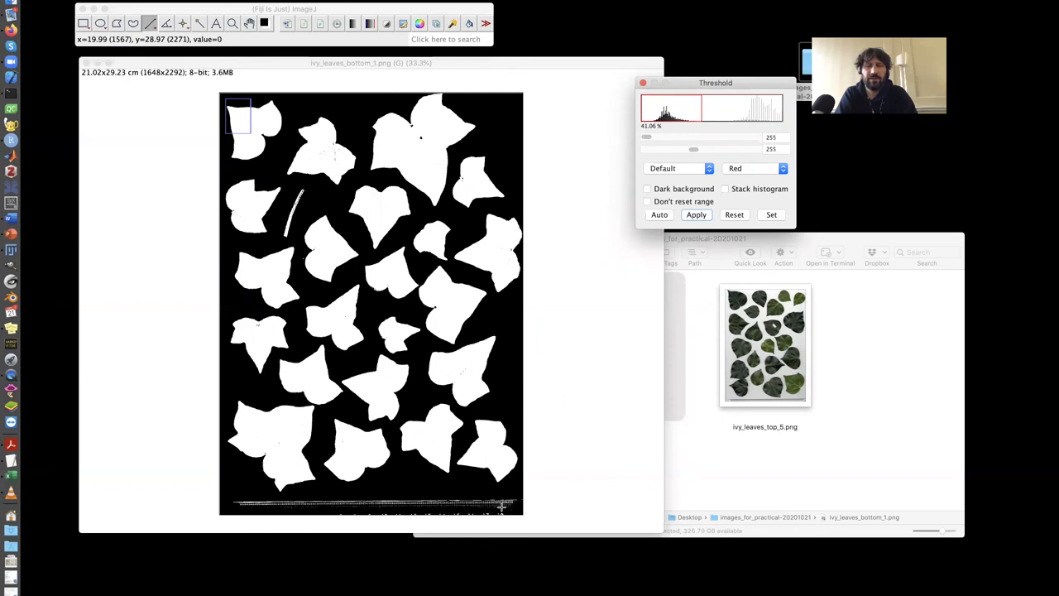
mouse_move(294, 217)
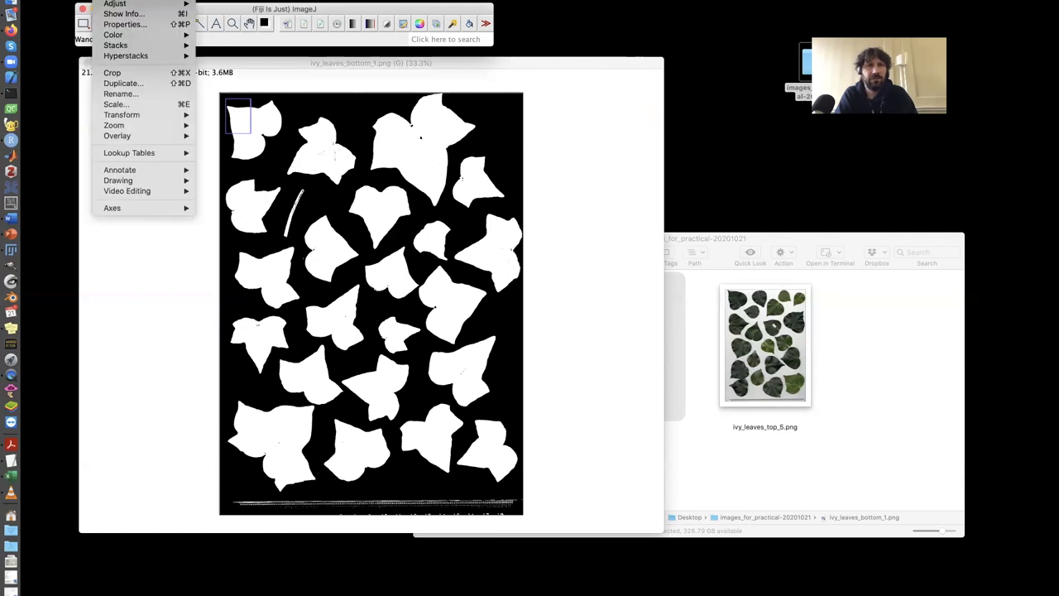
left_click(159, 49)
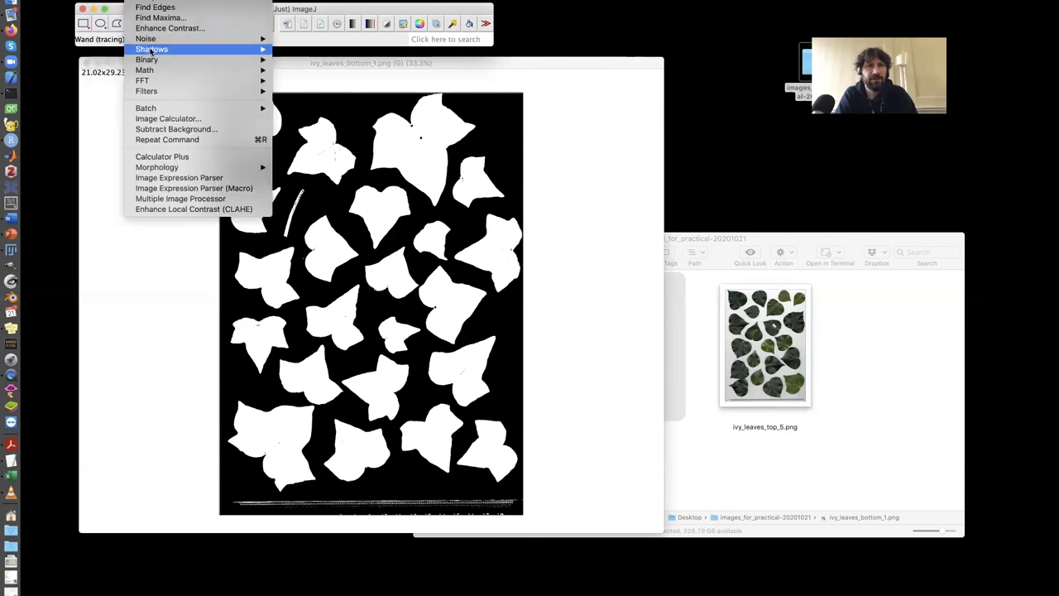
mouse_move(148, 60)
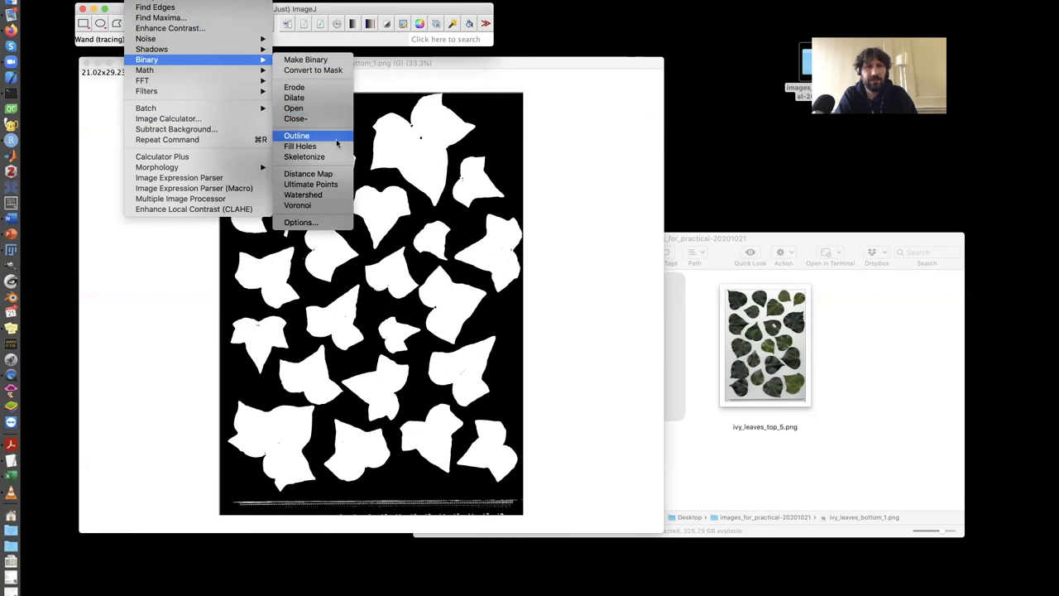
left_click(299, 146)
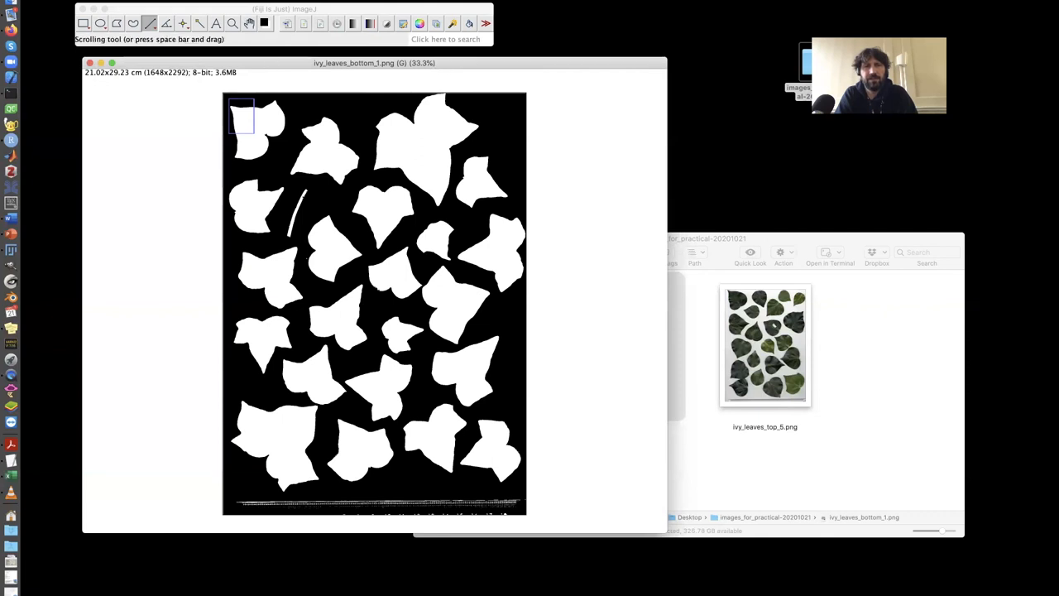
Set Measurements to record area, centre of mass, perimeter and shape descriptors.
left_click(207, 3)
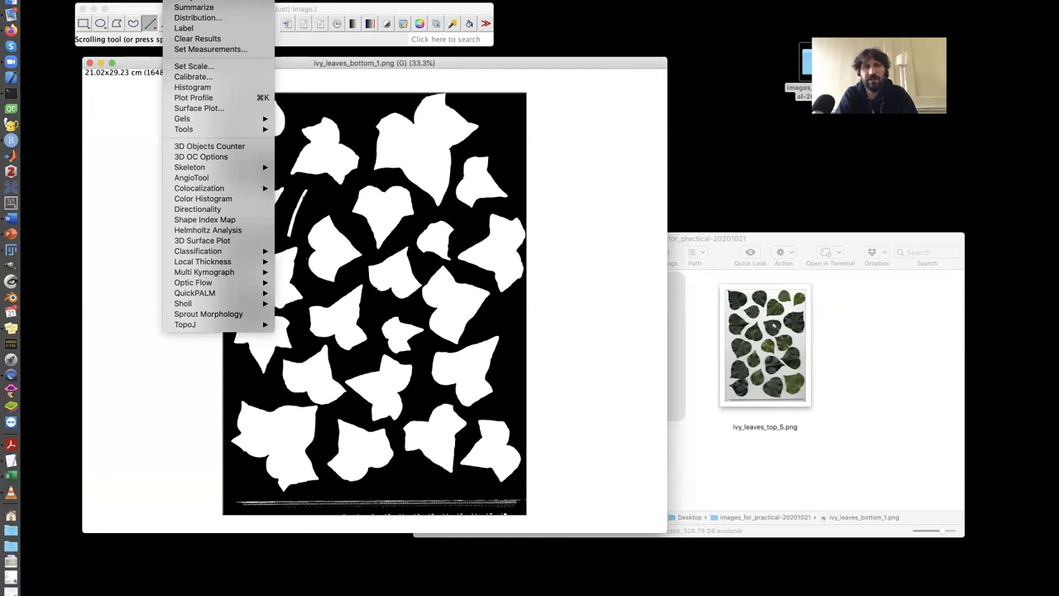
mouse_move(211, 50)
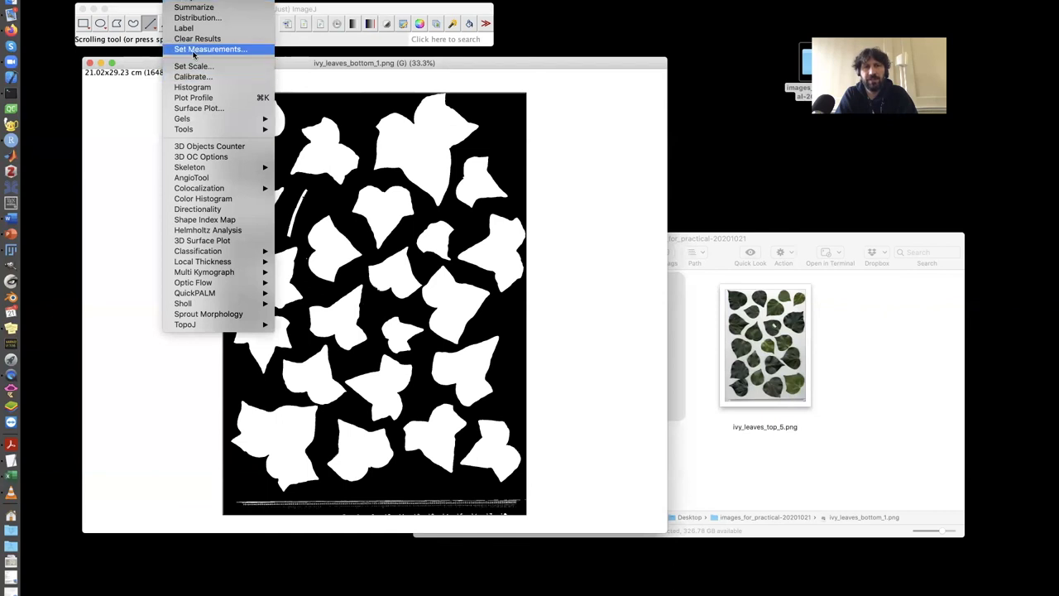
left_click(212, 50)
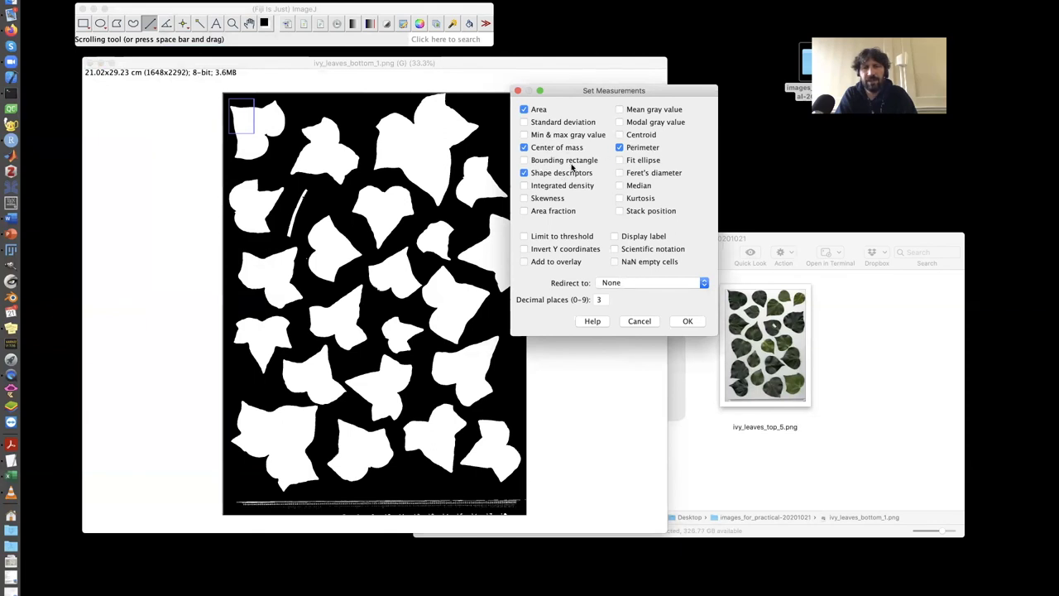
mouse_move(567, 174)
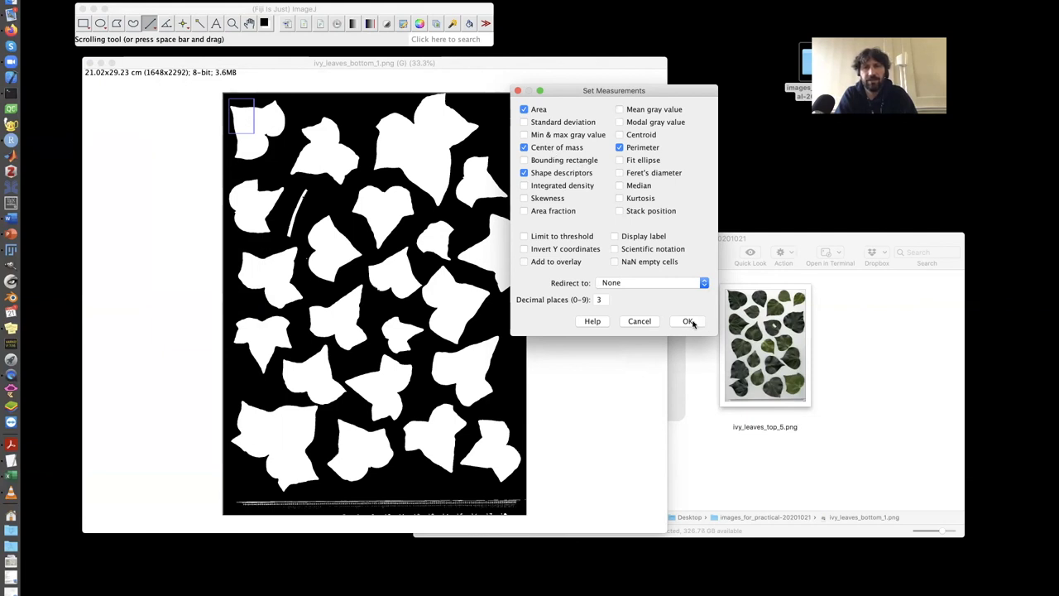
left_click(689, 321)
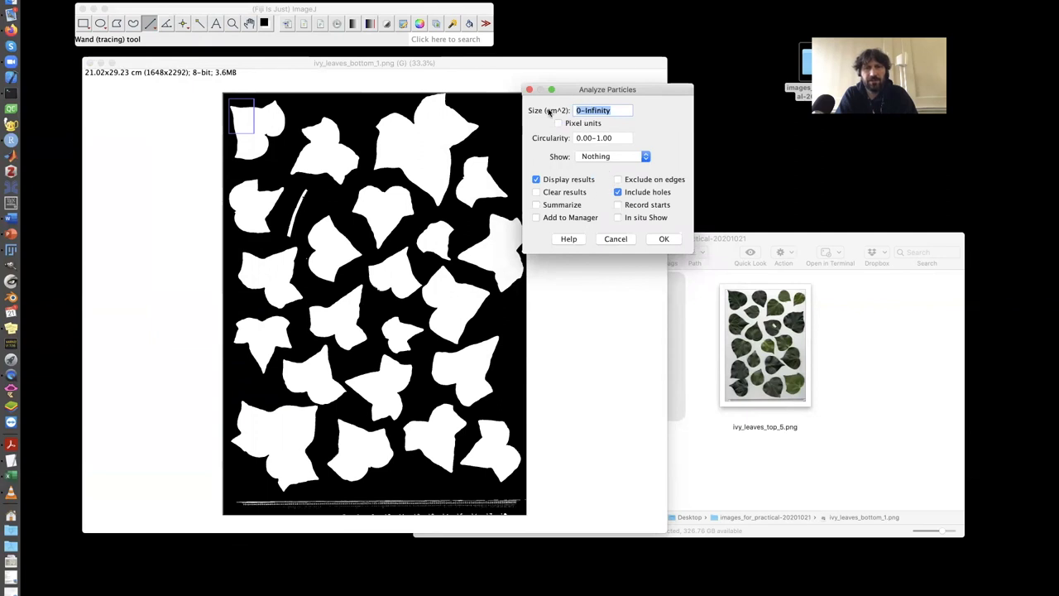
mouse_move(469, 179)
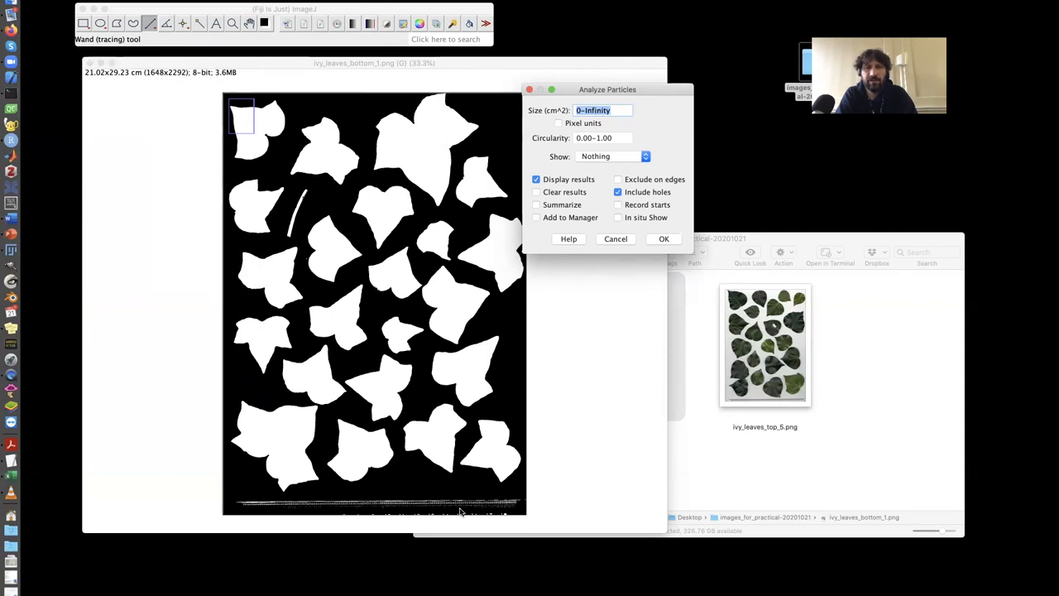
mouse_move(384, 505)
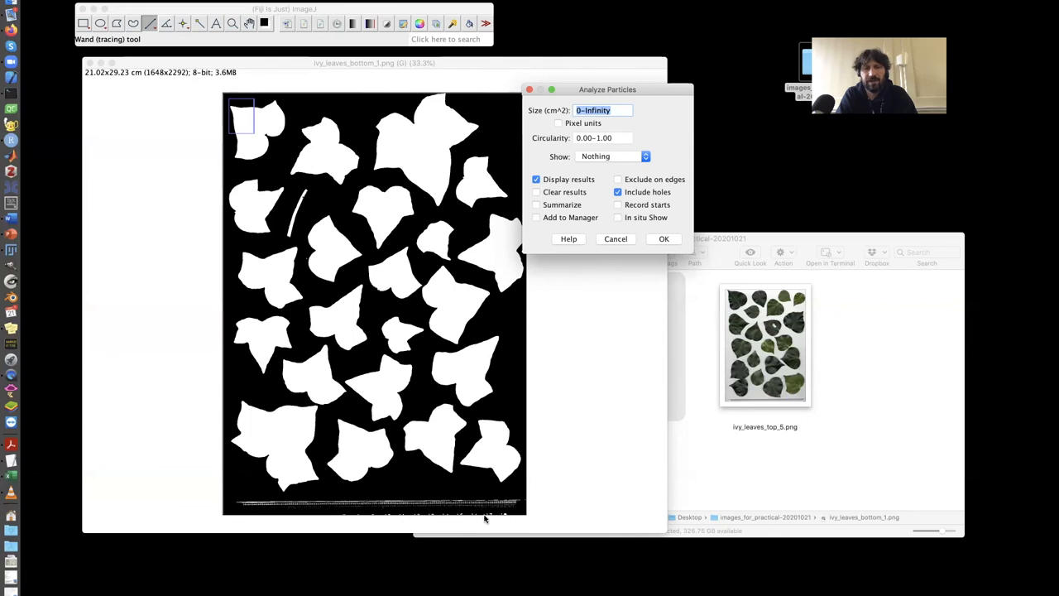
mouse_move(249, 369)
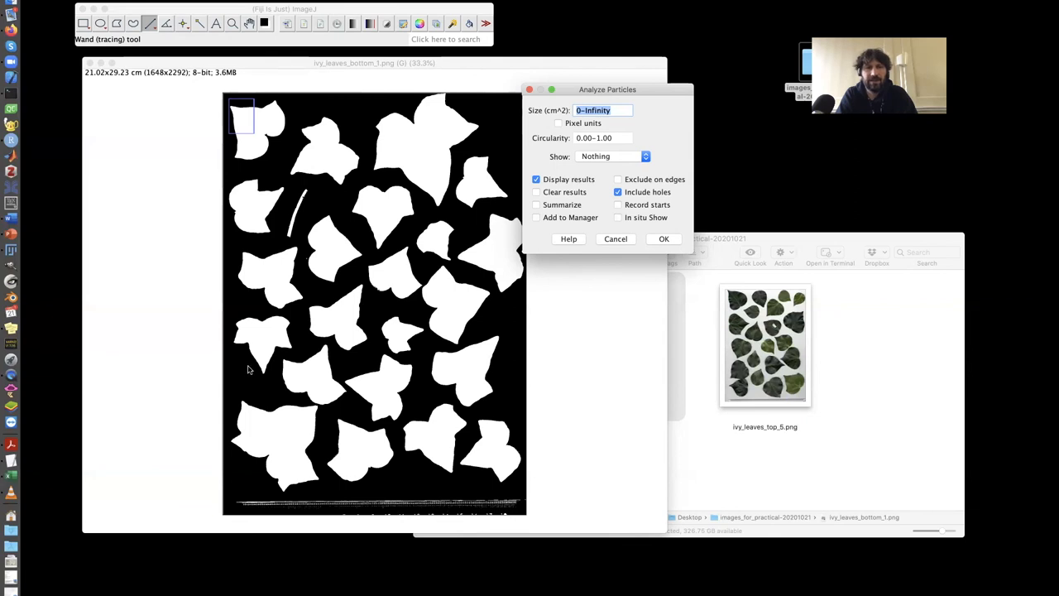
mouse_move(355, 374)
type("2")
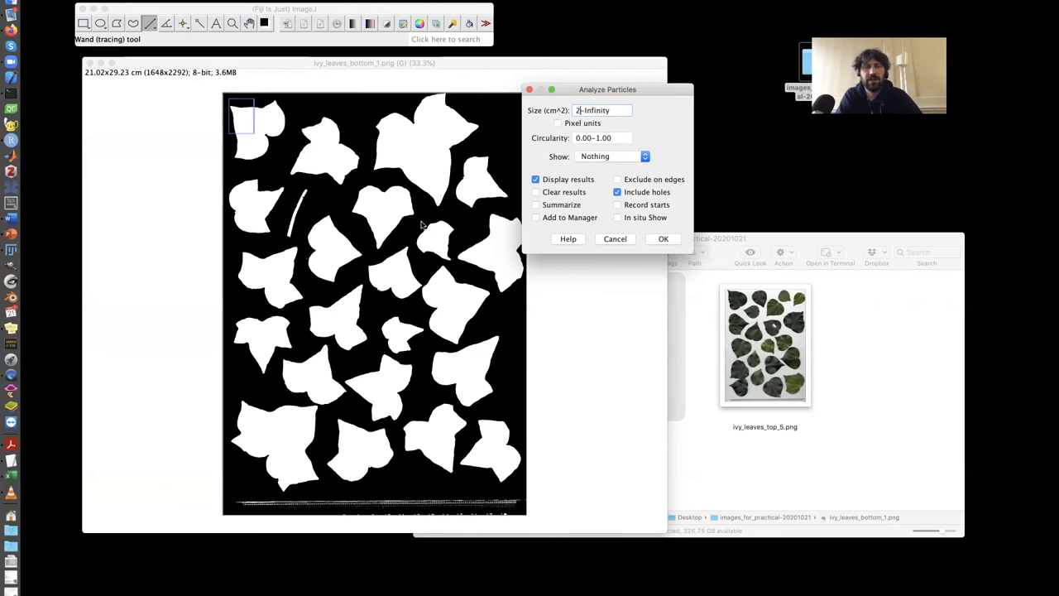
mouse_move(420, 379)
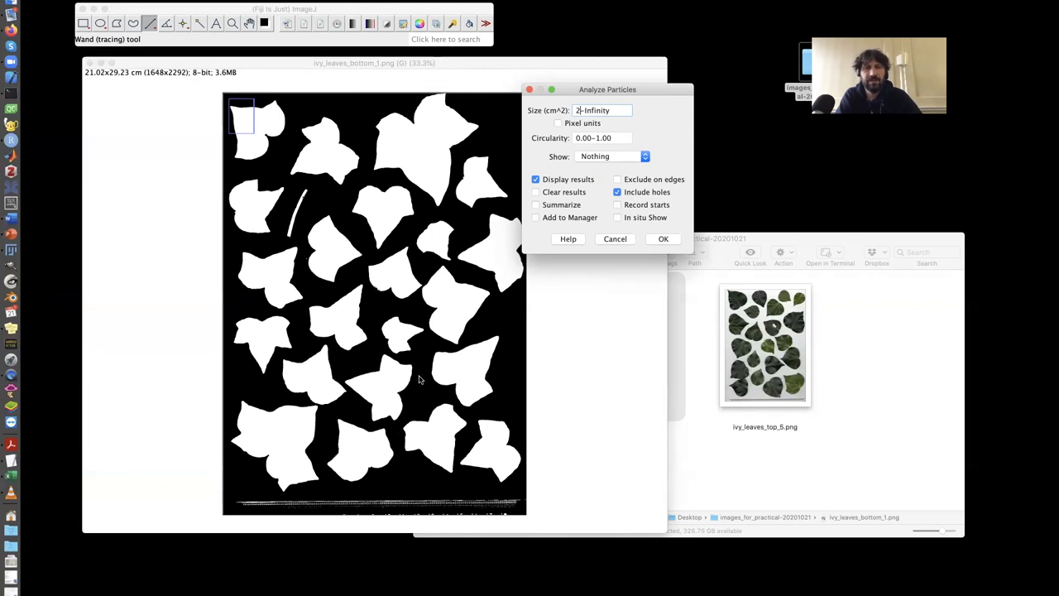
mouse_move(384, 364)
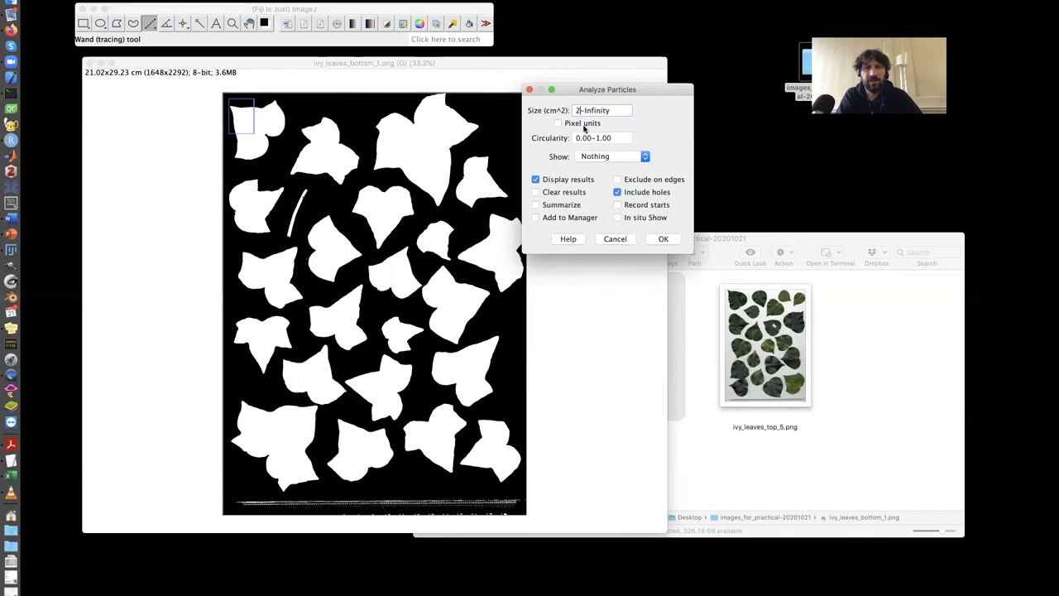
Run Analyze Particles with size 2–Infinity cm², circularity 0.30–1.00 and outlines shown.
left_click(602, 137)
type("3")
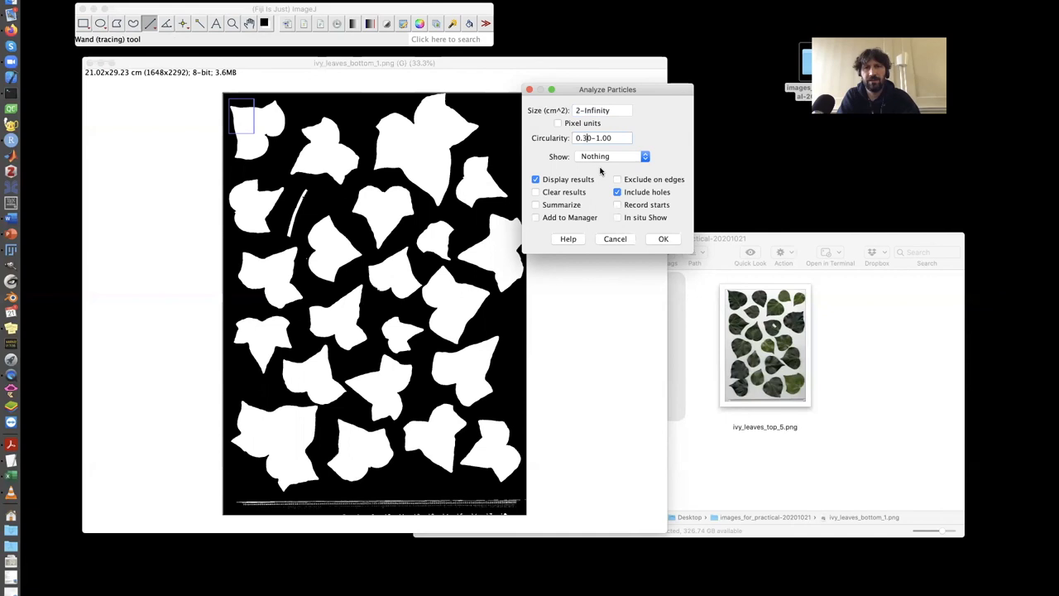
mouse_move(612, 155)
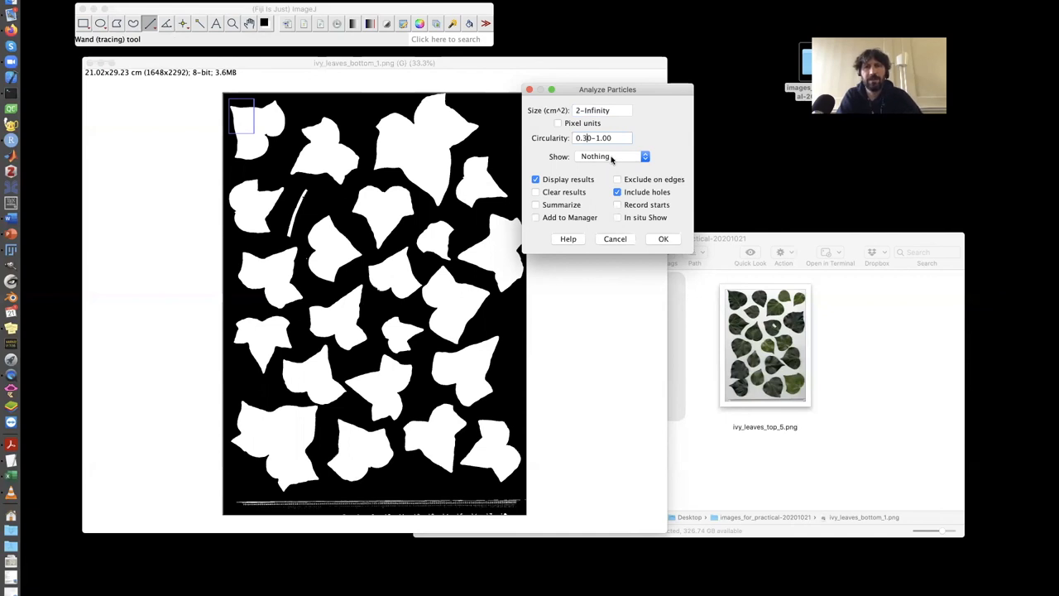
left_click(612, 156)
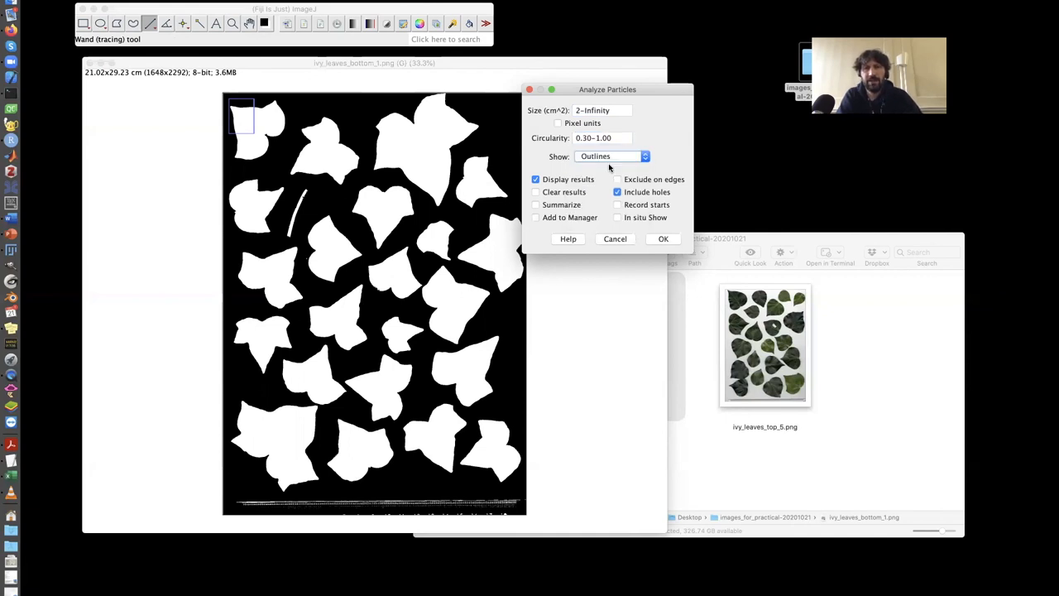
mouse_move(629, 155)
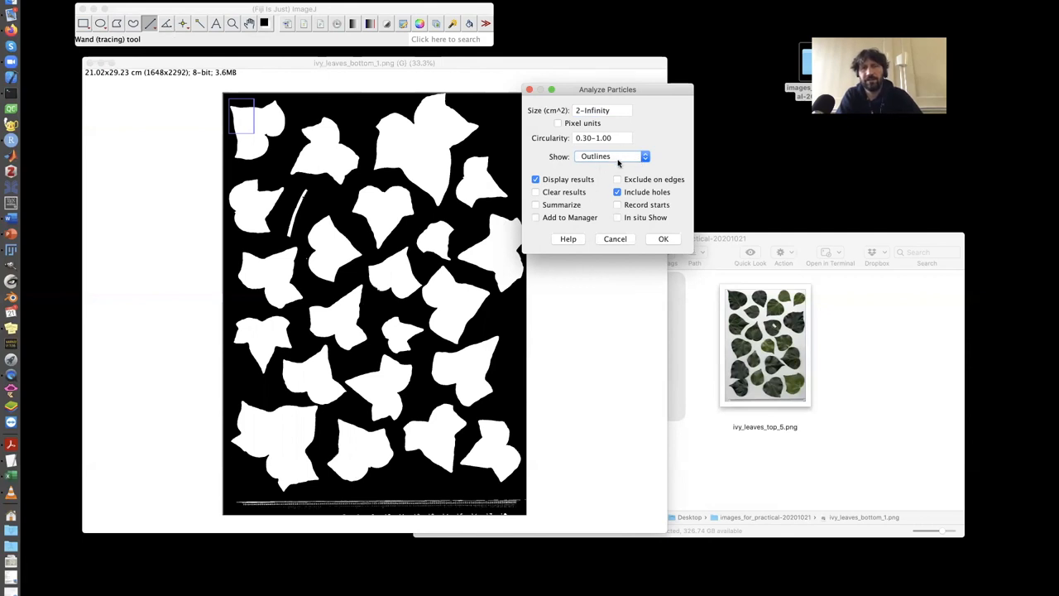
mouse_move(596, 169)
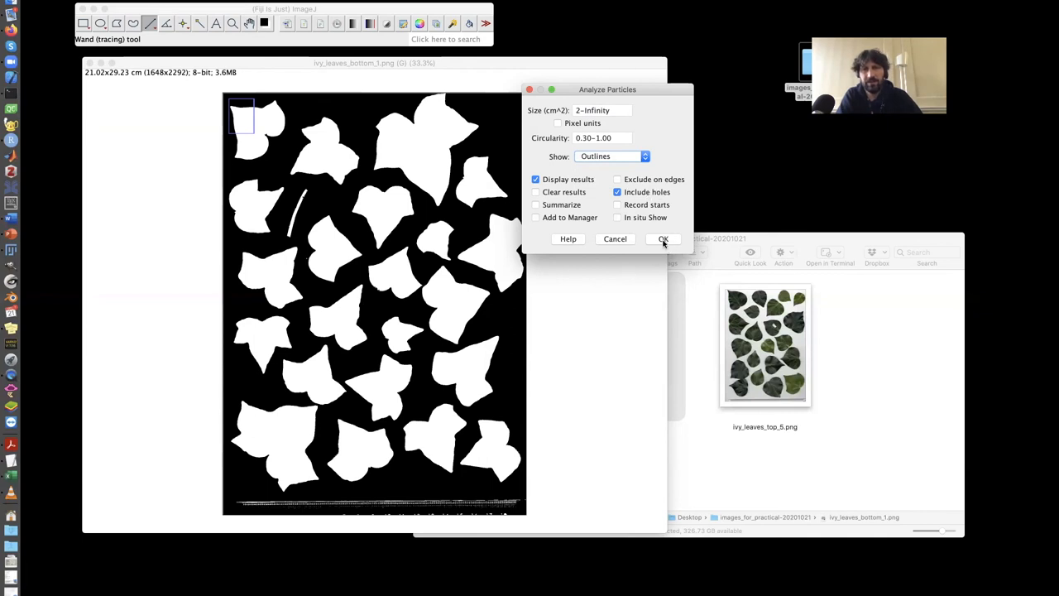
left_click(663, 238)
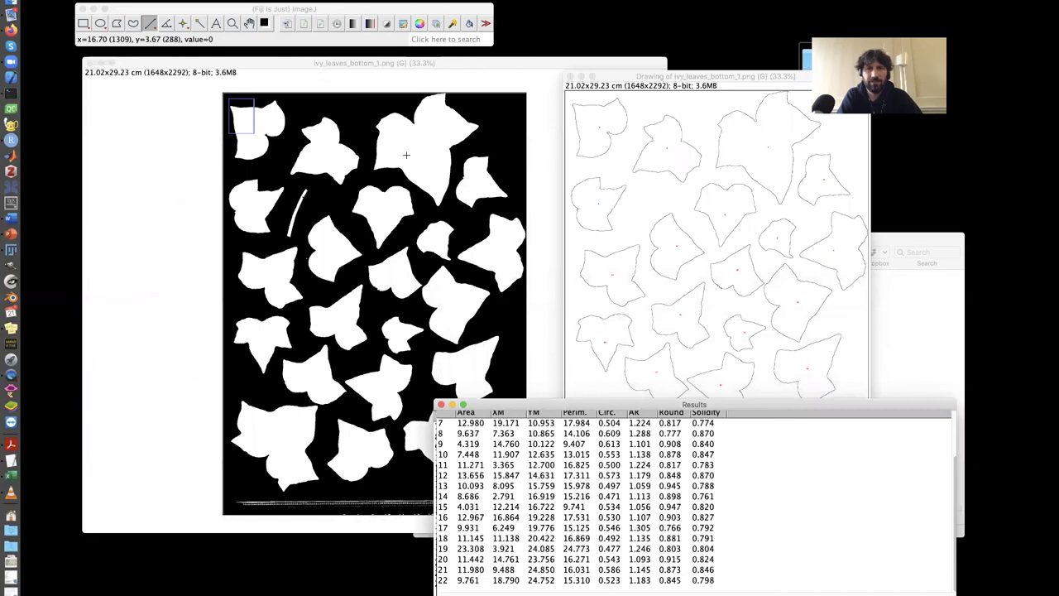
mouse_move(642, 192)
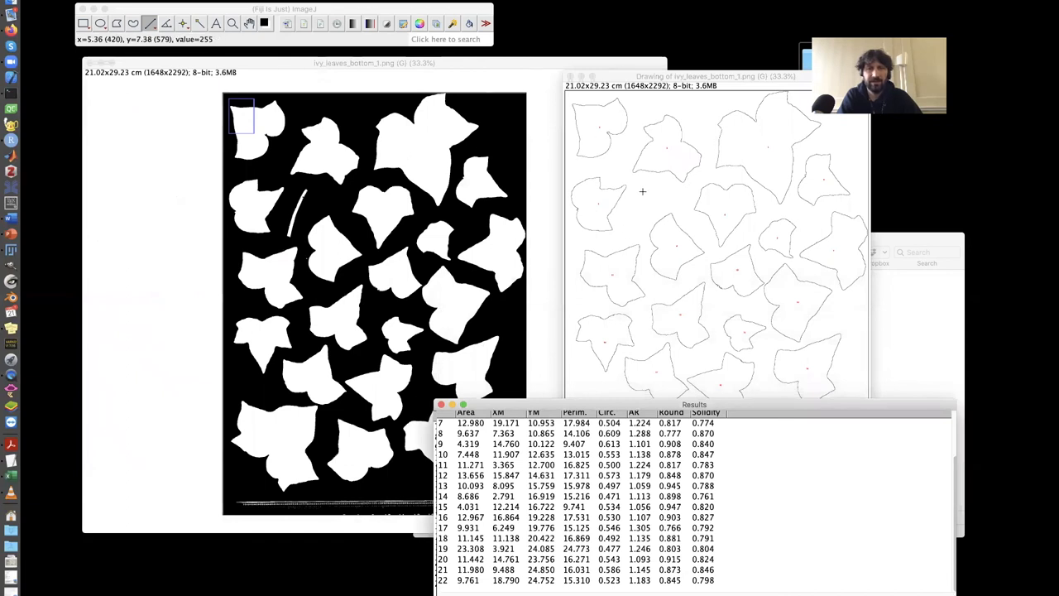
mouse_move(292, 219)
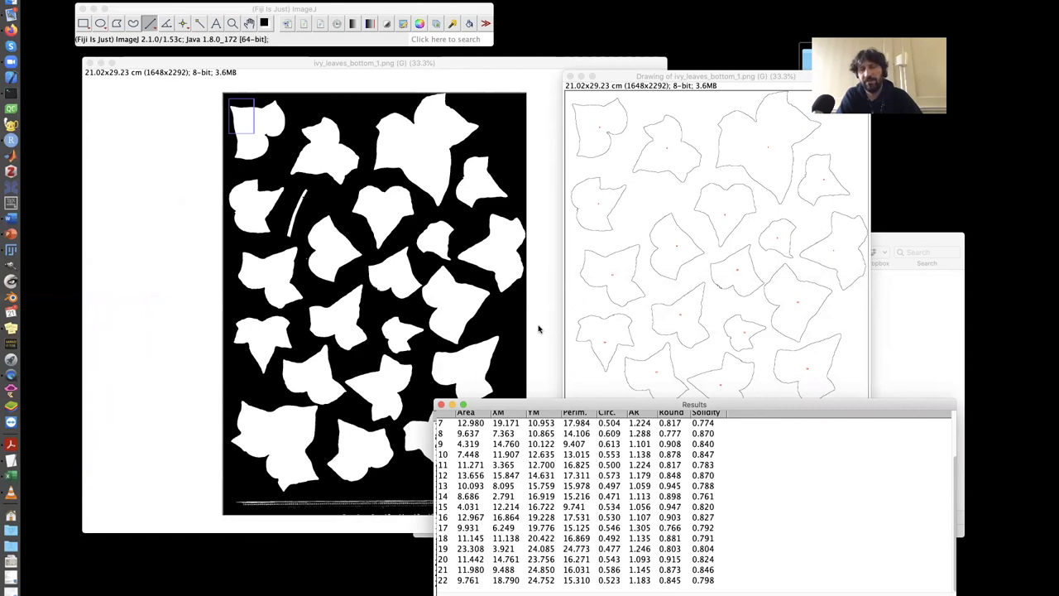
mouse_move(579, 405)
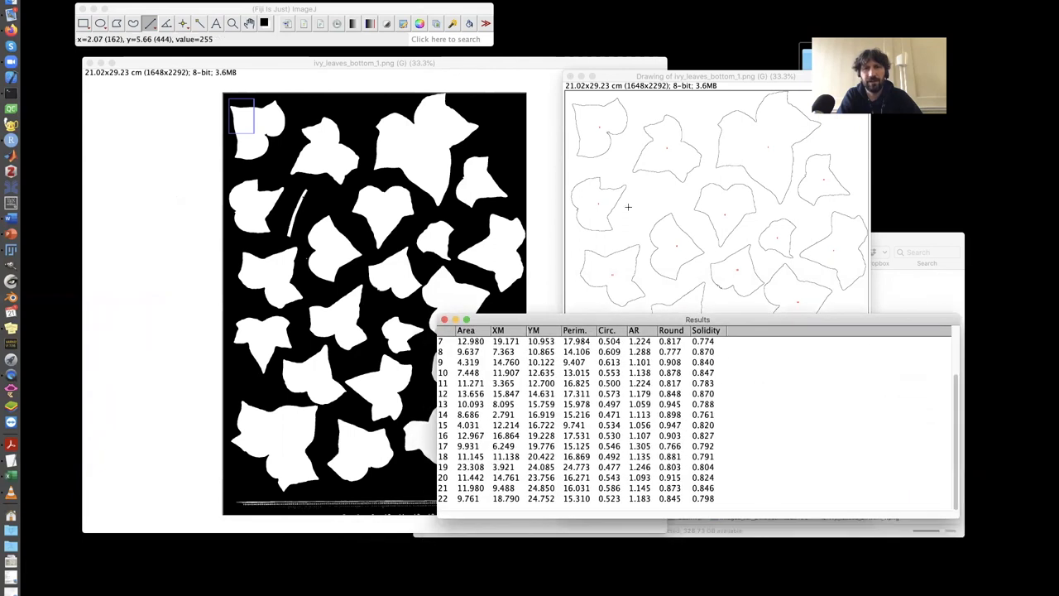
mouse_move(682, 304)
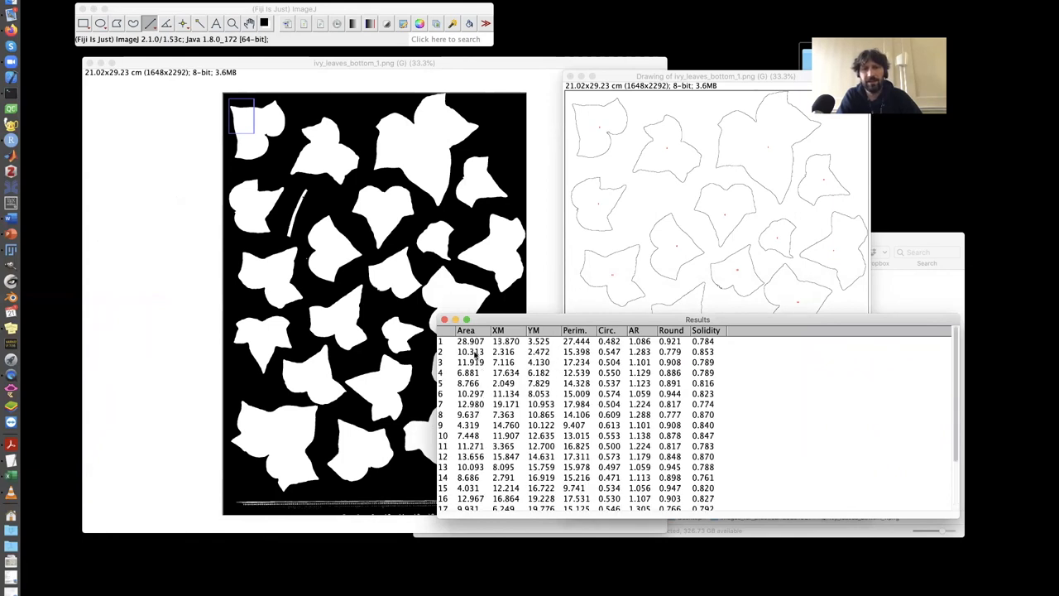
scroll("down", 3)
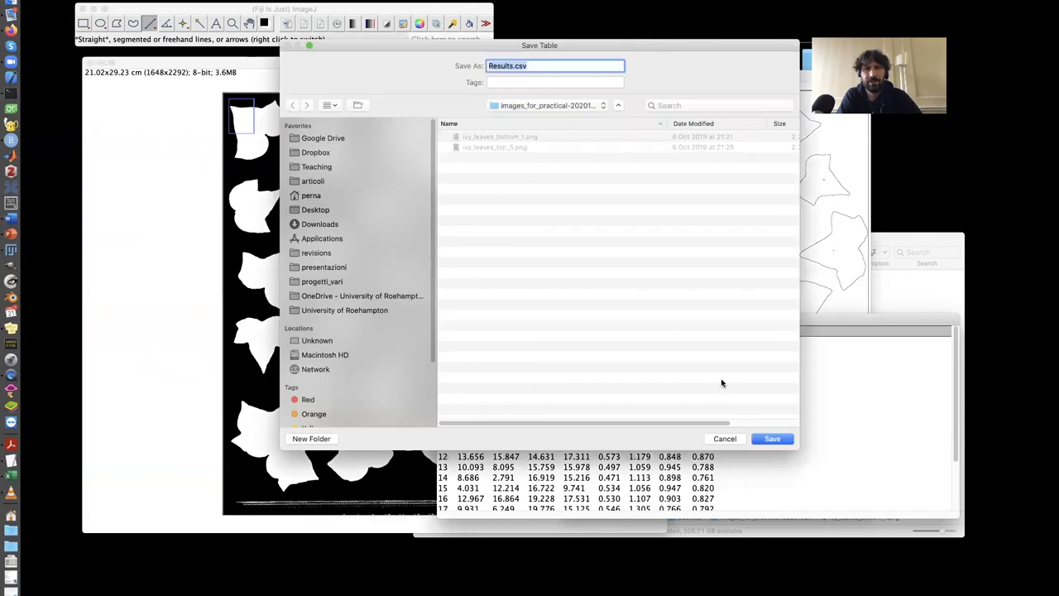
mouse_move(509, 197)
type("ivy_leaves_bottom_of_plan")
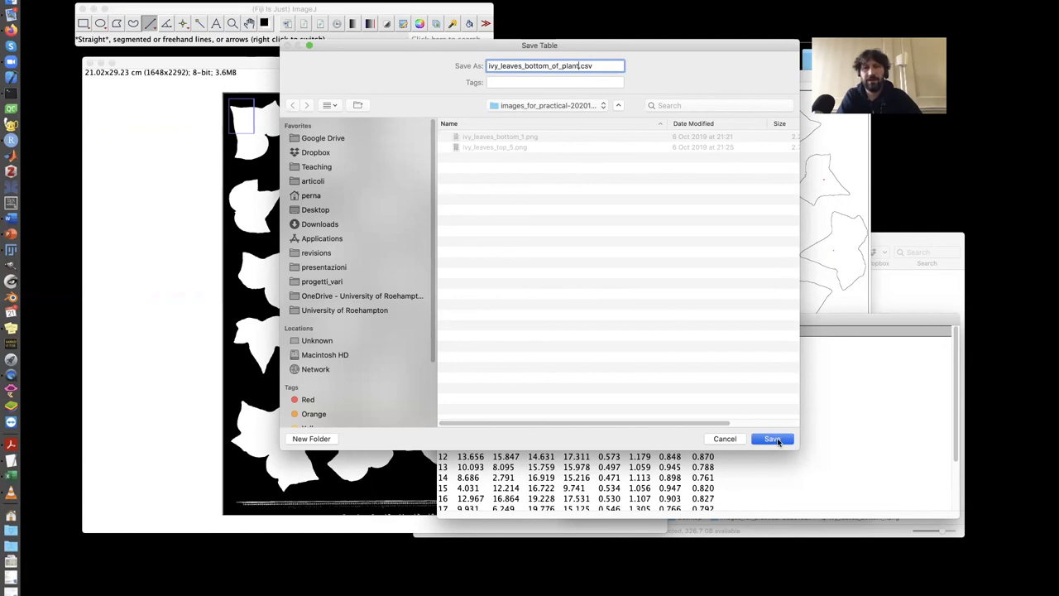
Save the measurements as ivy_leaves_bottom_of_plant.csv and close the Results window.
left_click(771, 438)
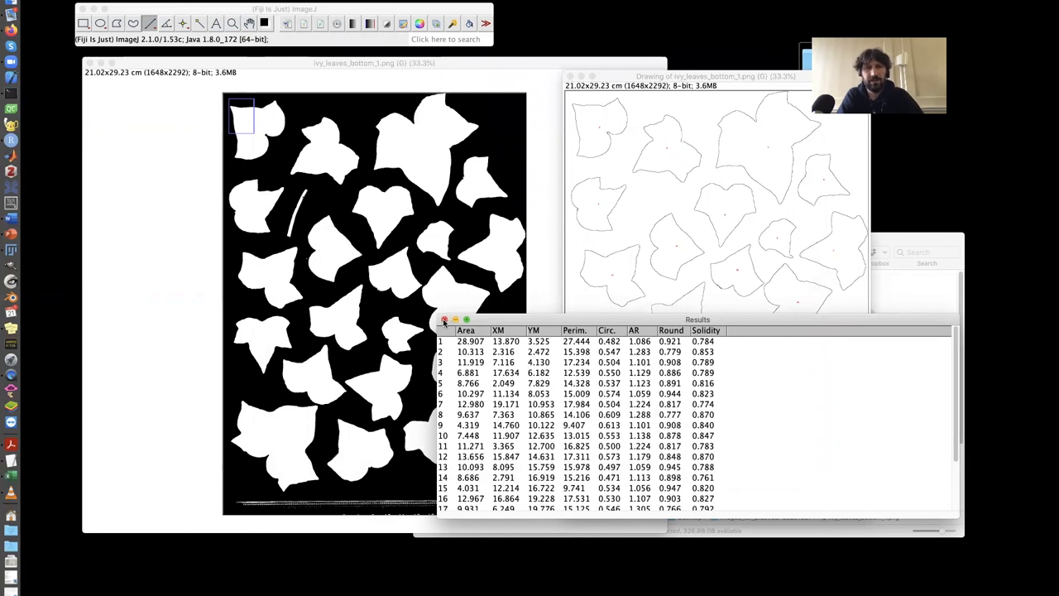
left_click(444, 321)
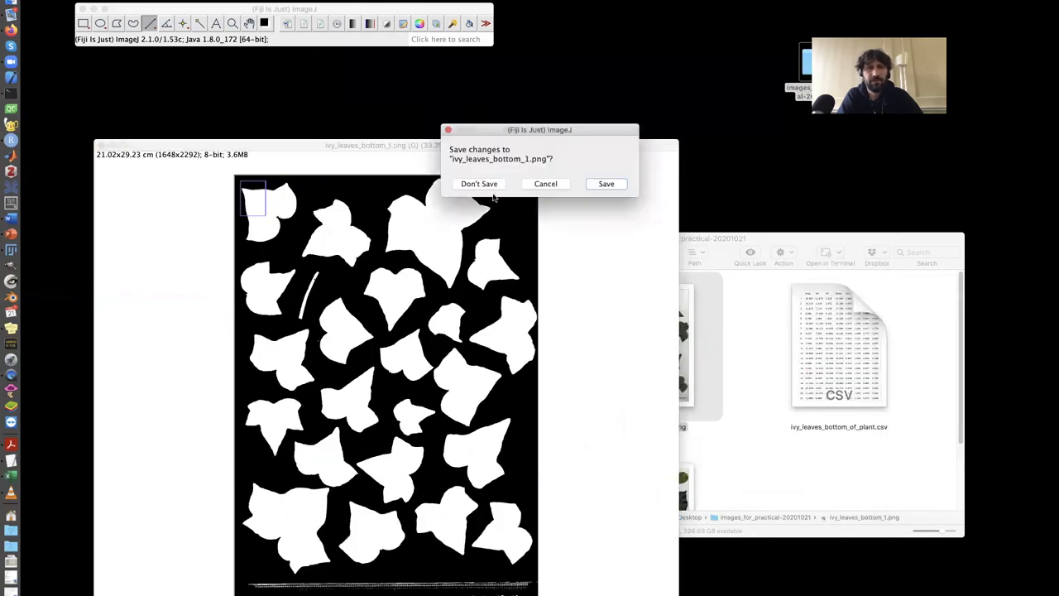
Close the bottom leaf mask unsaved and load the ivy_leaves_top_5.png scan into Fiji.
left_click(480, 183)
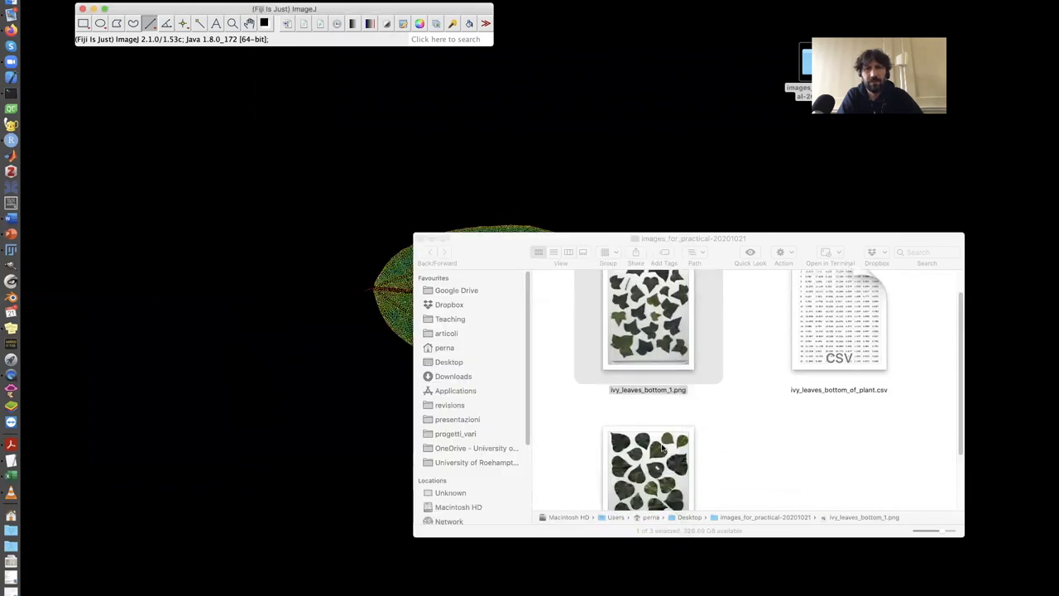
left_click_drag(649, 460, 322, 41)
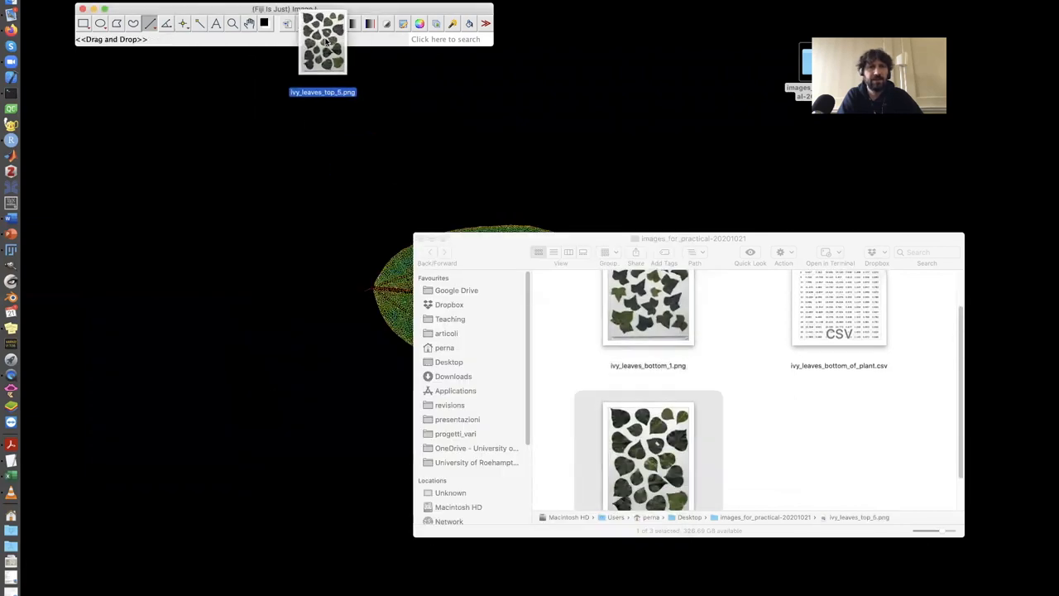
double_click(323, 43)
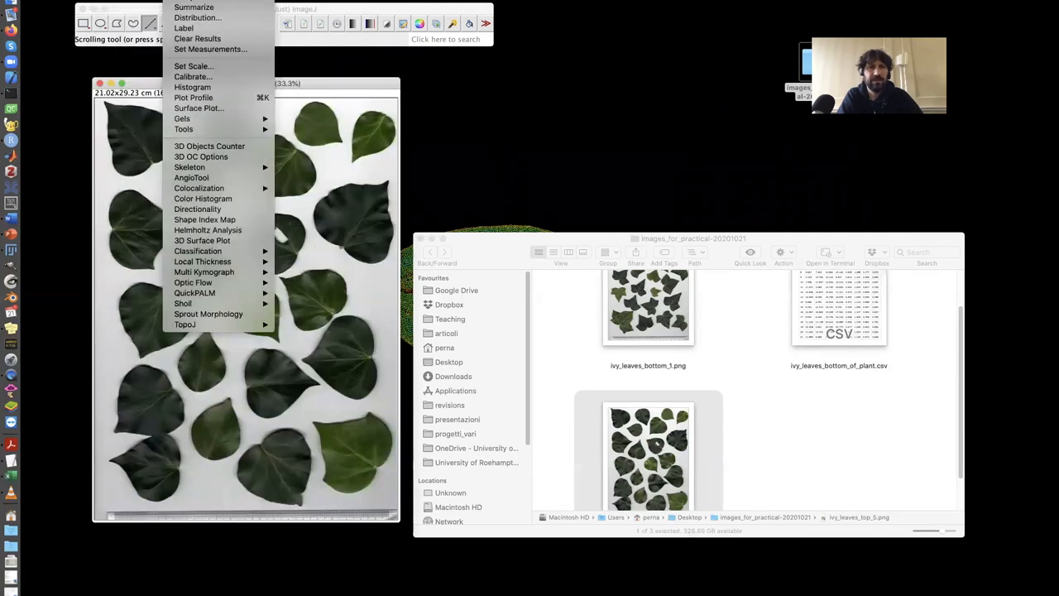
Apply the 78.4023 pixels/cm scale globally via Set Scale.
left_click(196, 66)
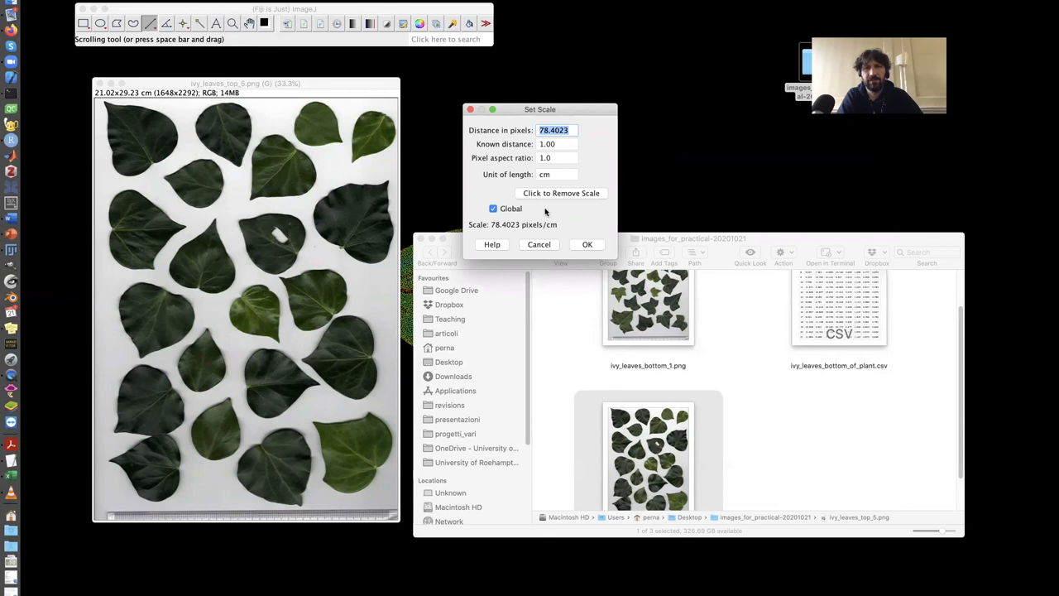
left_click(586, 245)
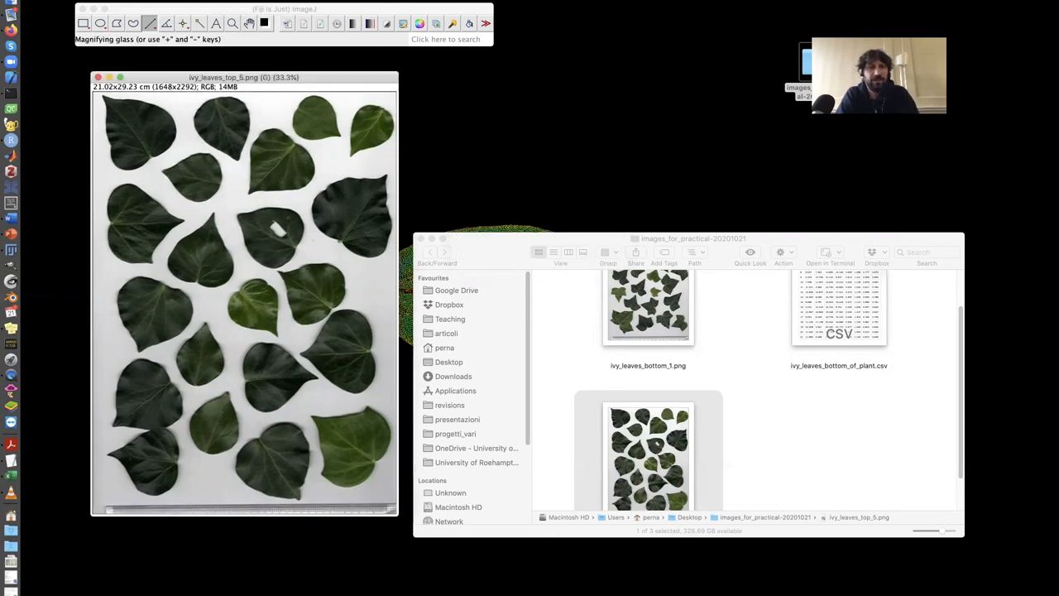
left_click(107, 6)
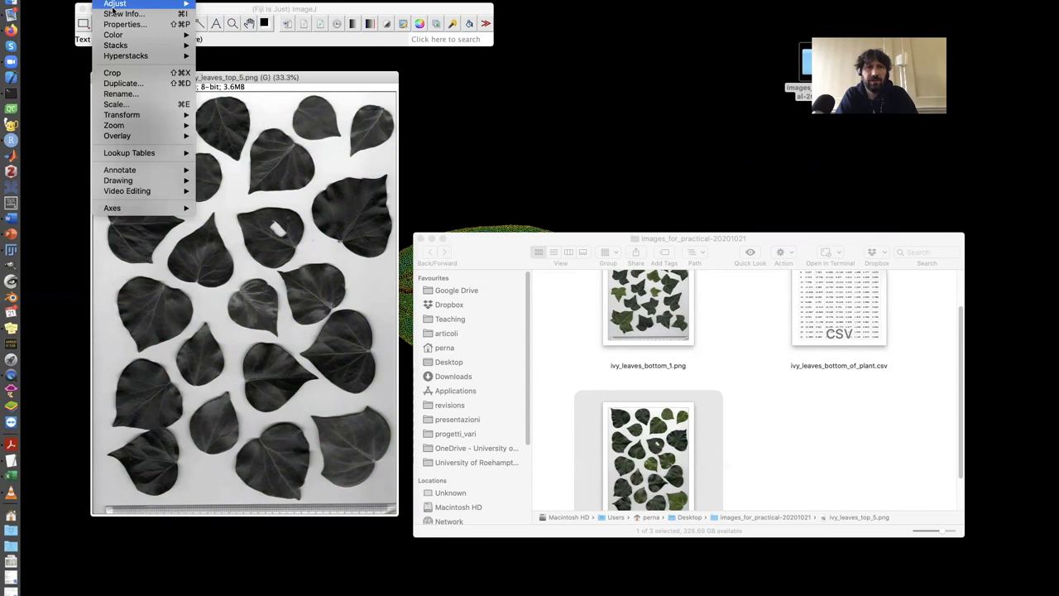
Threshold the greyscale scan into a white-leaf mask and start binary gap-closing.
left_click(360, 351)
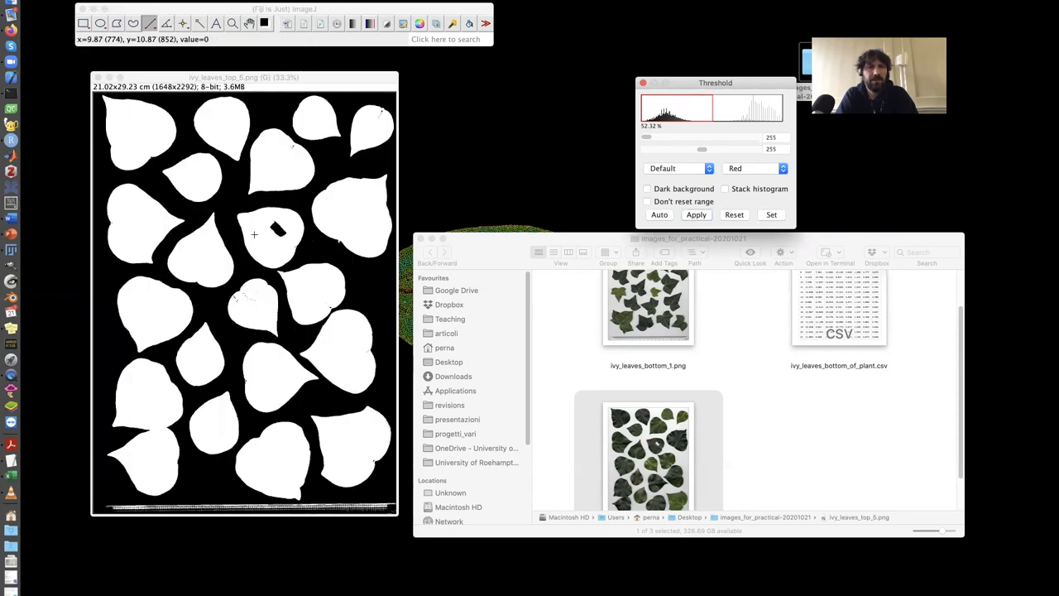
mouse_move(301, 172)
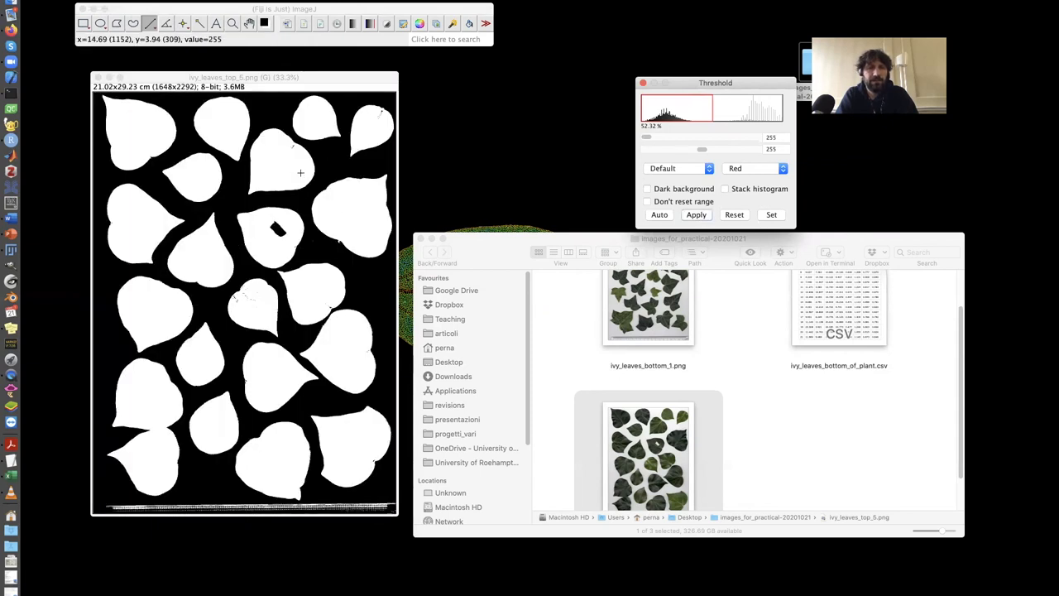
left_click(108, 8)
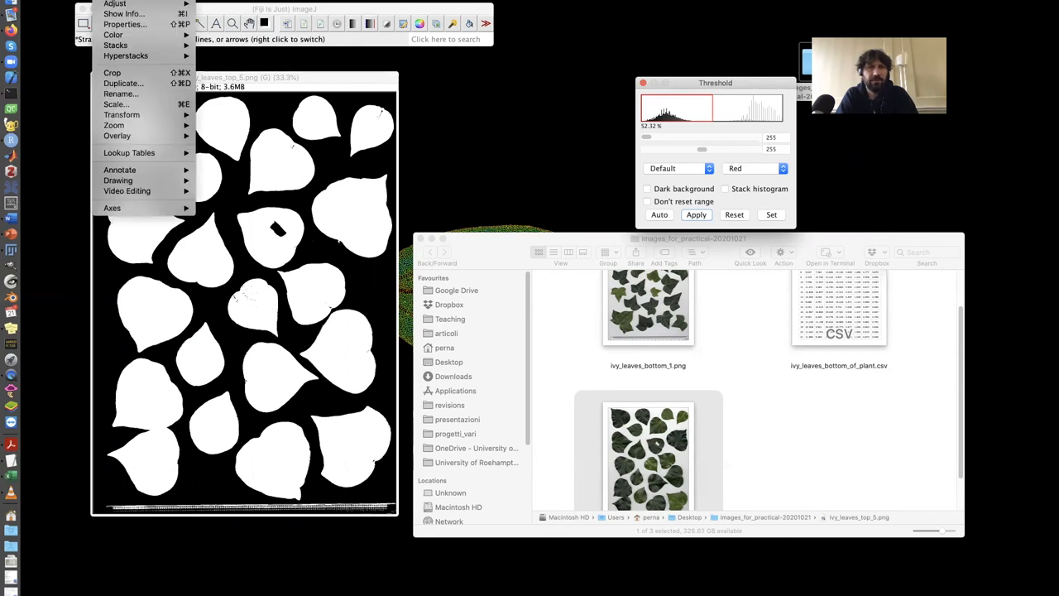
left_click(149, 59)
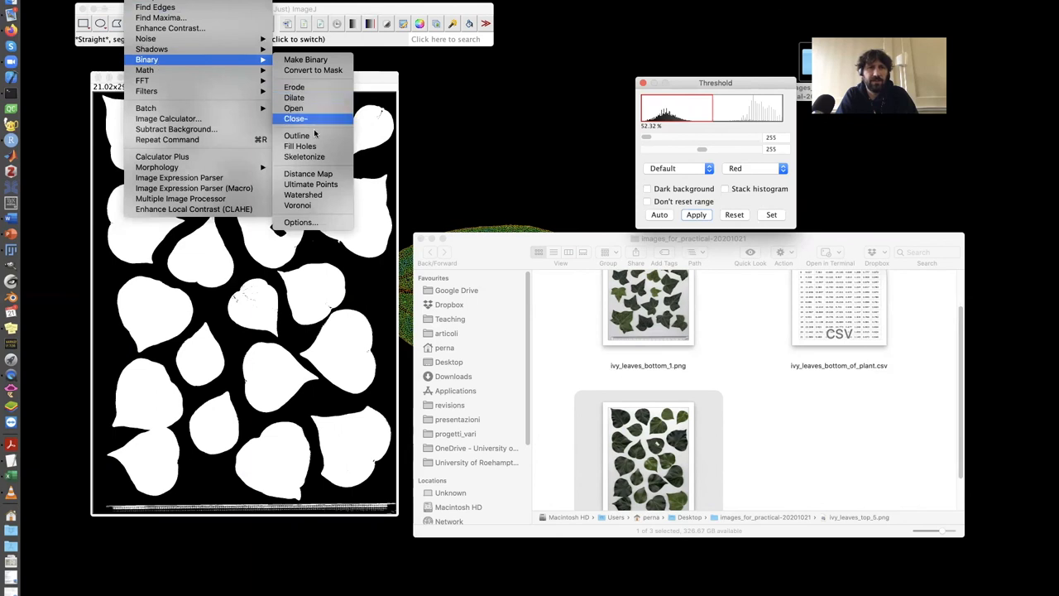
left_click(294, 119)
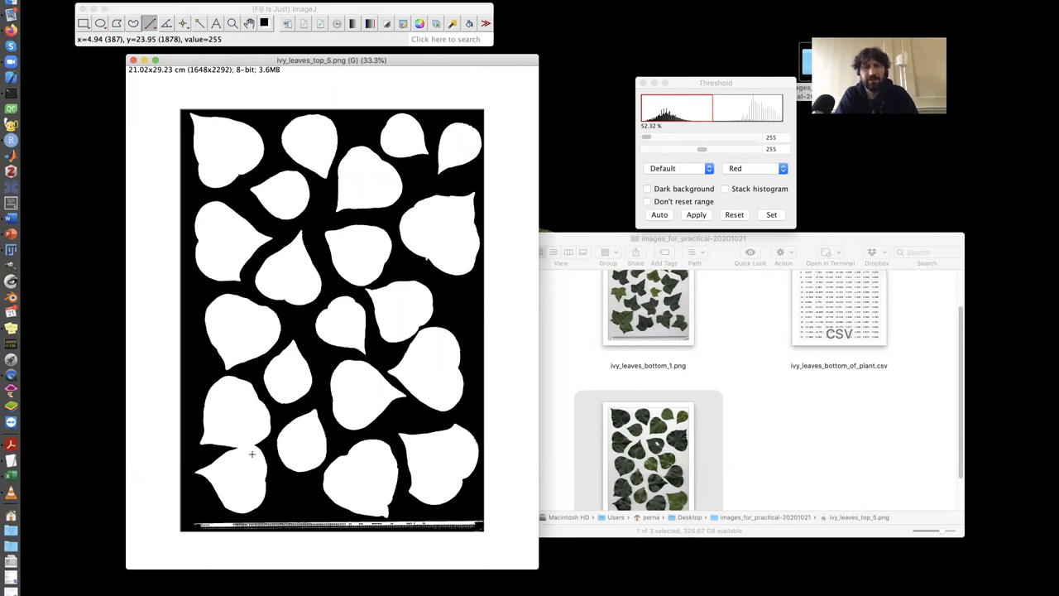
mouse_move(245, 454)
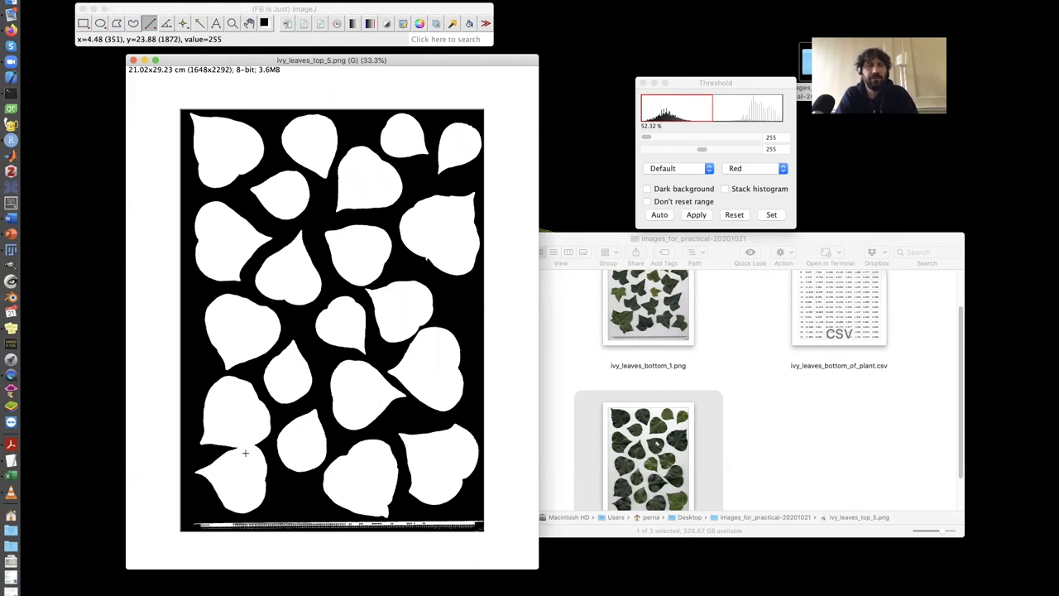
mouse_move(305, 257)
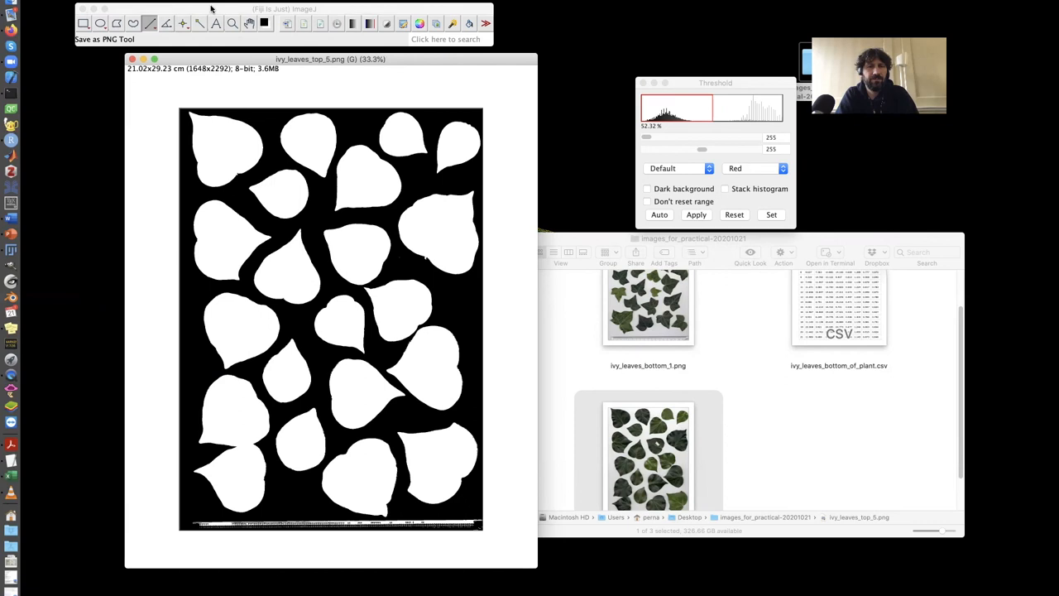
mouse_move(331, 394)
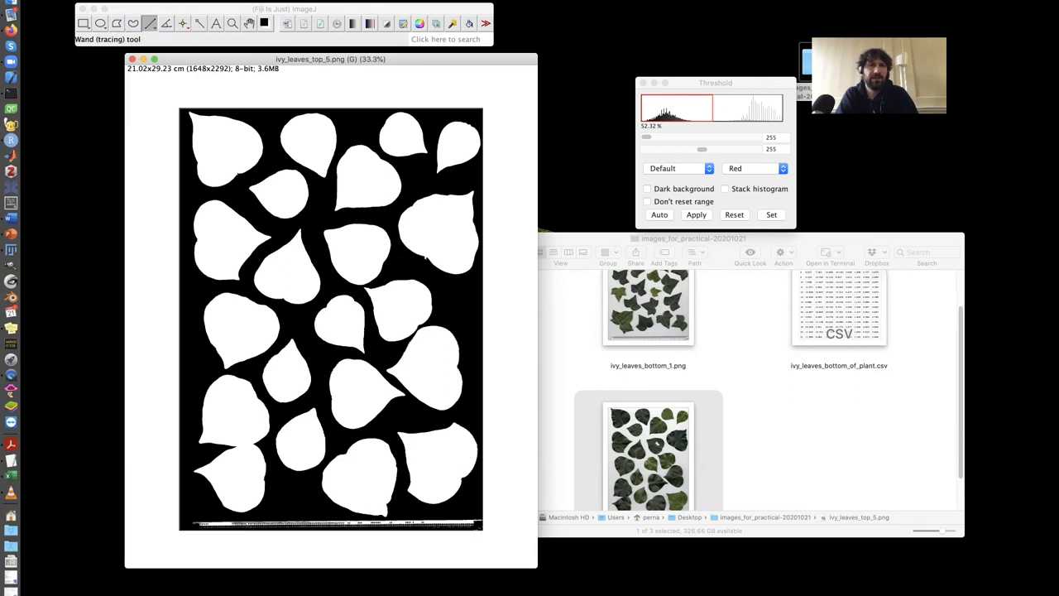
Run a binary separation (watershed) to split touching leaves in the mask.
left_click(107, 8)
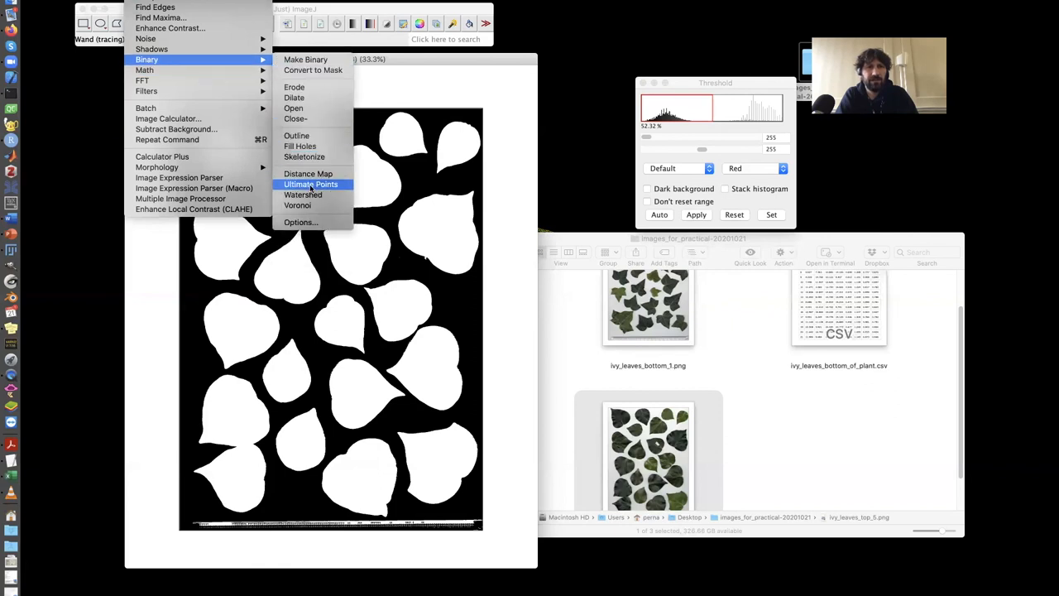
left_click(311, 184)
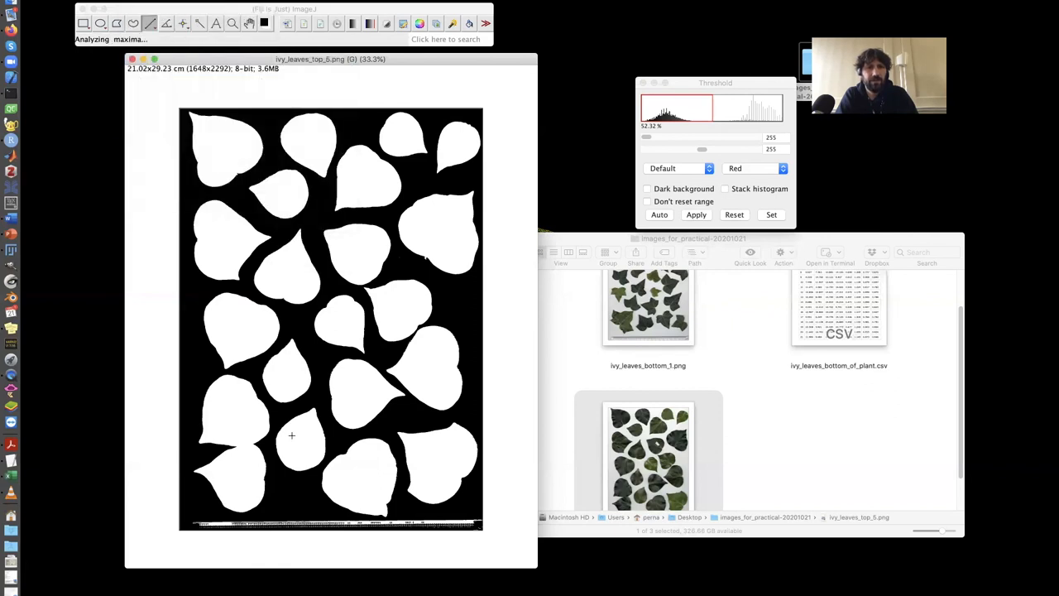
mouse_move(235, 450)
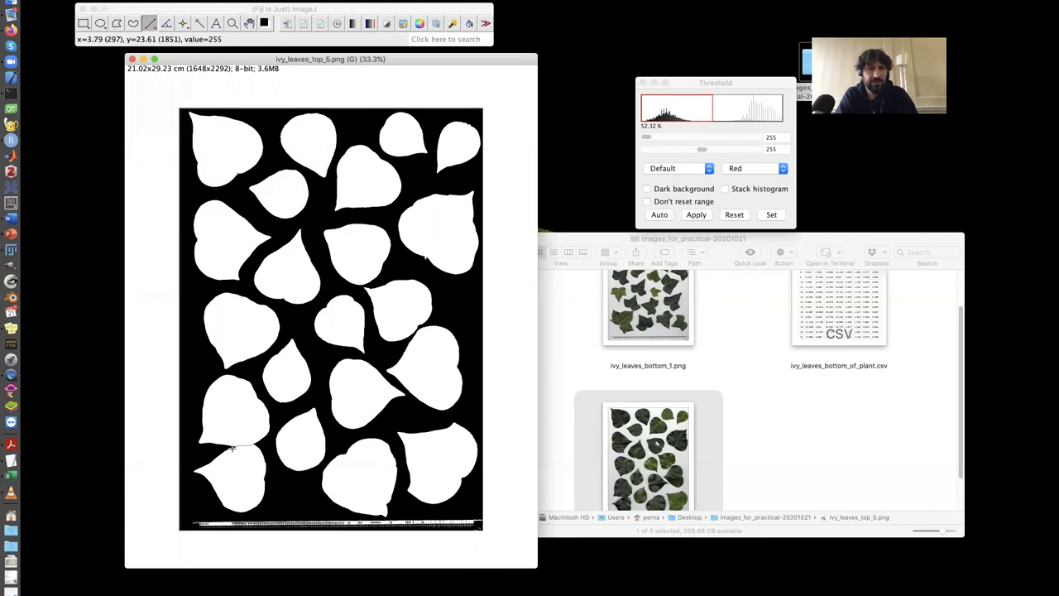
mouse_move(397, 173)
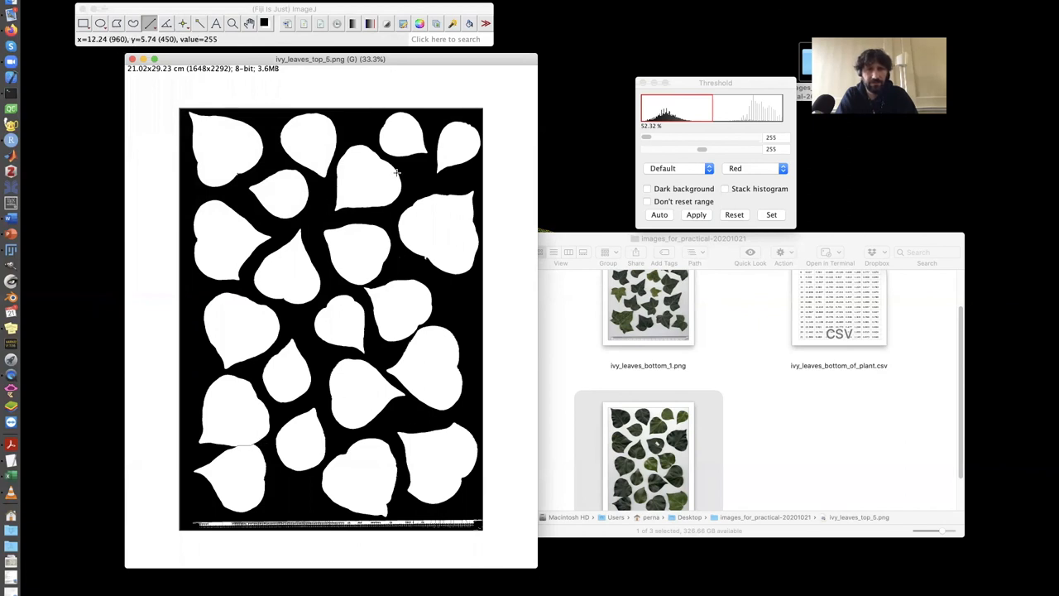
mouse_move(433, 412)
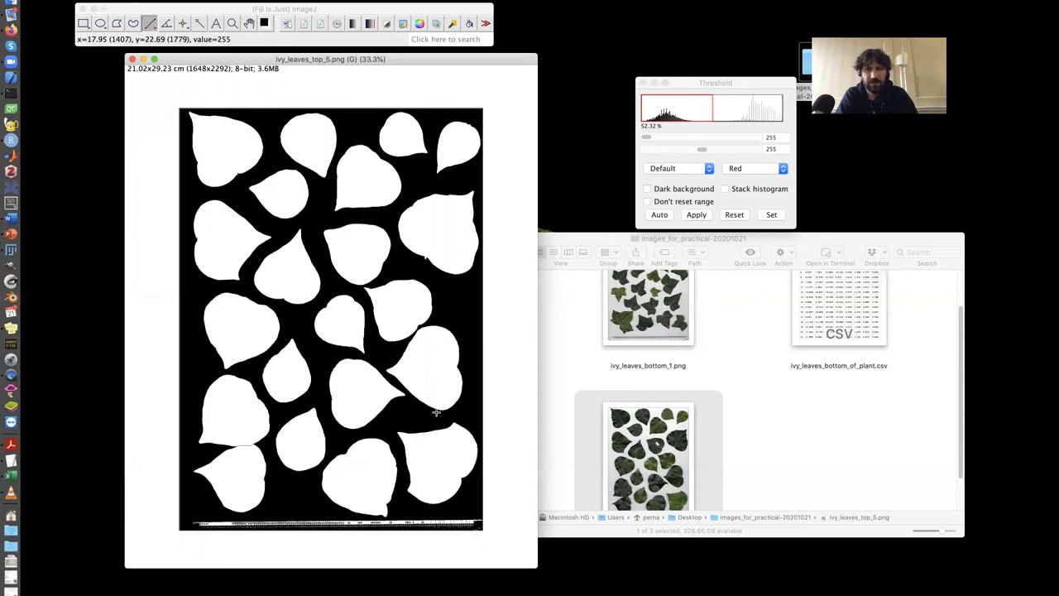
mouse_move(366, 307)
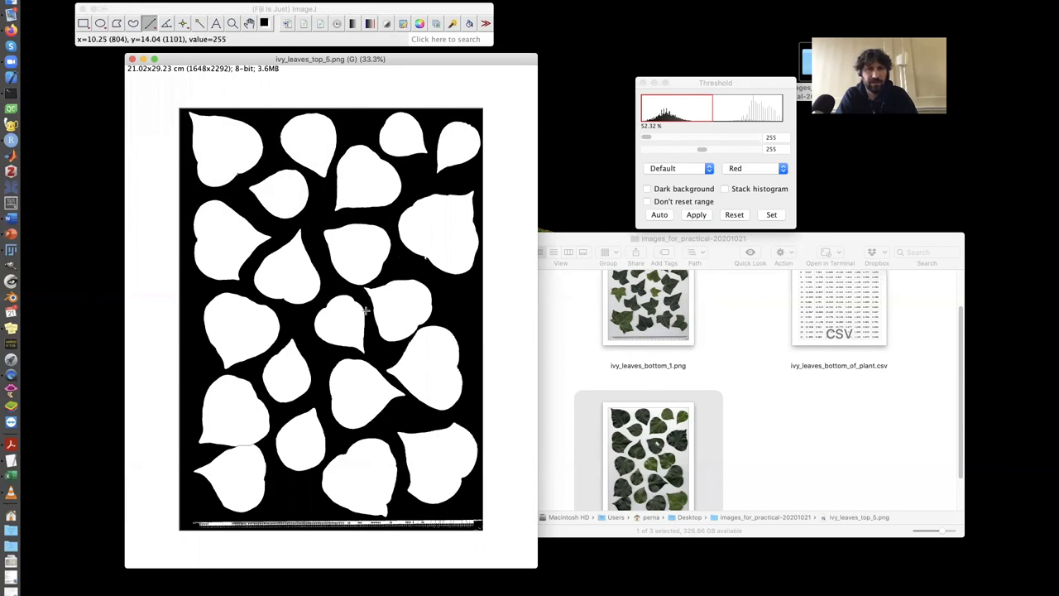
mouse_move(251, 139)
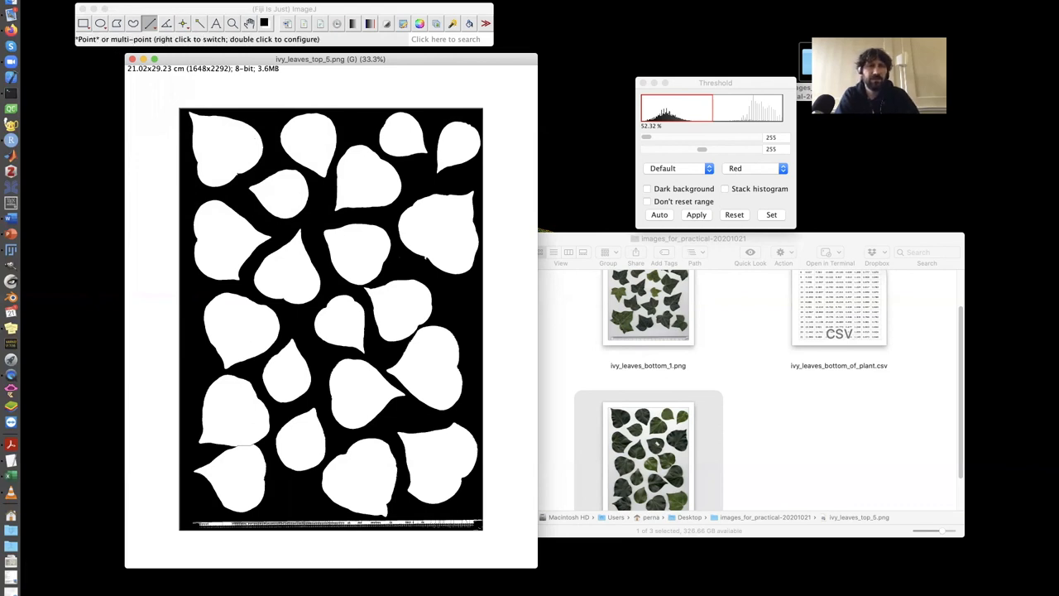
mouse_move(209, 205)
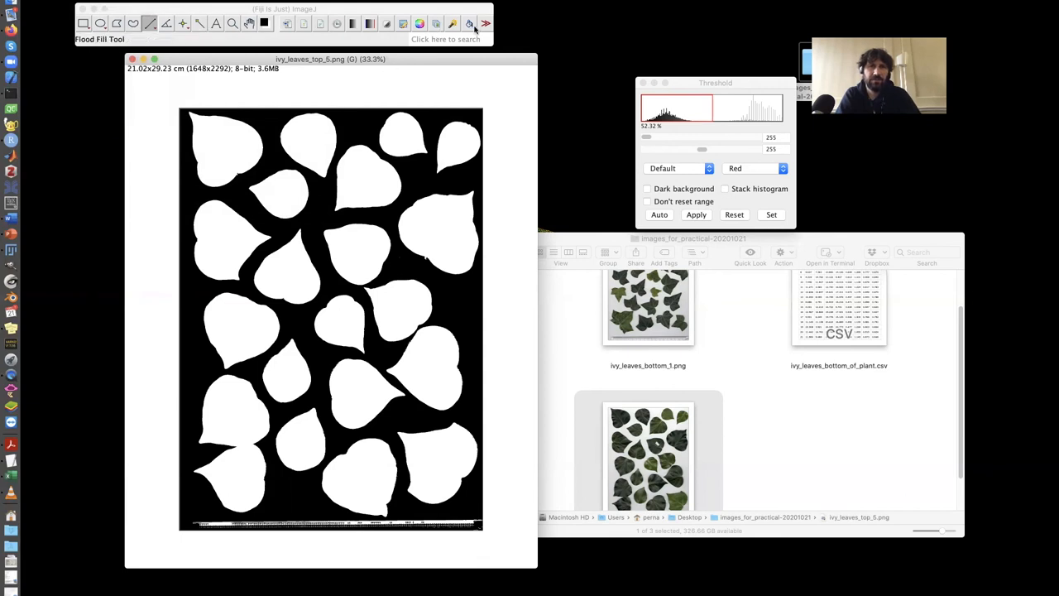
Add the Pencil drawing tool from the More Tools list.
left_click(487, 23)
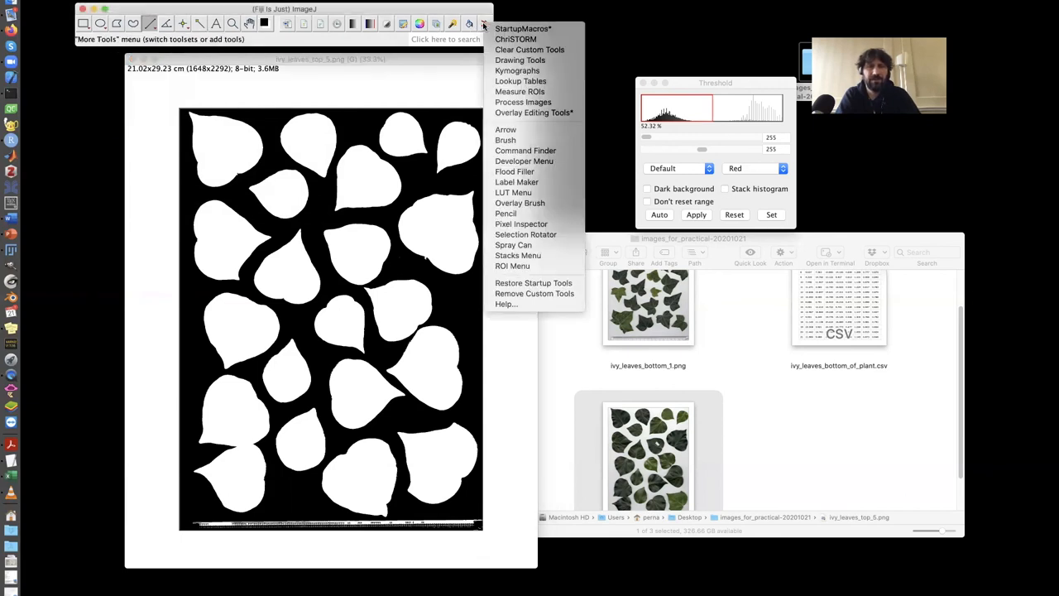
mouse_move(506, 139)
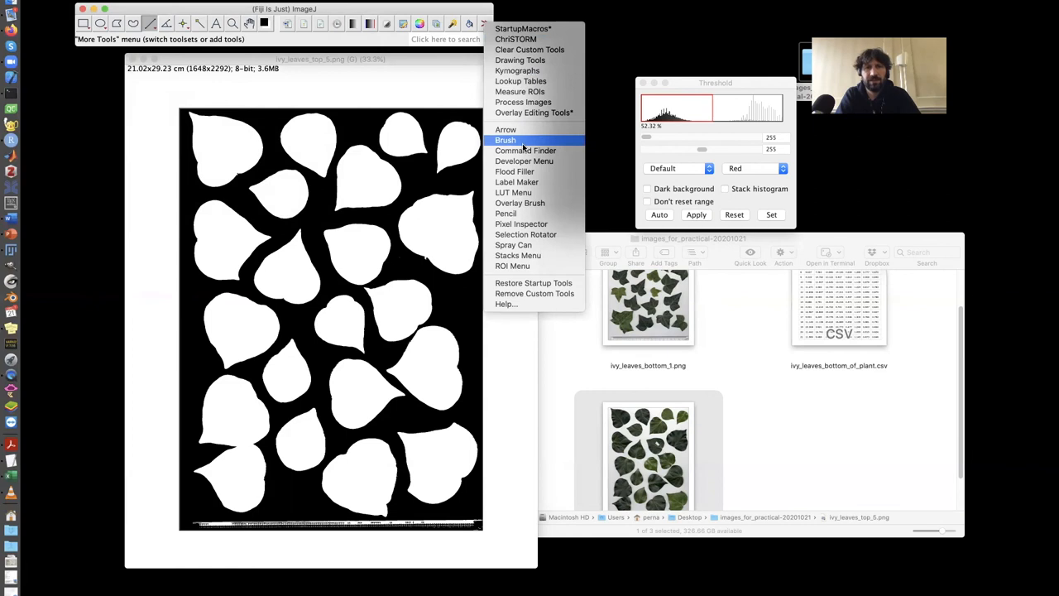
left_click(506, 212)
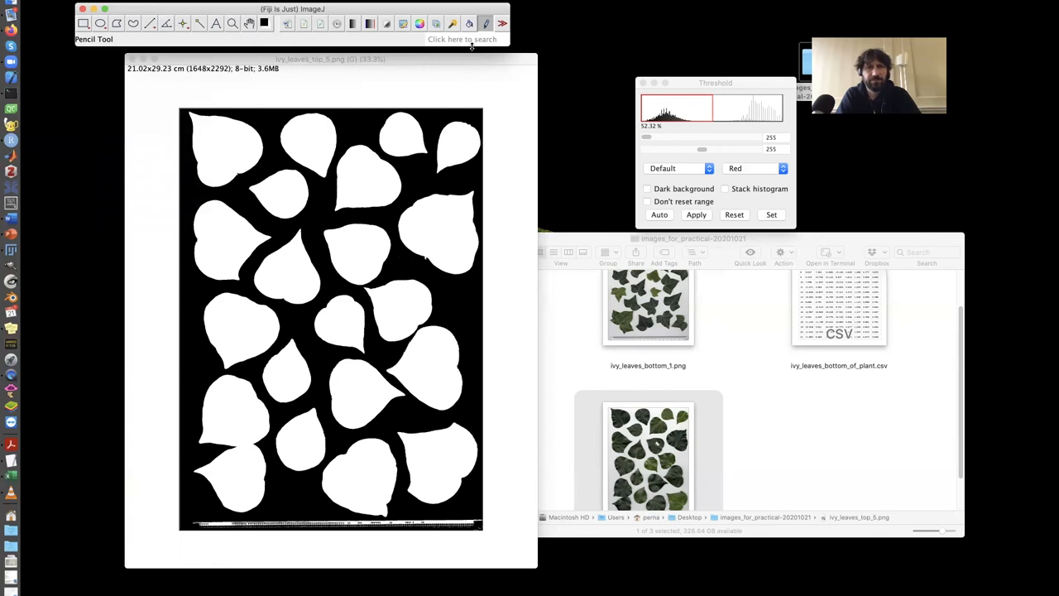
mouse_move(486, 40)
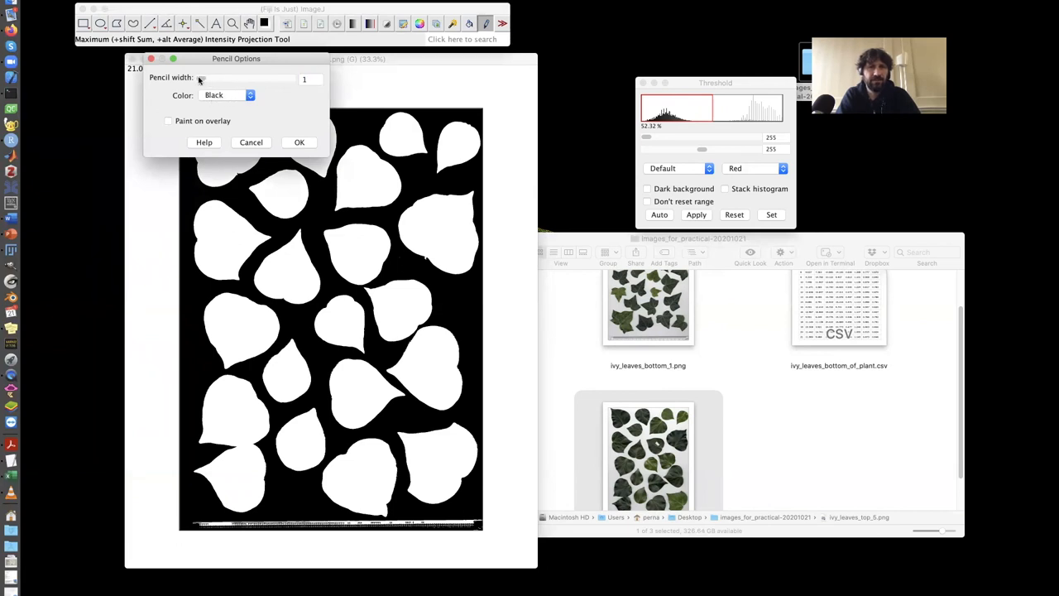
mouse_move(293, 133)
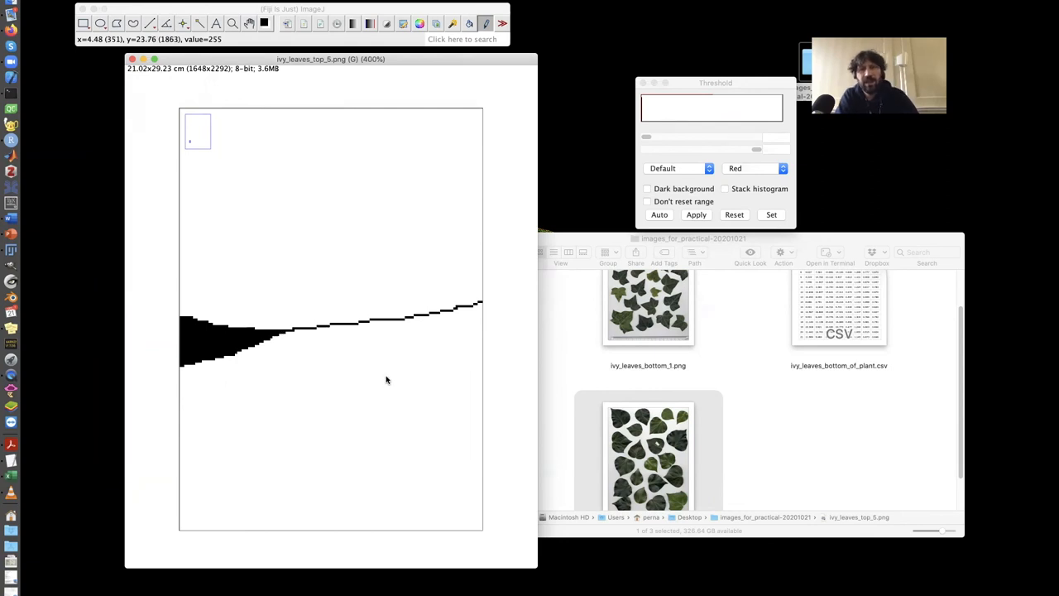
mouse_move(424, 327)
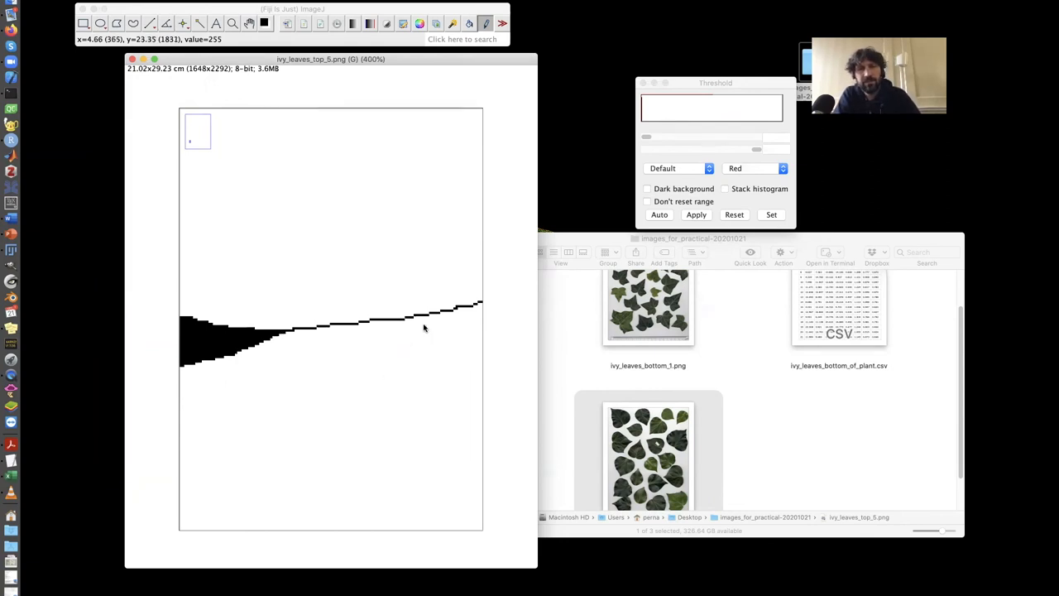
mouse_move(418, 354)
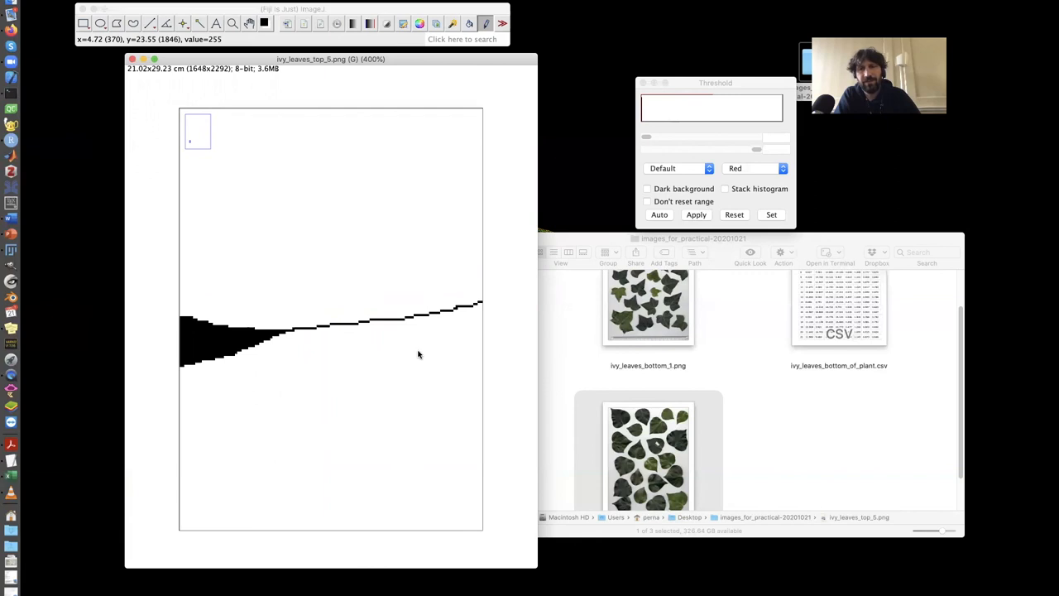
mouse_move(337, 336)
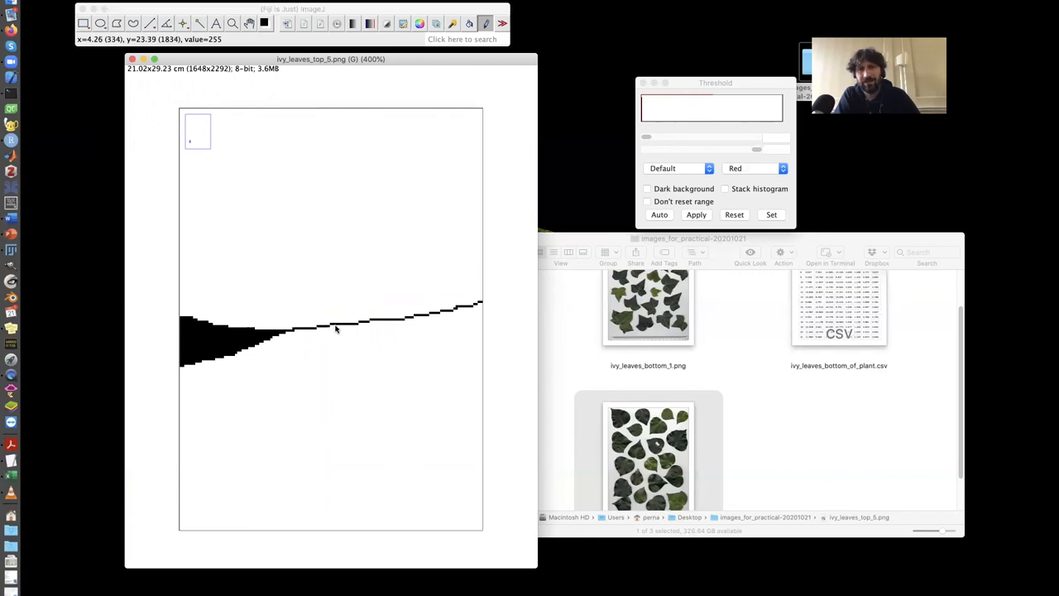
mouse_move(324, 331)
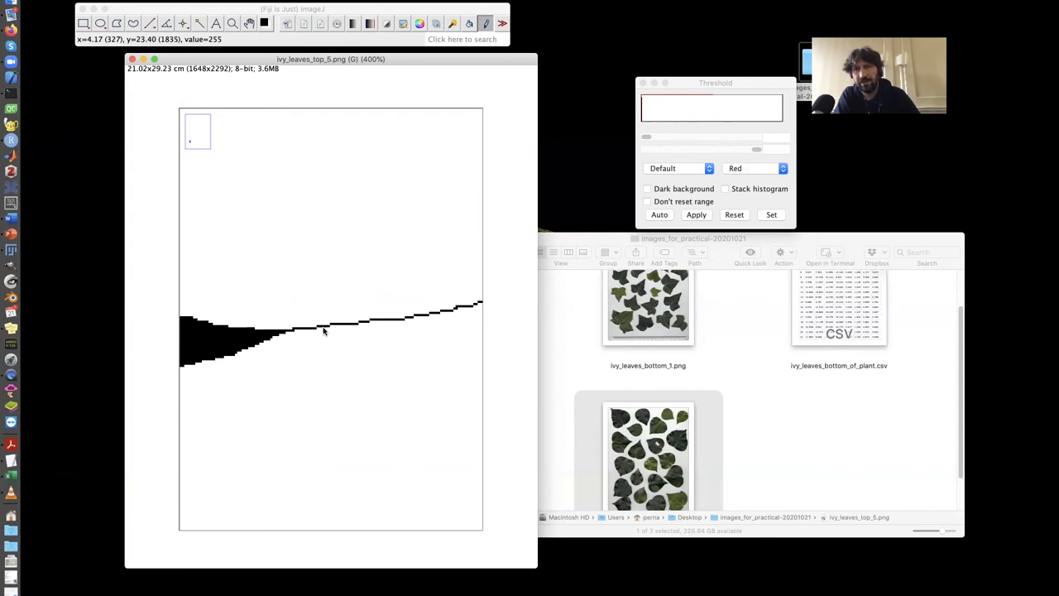
mouse_move(315, 326)
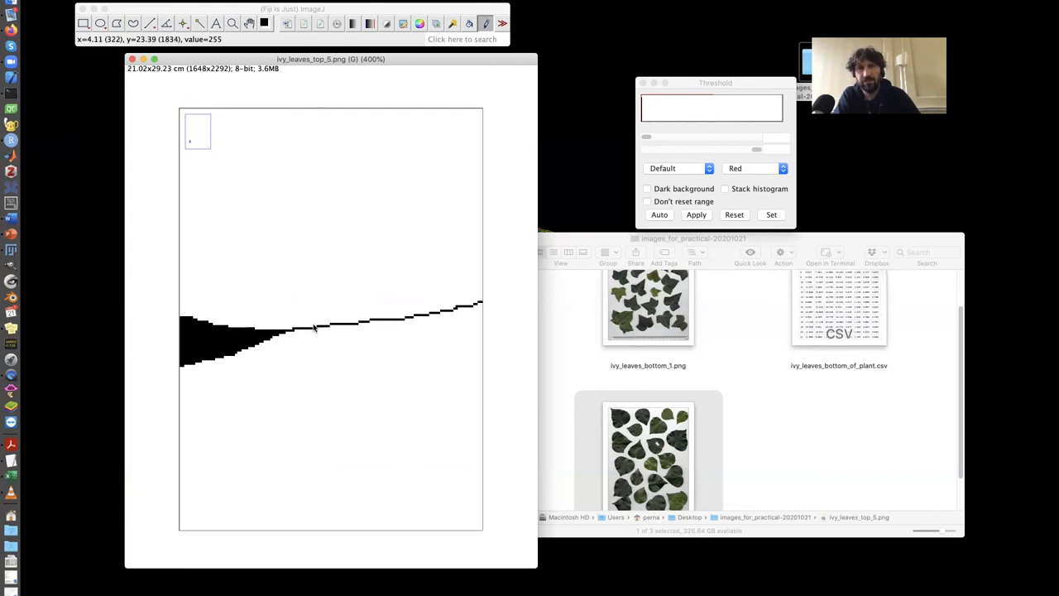
mouse_move(316, 331)
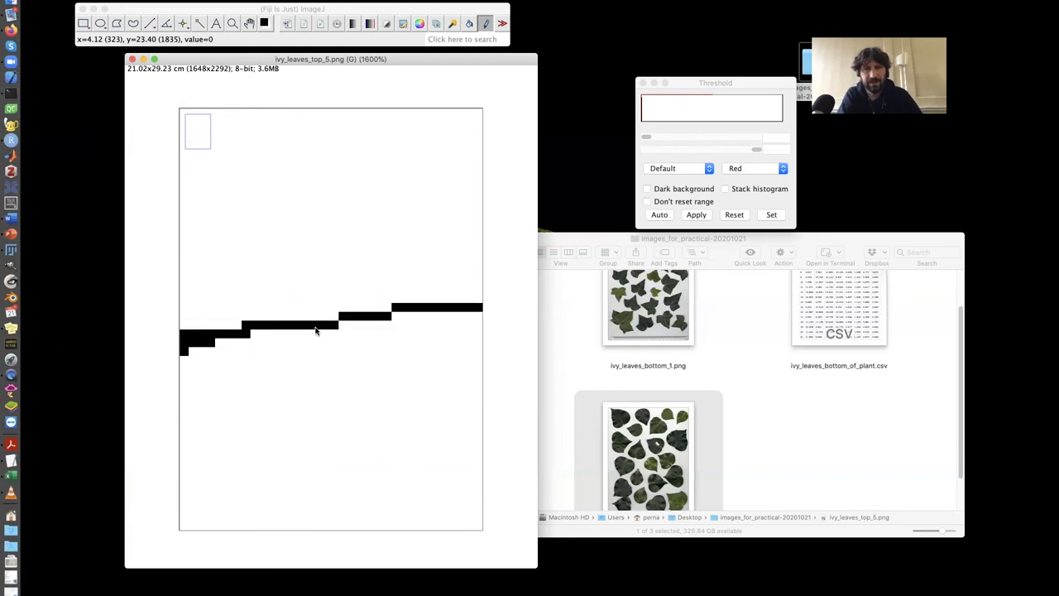
mouse_move(345, 327)
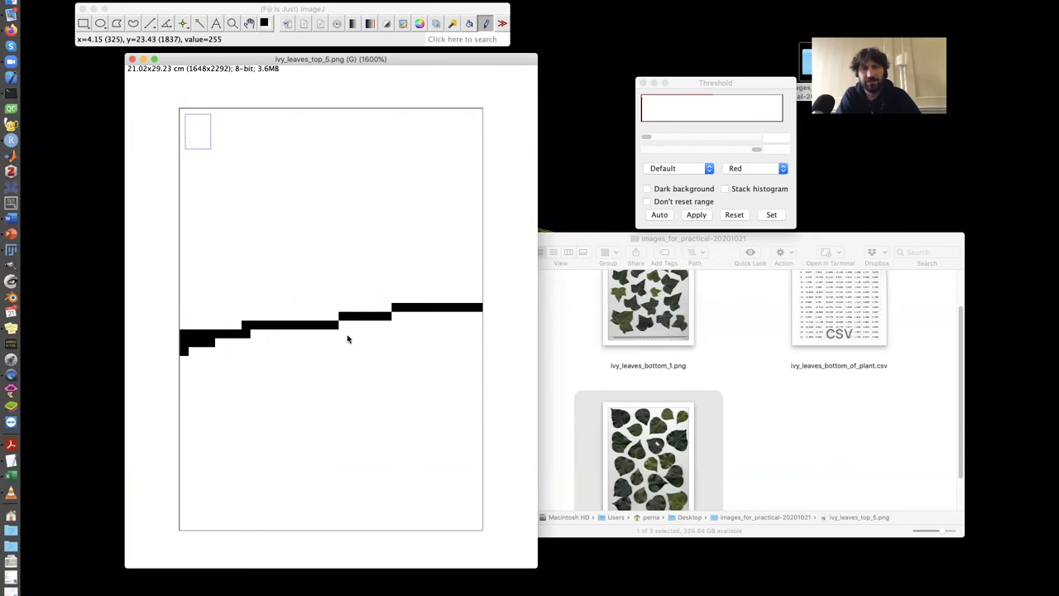
mouse_move(337, 323)
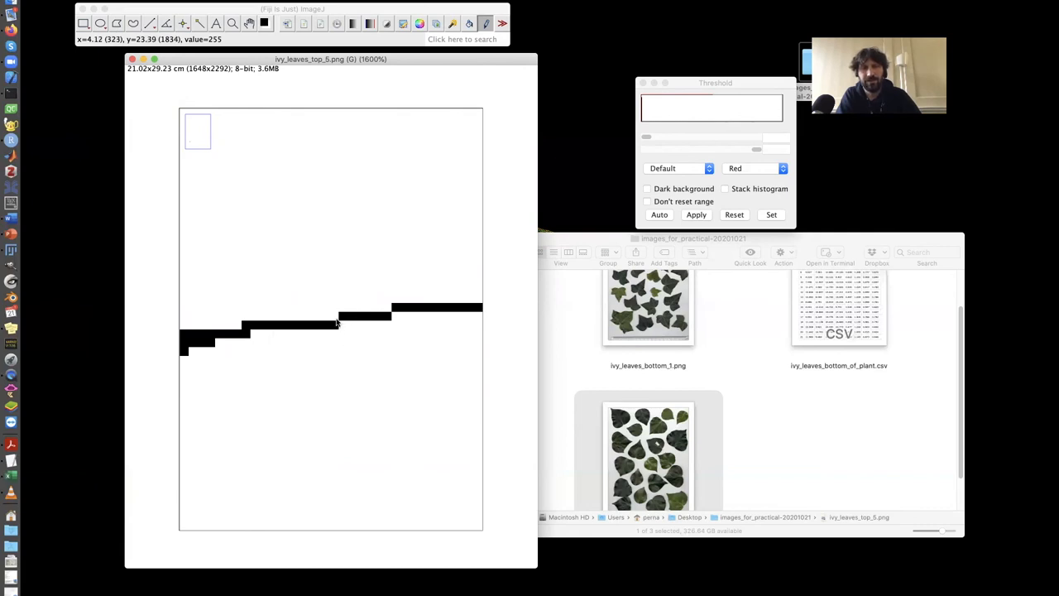
mouse_move(343, 318)
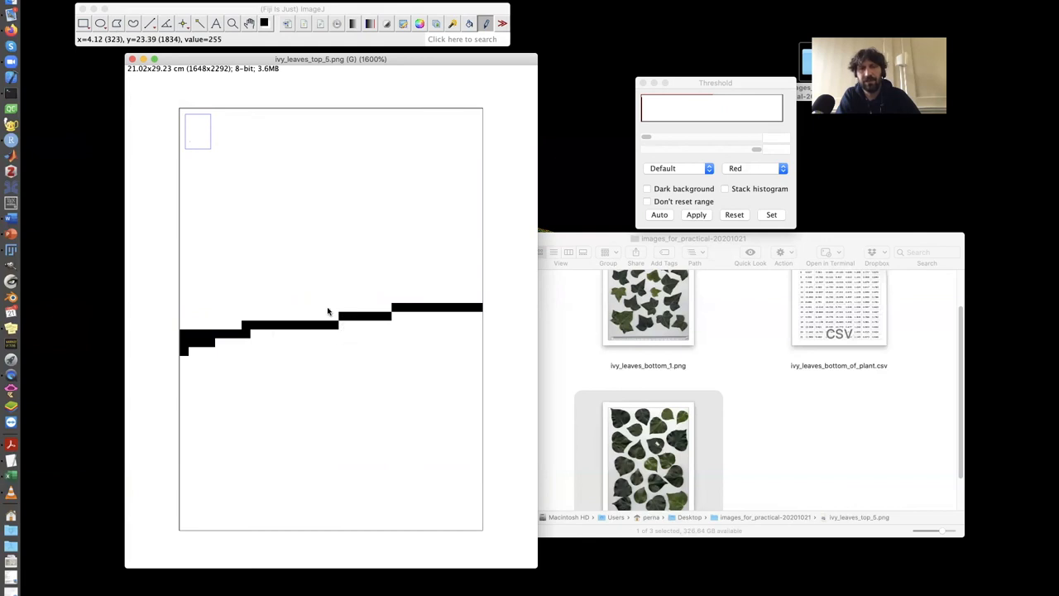
mouse_move(335, 322)
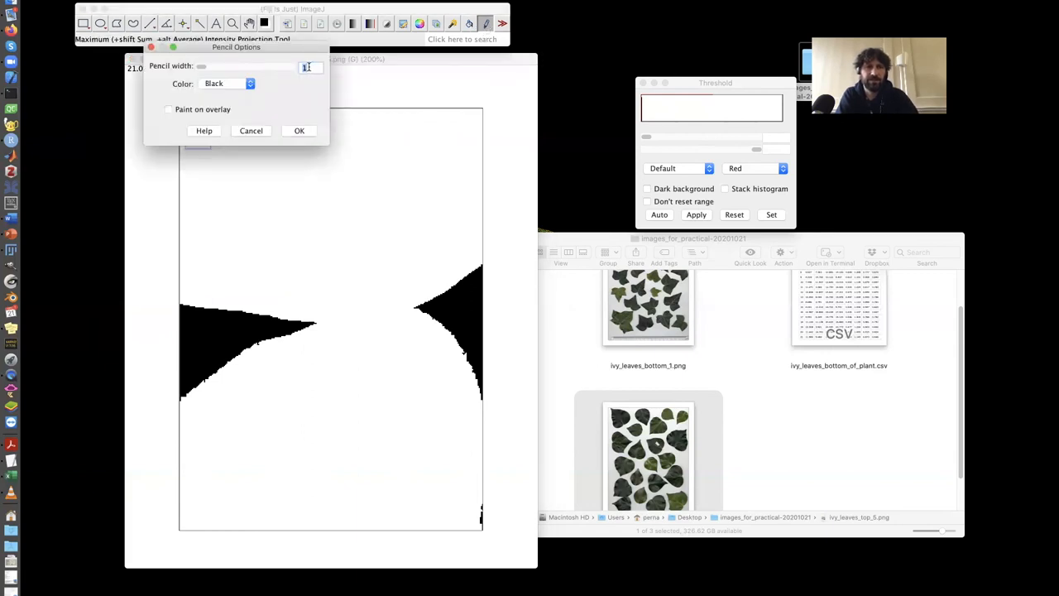
Confirm the black one-pixel pencil settings.
left_click(298, 130)
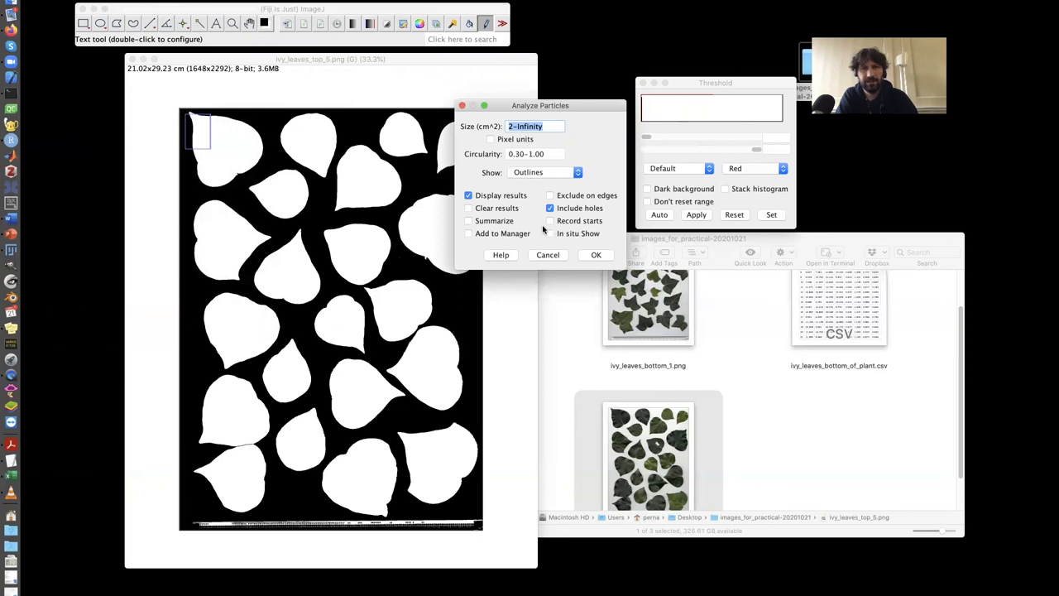
Run Analyze Particles on the 21 leaves and save the results as ivy_leaves_top_of_plant.csv.
left_click(596, 255)
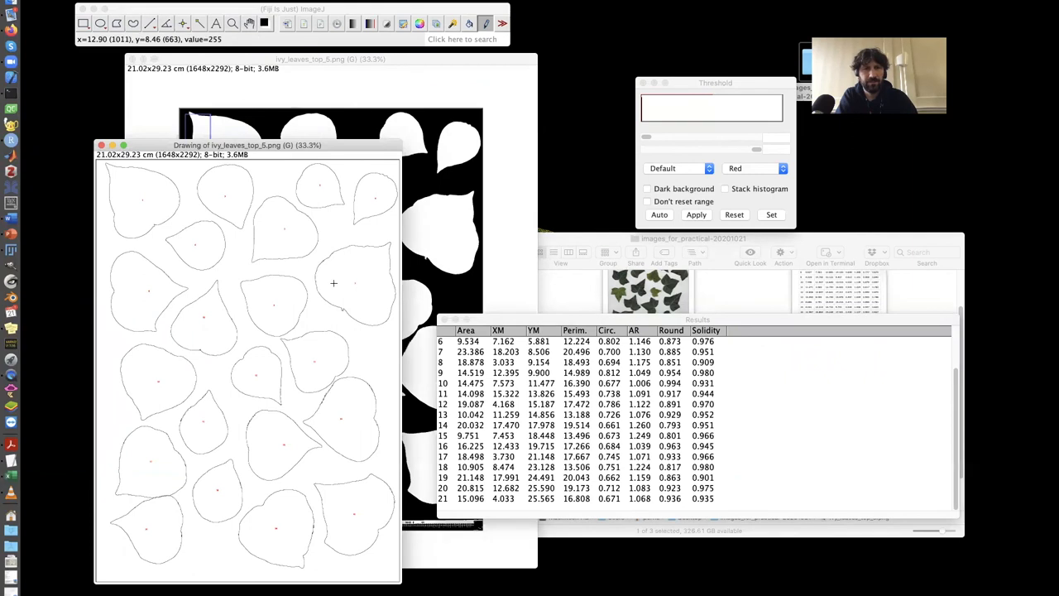
mouse_move(578, 447)
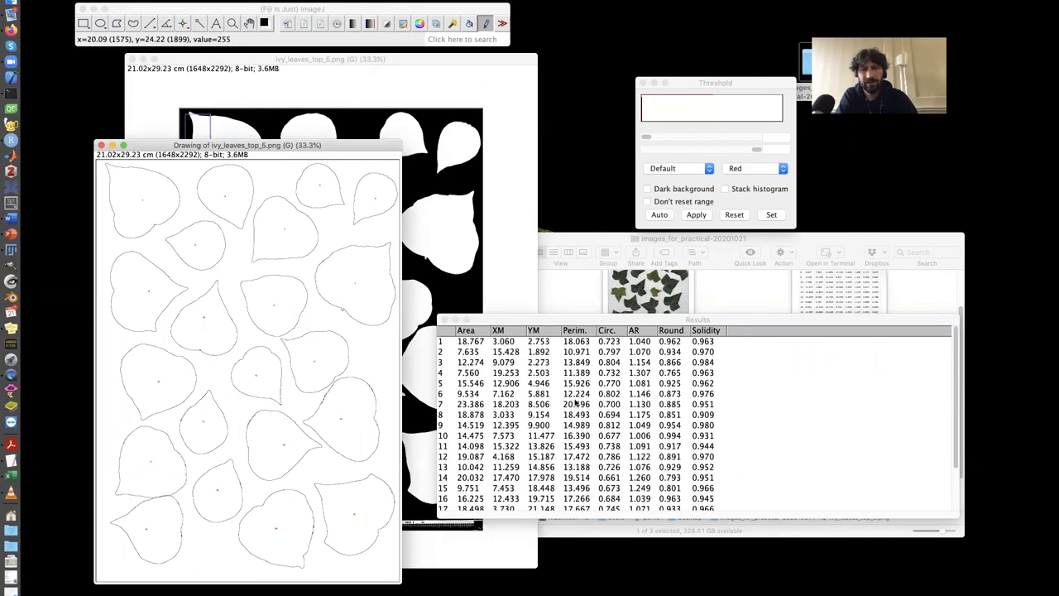
scroll("down", 3)
type("ivy_leaves_top_of_plant.csv")
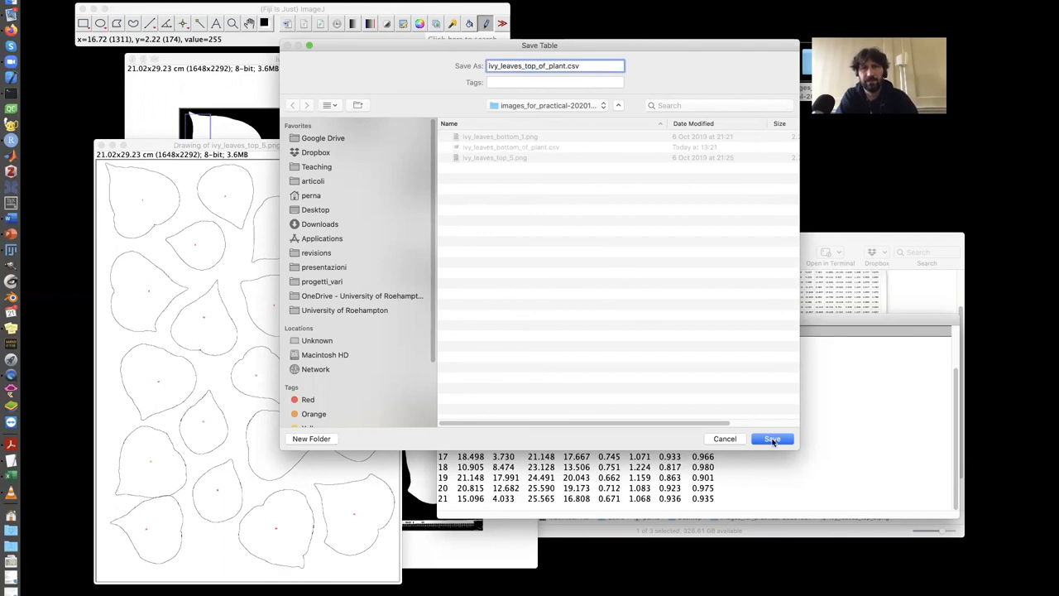
left_click(771, 439)
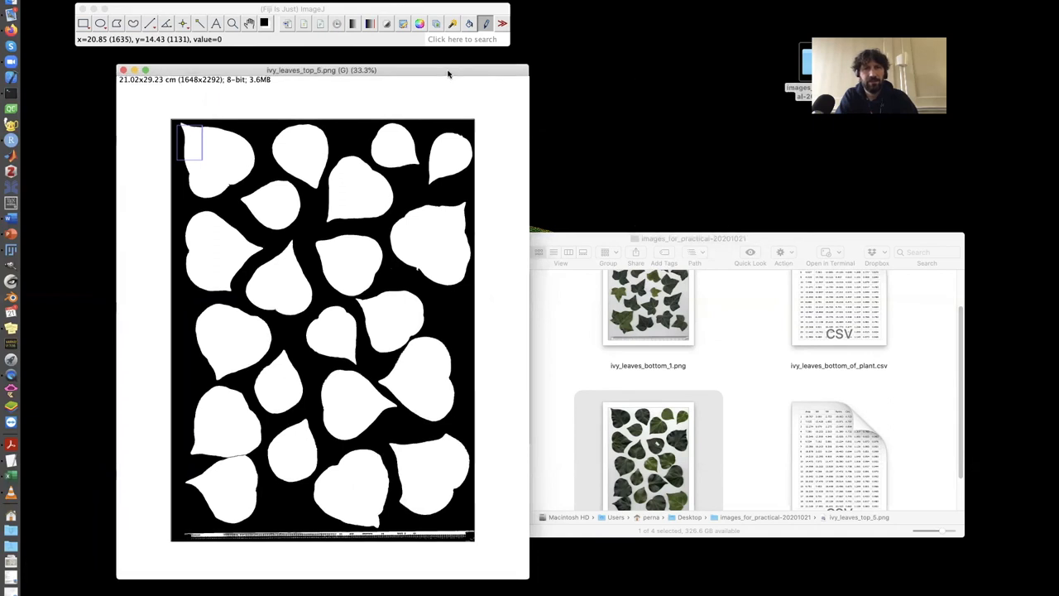
Browse the Plugins menu commands over the leaf mask.
left_click_drag(321, 70, 304, 68)
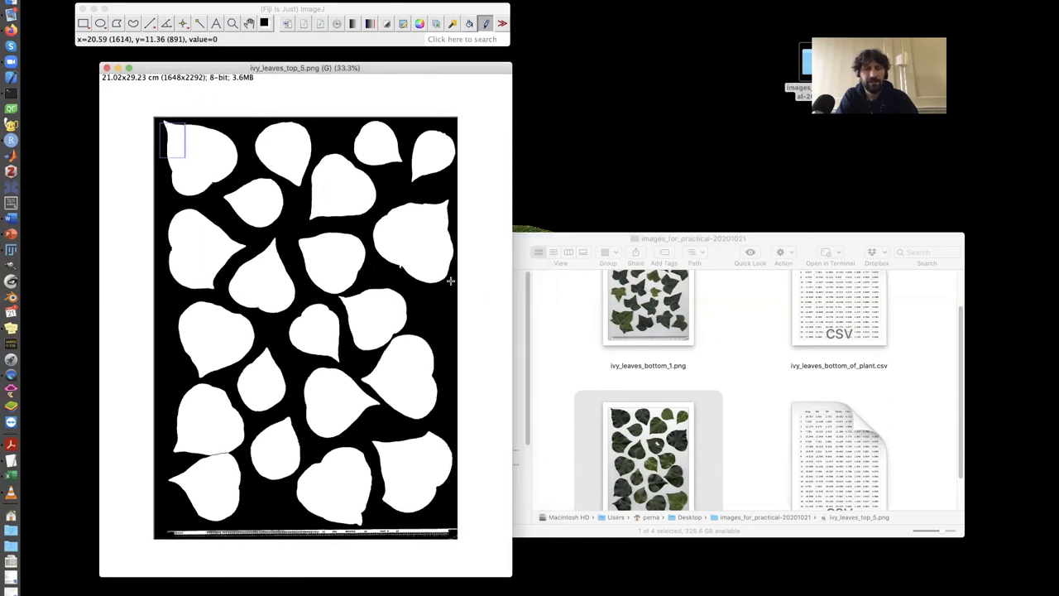
mouse_move(379, 197)
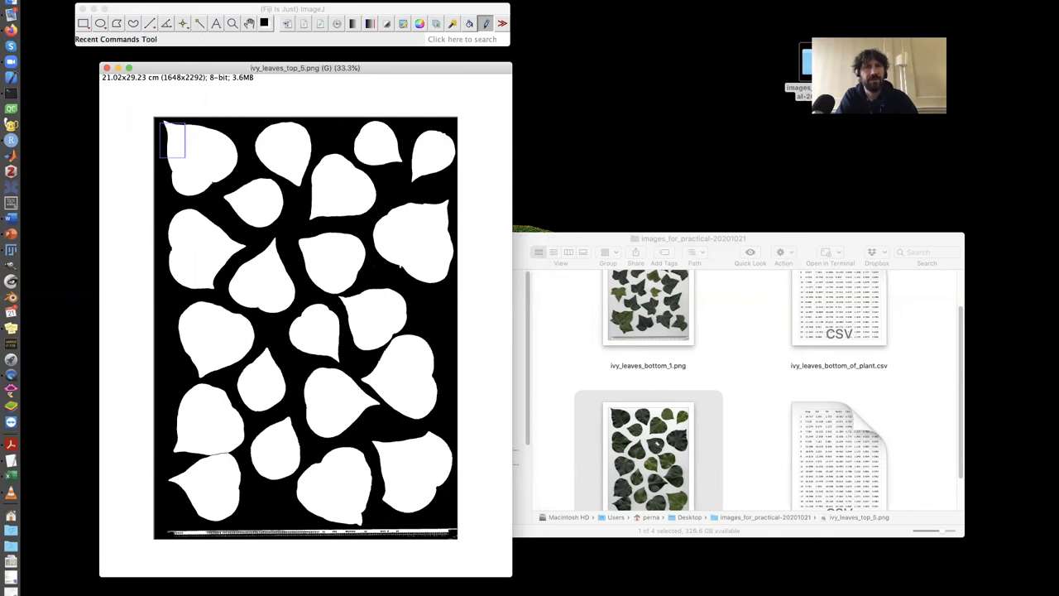
left_click(233, 233)
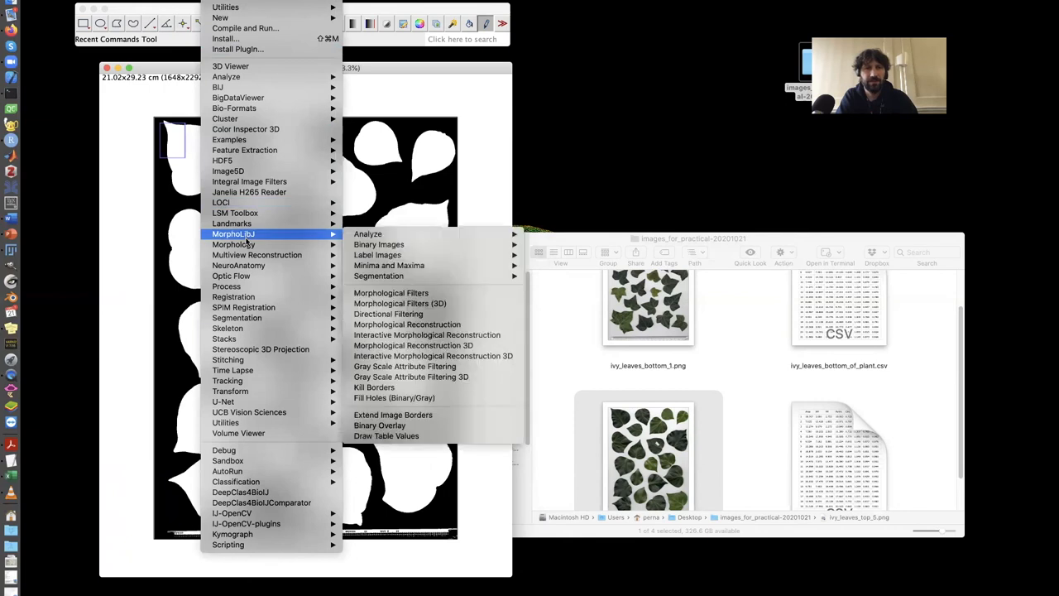
mouse_move(255, 239)
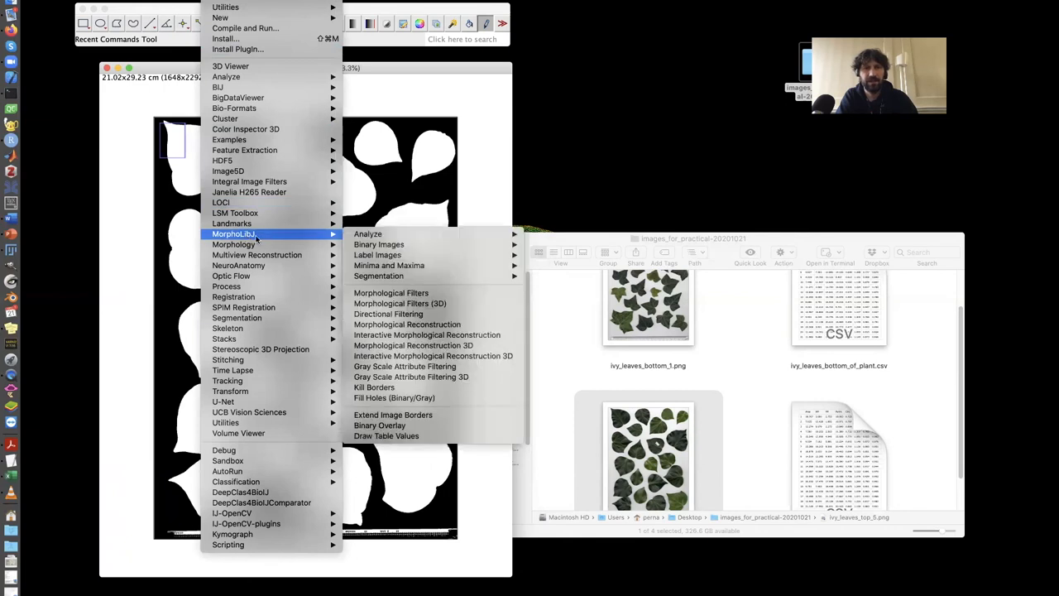
mouse_move(381, 6)
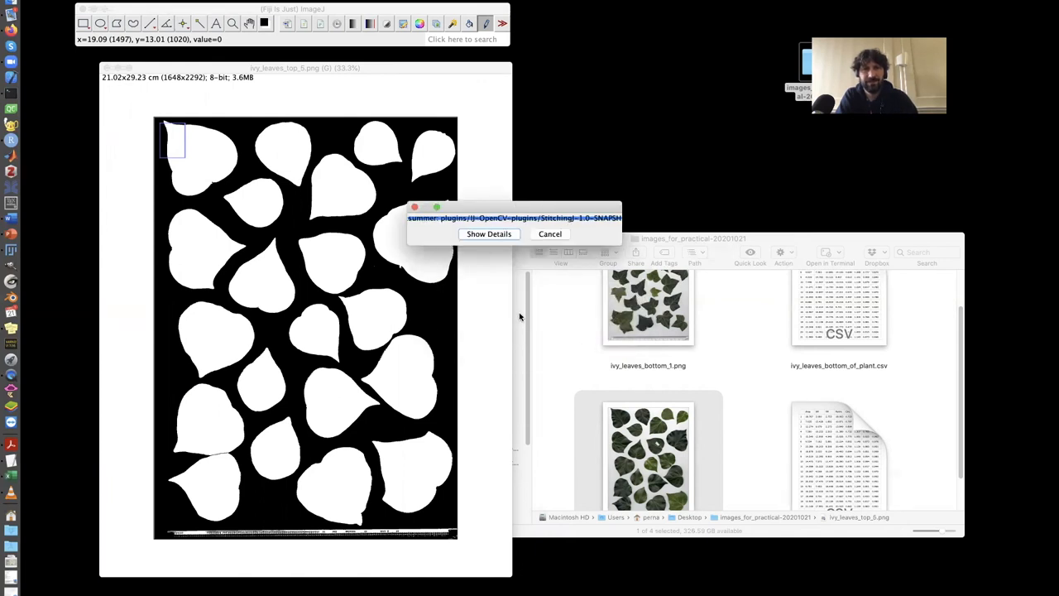
Start the ImageJ Updater from the Help menu.
left_click(490, 233)
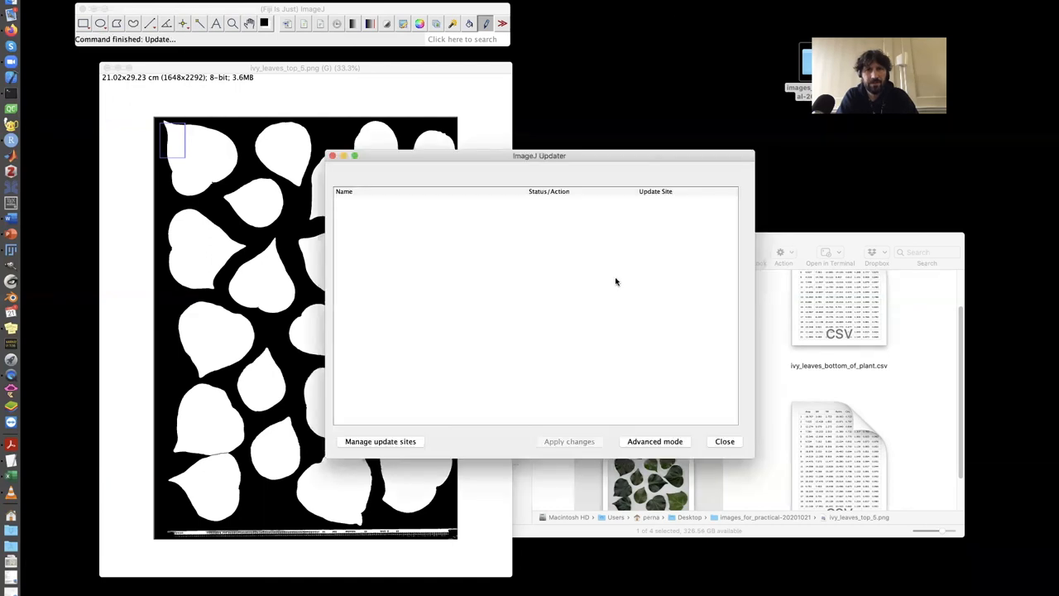
mouse_move(536, 212)
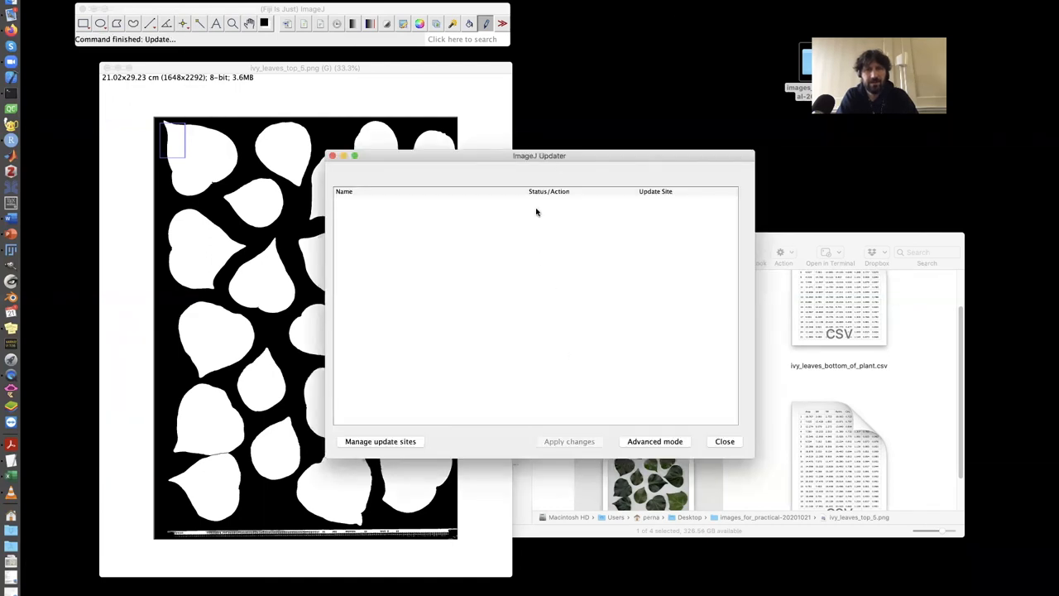
mouse_move(396, 442)
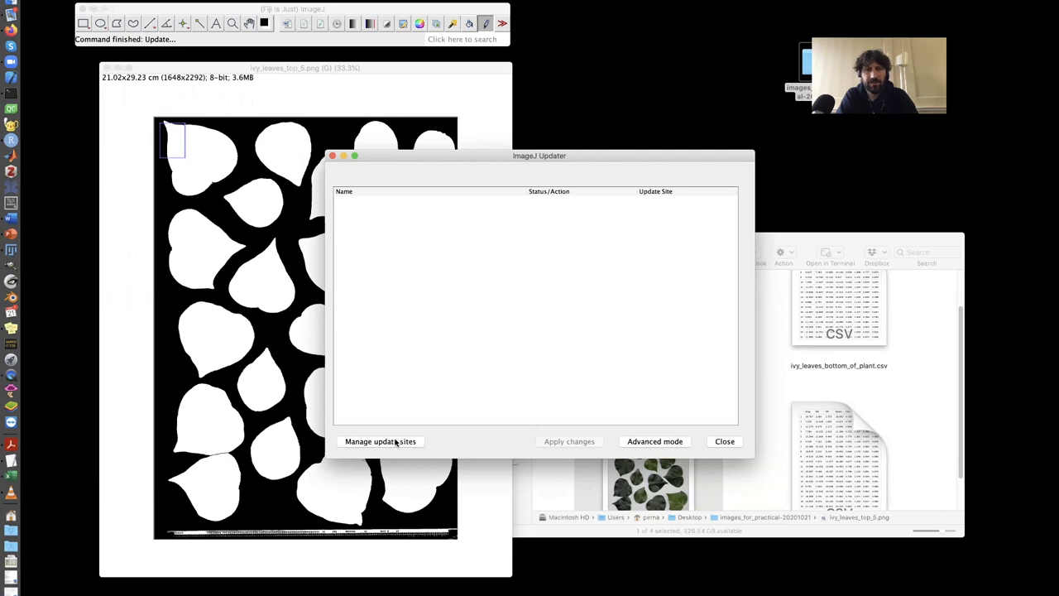
Review the Manage update sites list, then close it and the ImageJ Updater.
left_click(381, 441)
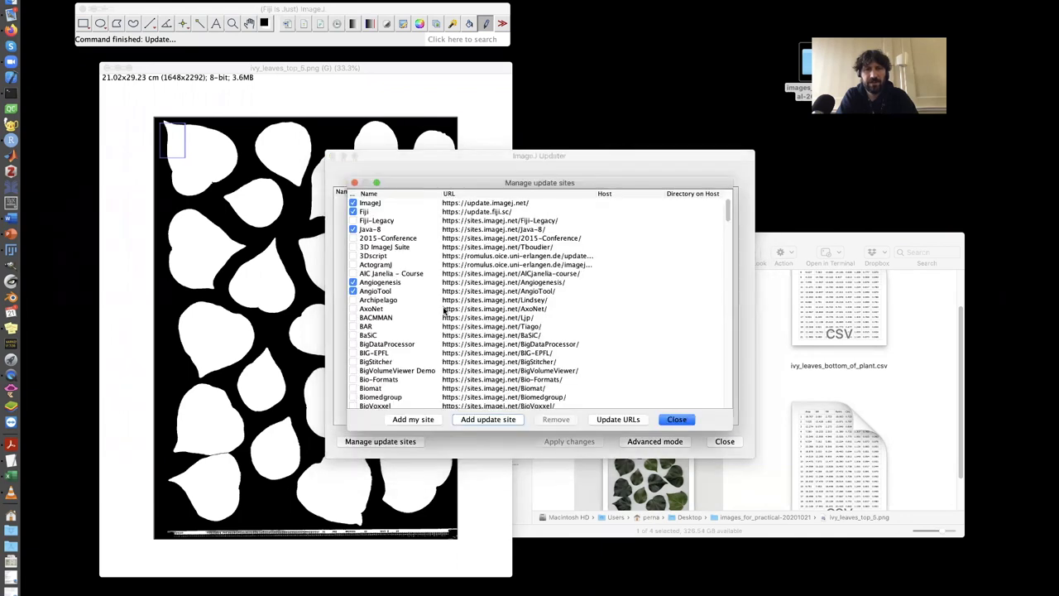
scroll("down", 3)
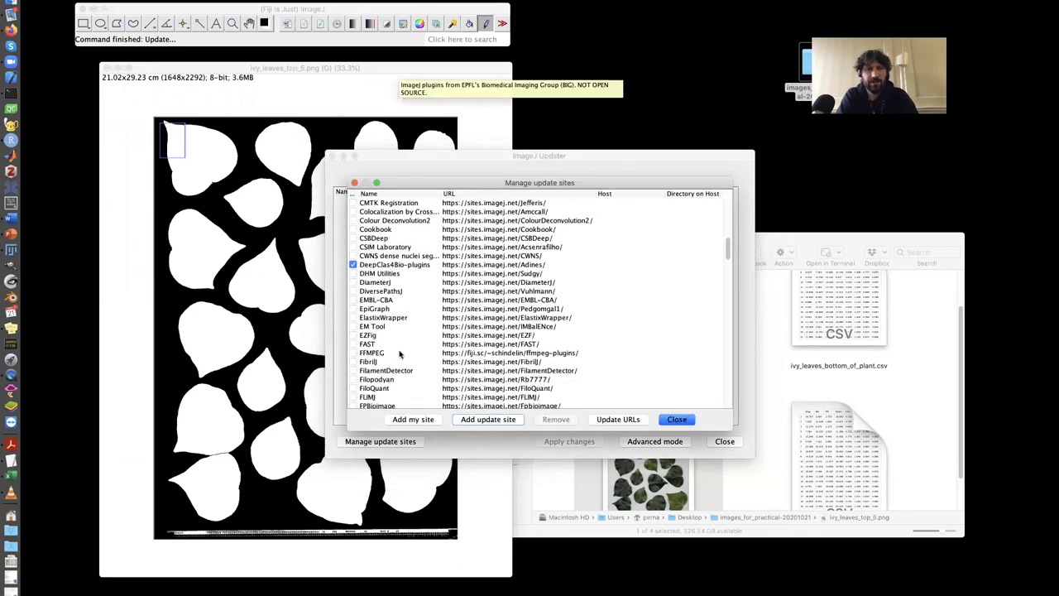
scroll("down", 3)
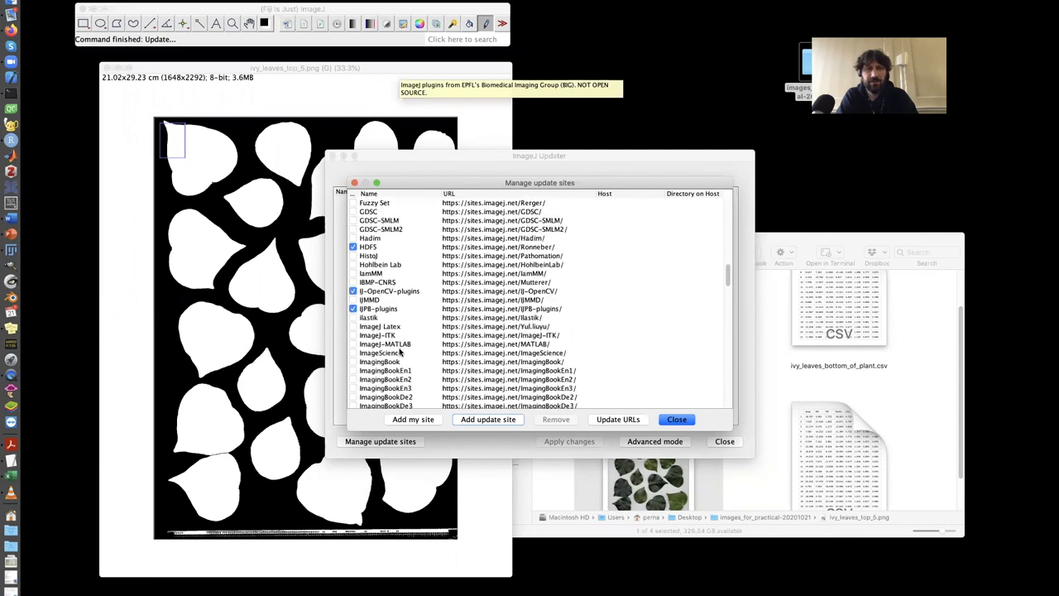
mouse_move(377, 309)
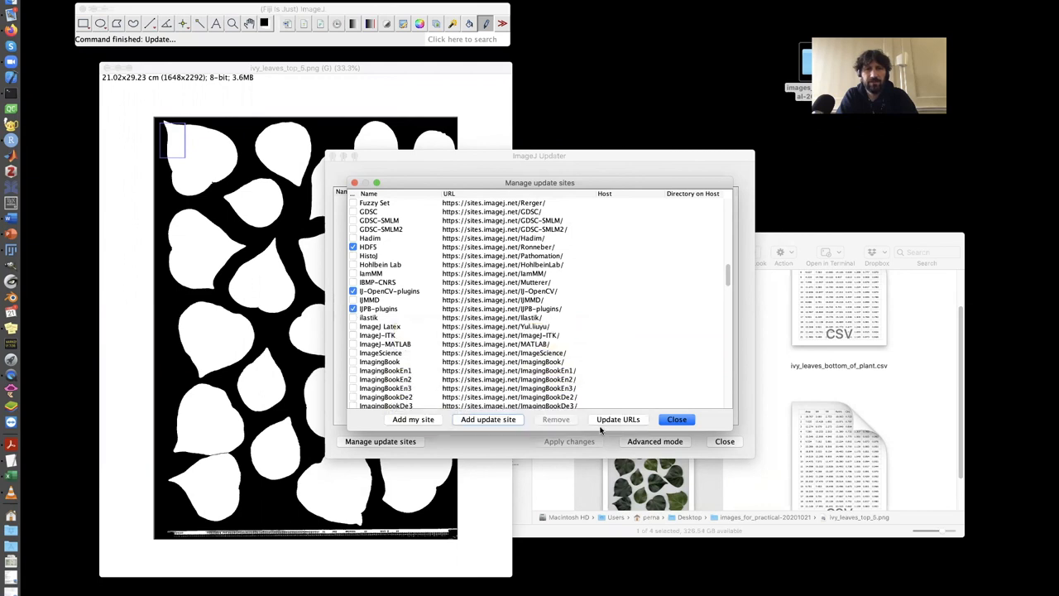
left_click(675, 419)
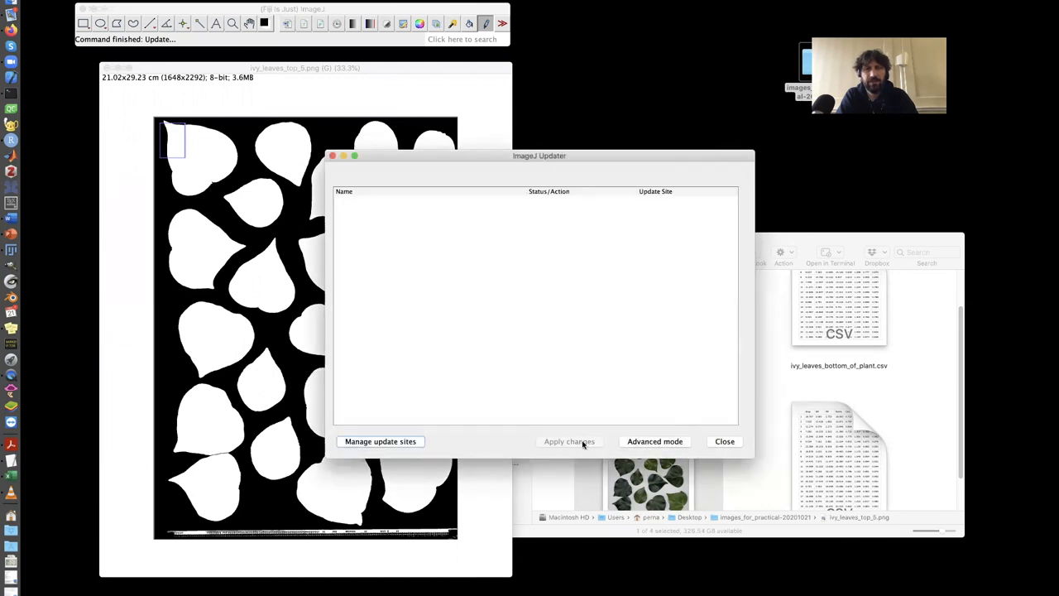
mouse_move(560, 416)
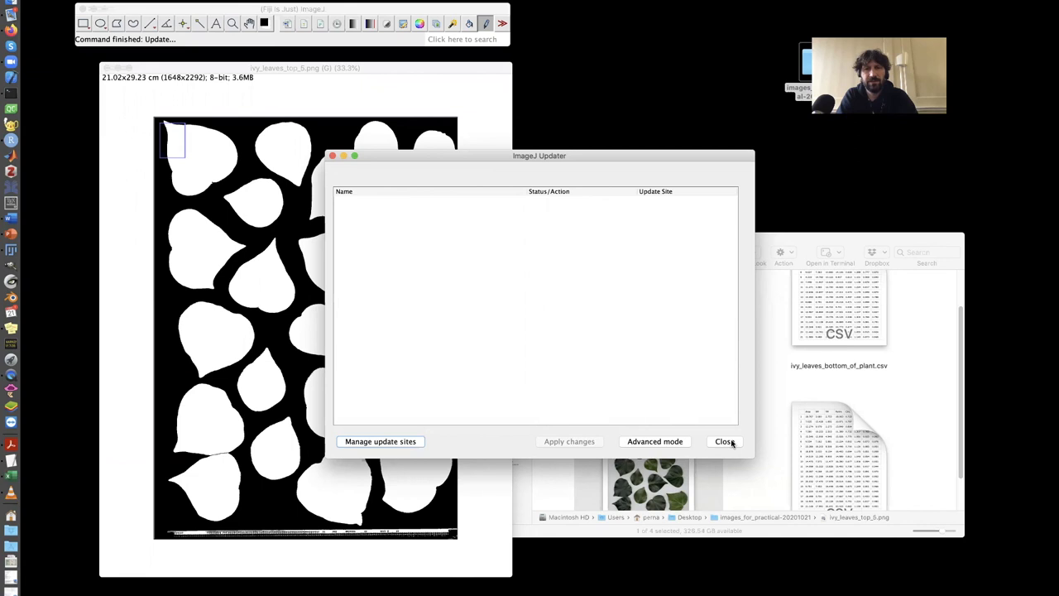
left_click(725, 440)
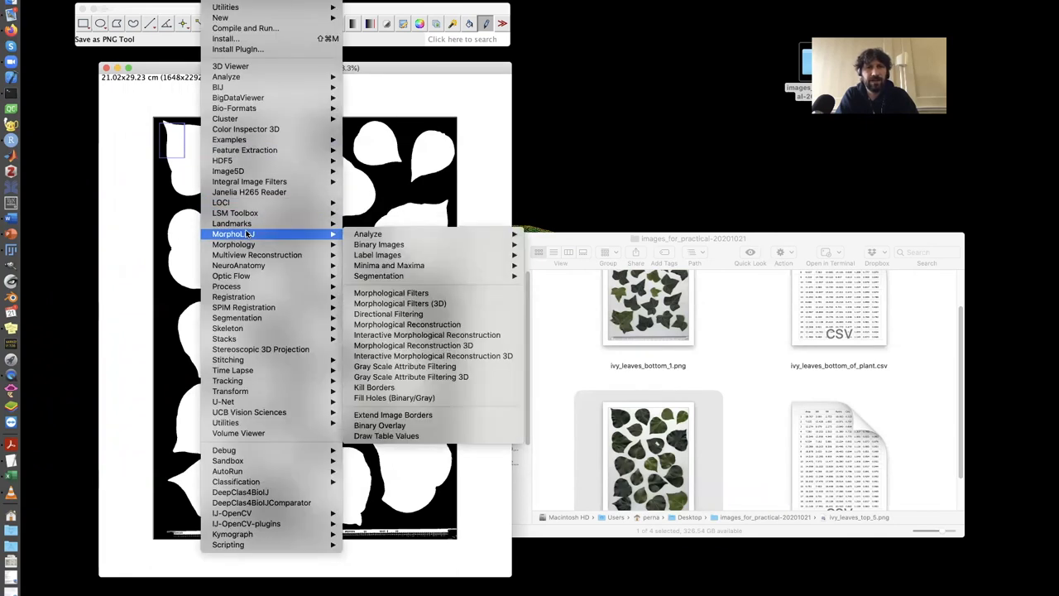
mouse_move(379, 245)
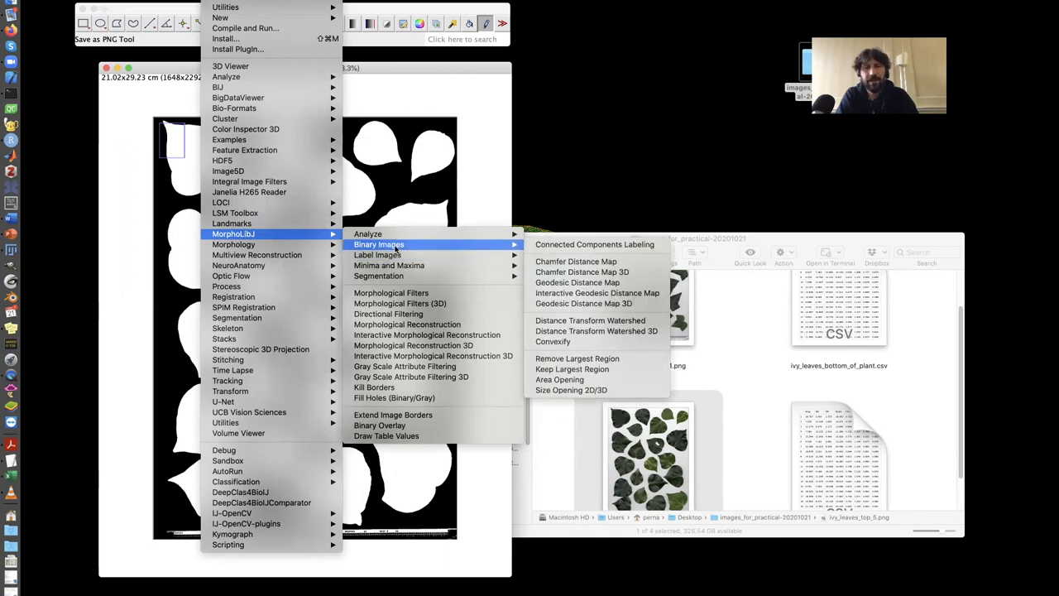
mouse_move(594, 245)
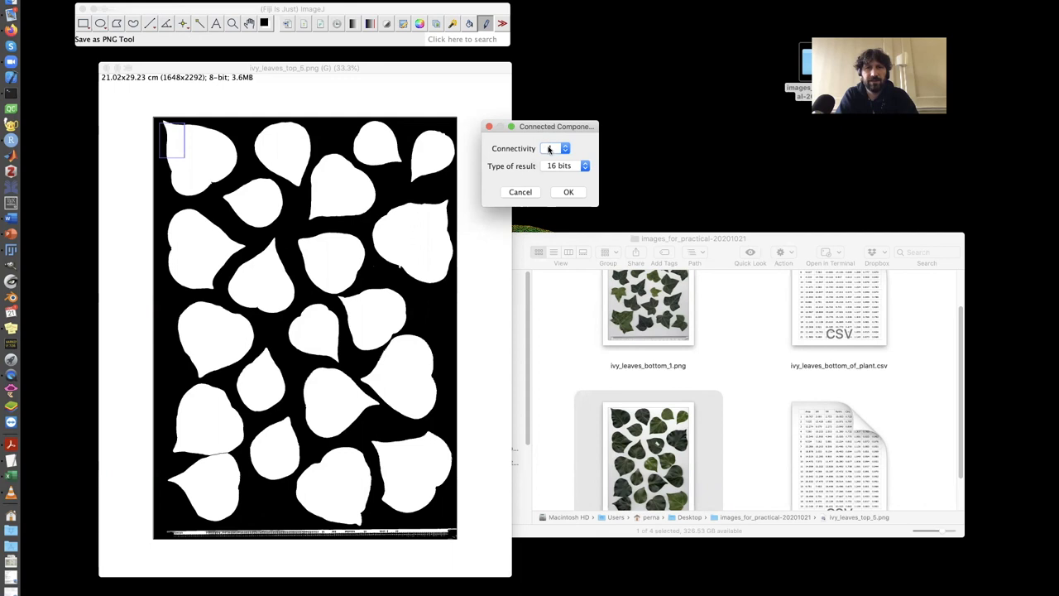
Label connected components with connectivity 4 and 16-bit output, creating ivy_leaves_top_5-lbl.
left_click(566, 149)
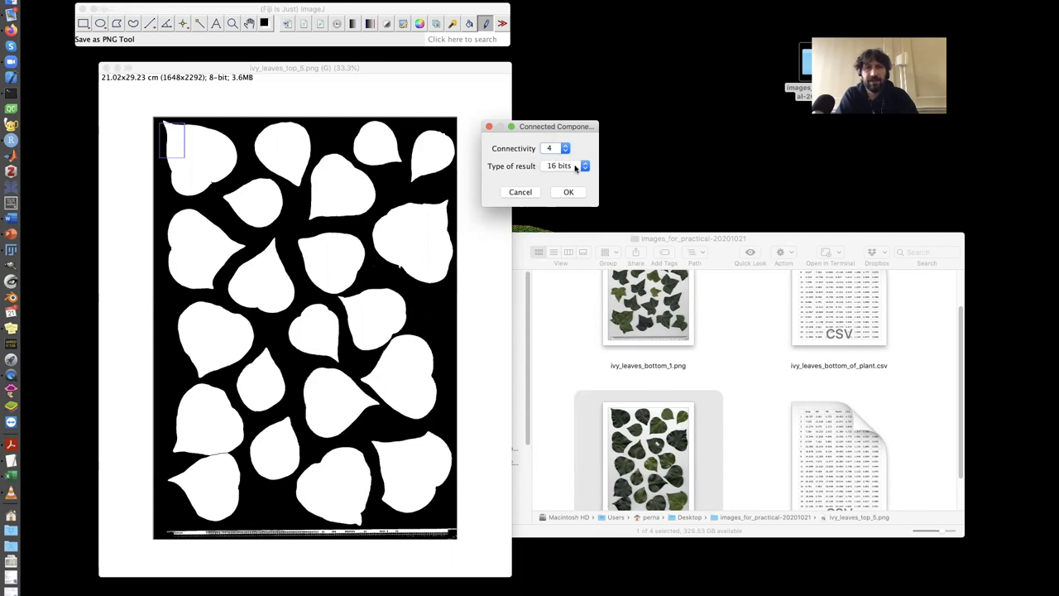
left_click(564, 165)
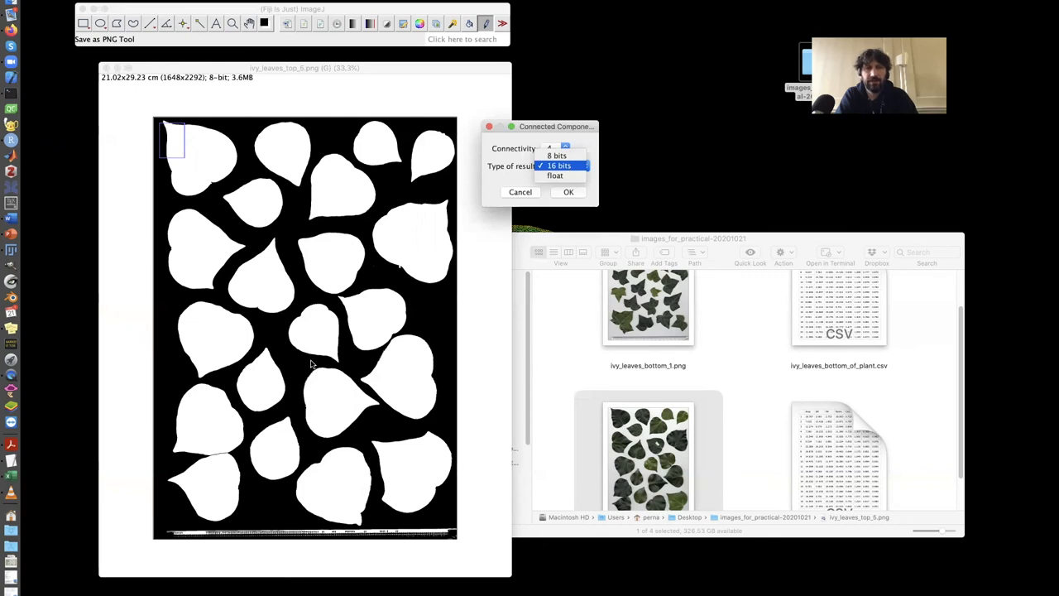
mouse_move(400, 185)
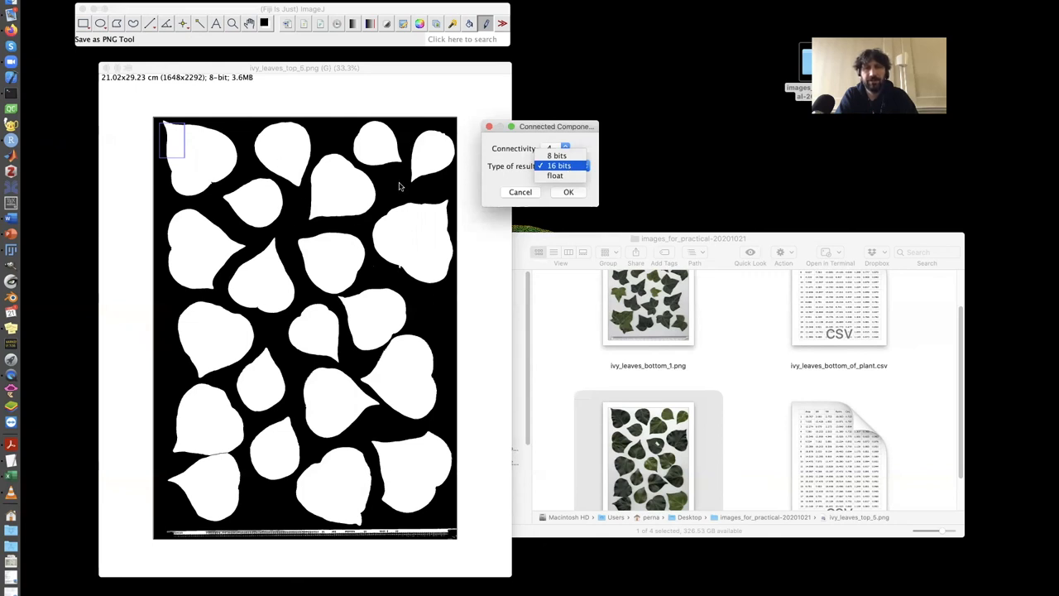
mouse_move(260, 442)
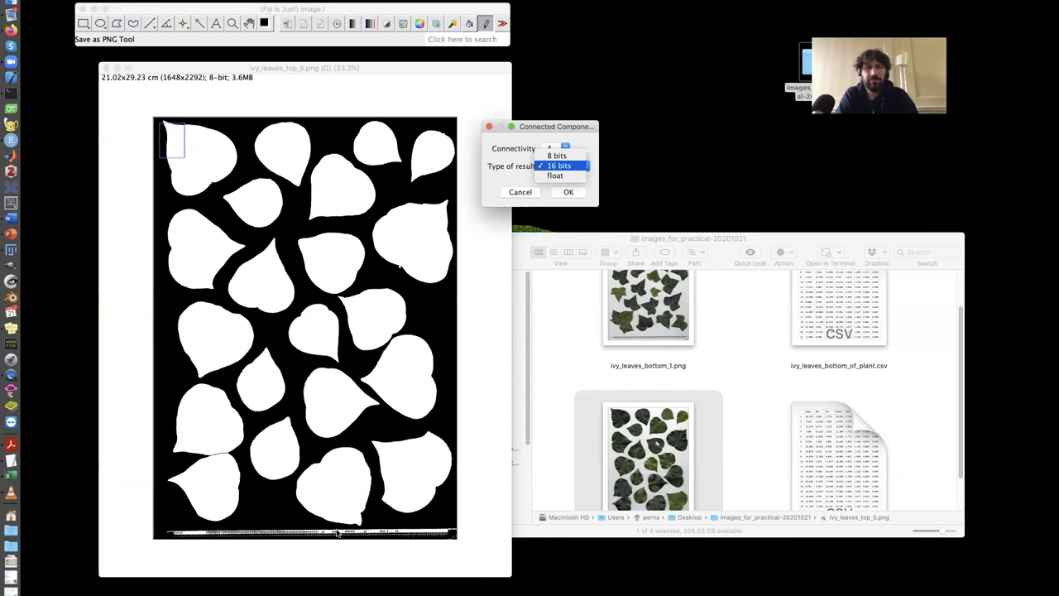
mouse_move(407, 536)
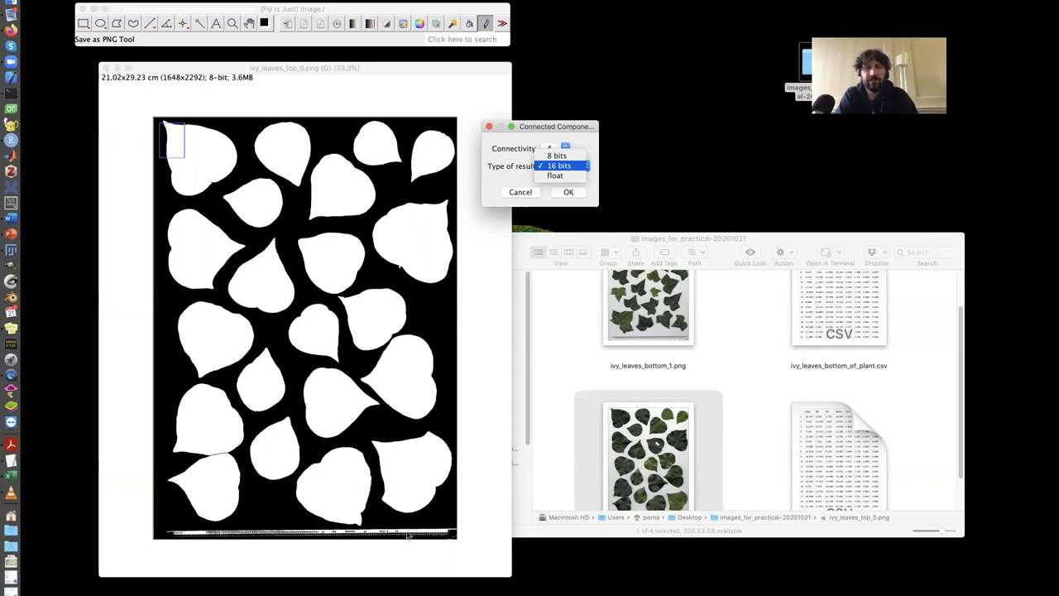
mouse_move(311, 539)
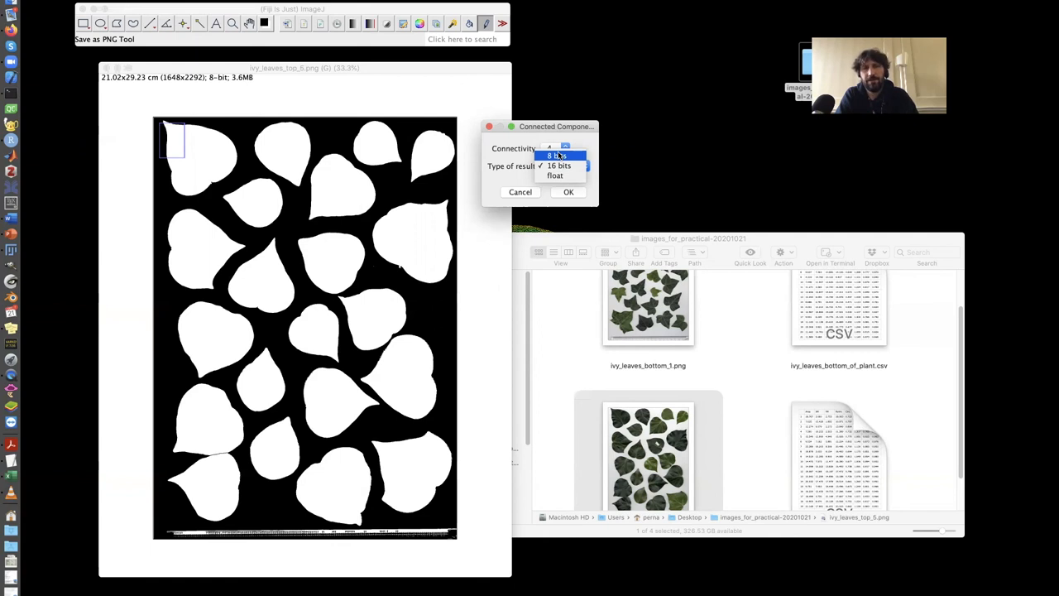
left_click(559, 155)
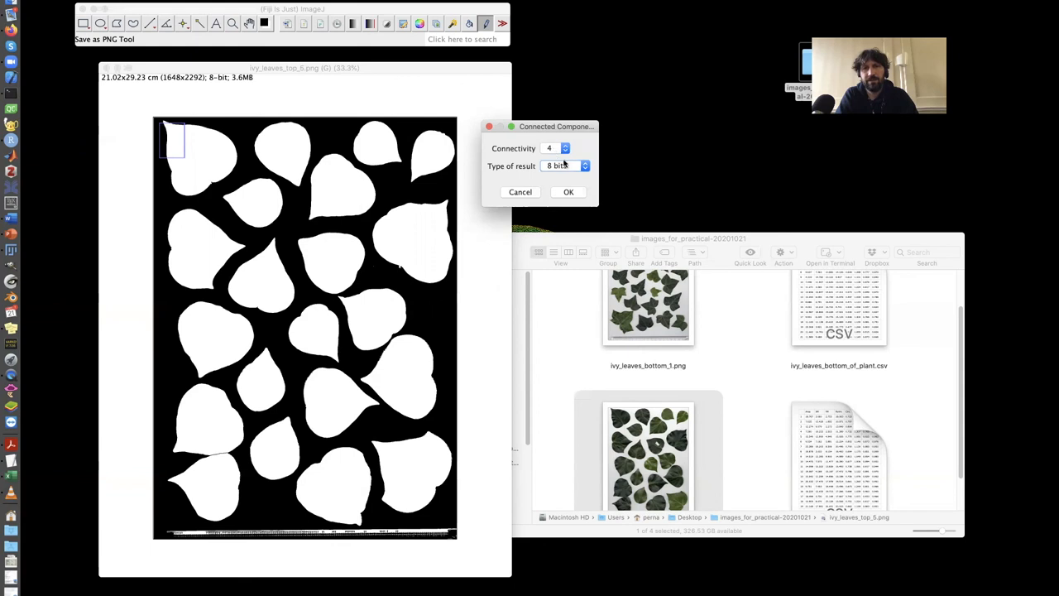
mouse_move(570, 165)
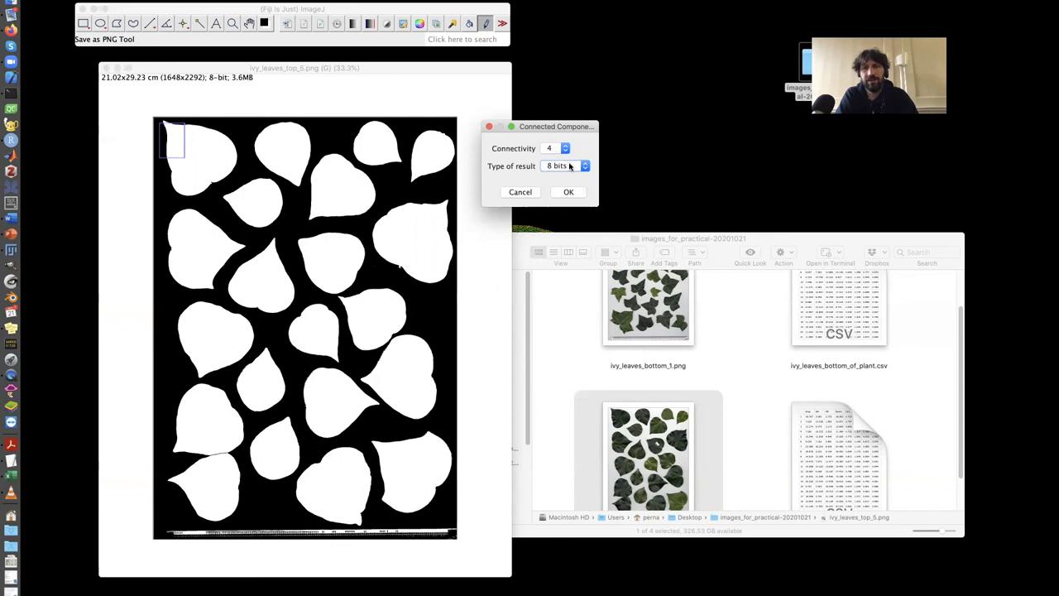
left_click(561, 165)
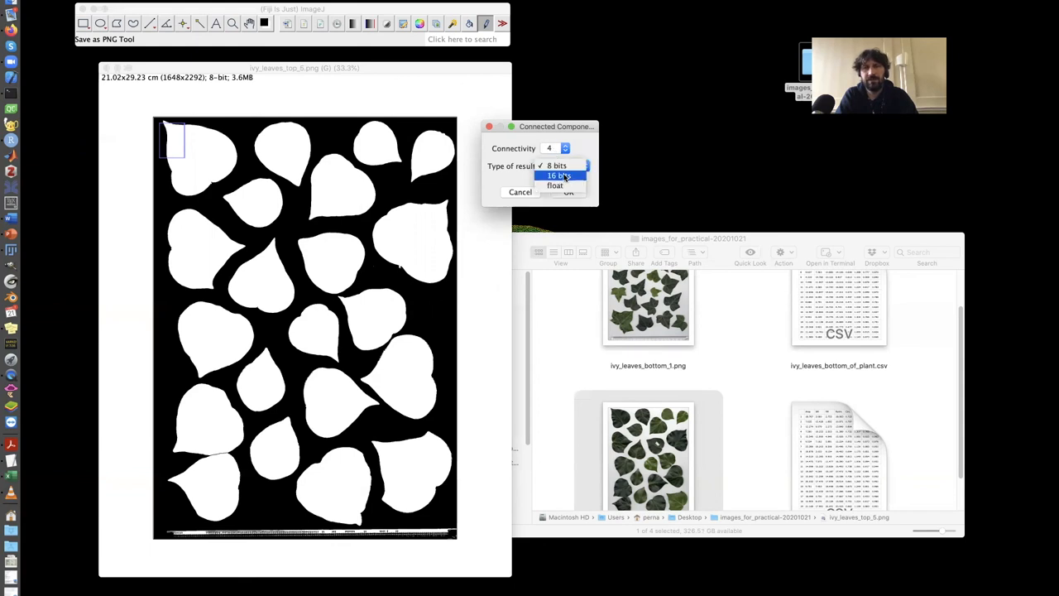
left_click(560, 175)
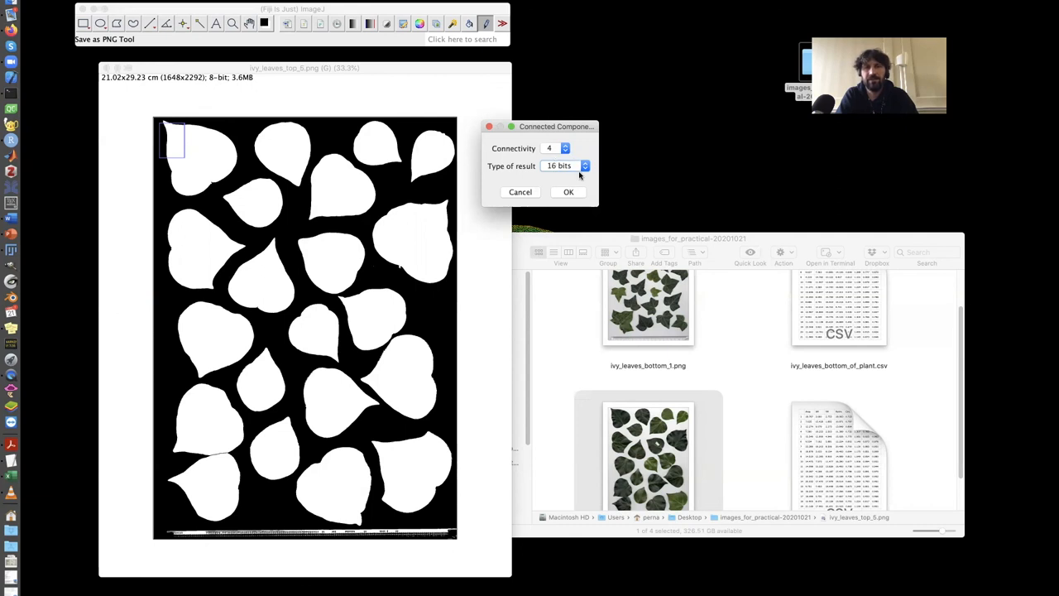
mouse_move(569, 179)
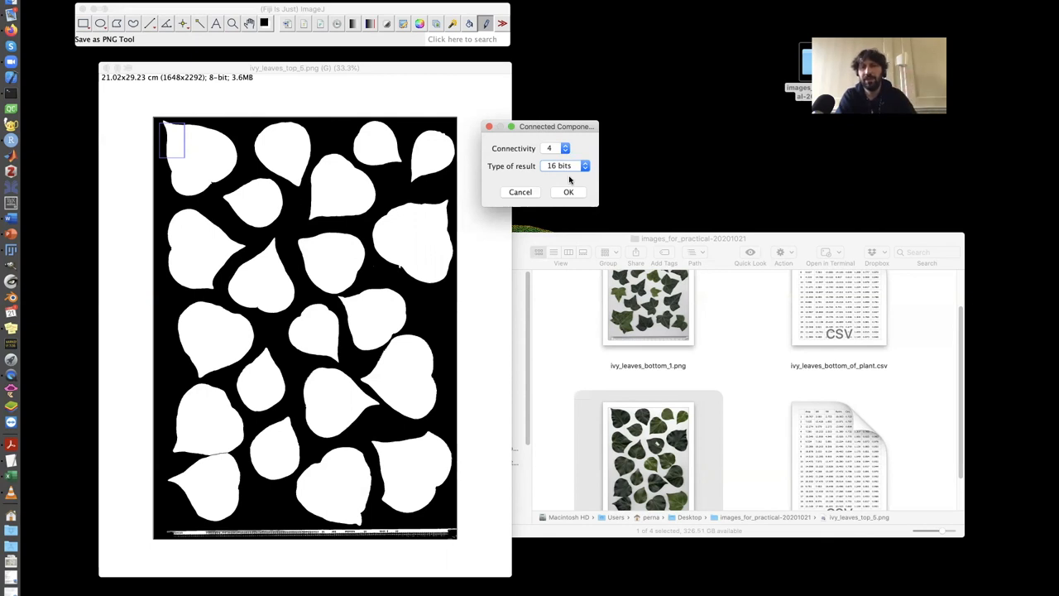
left_click(569, 192)
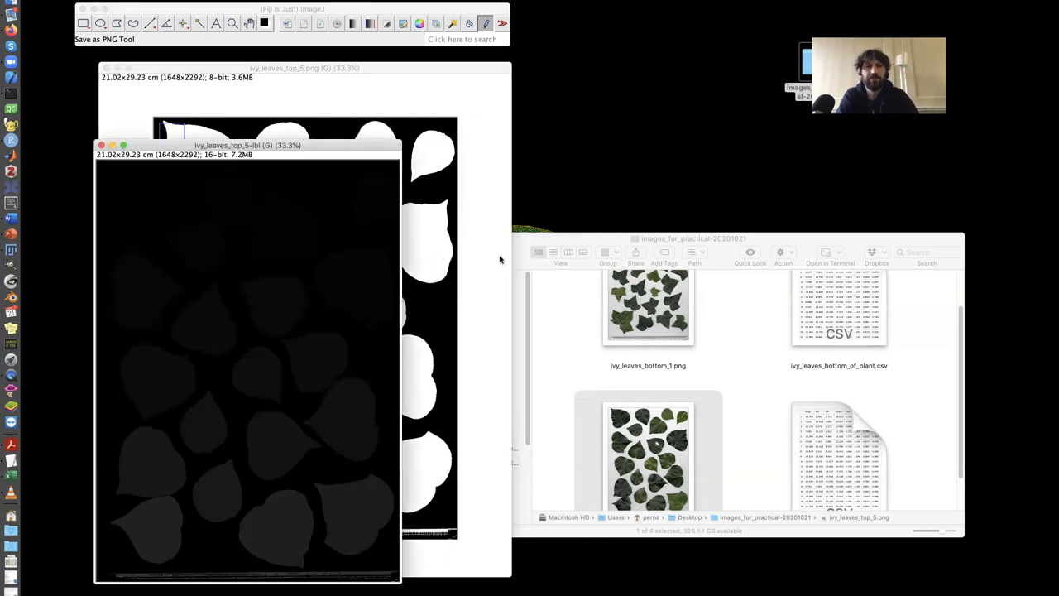
mouse_move(324, 149)
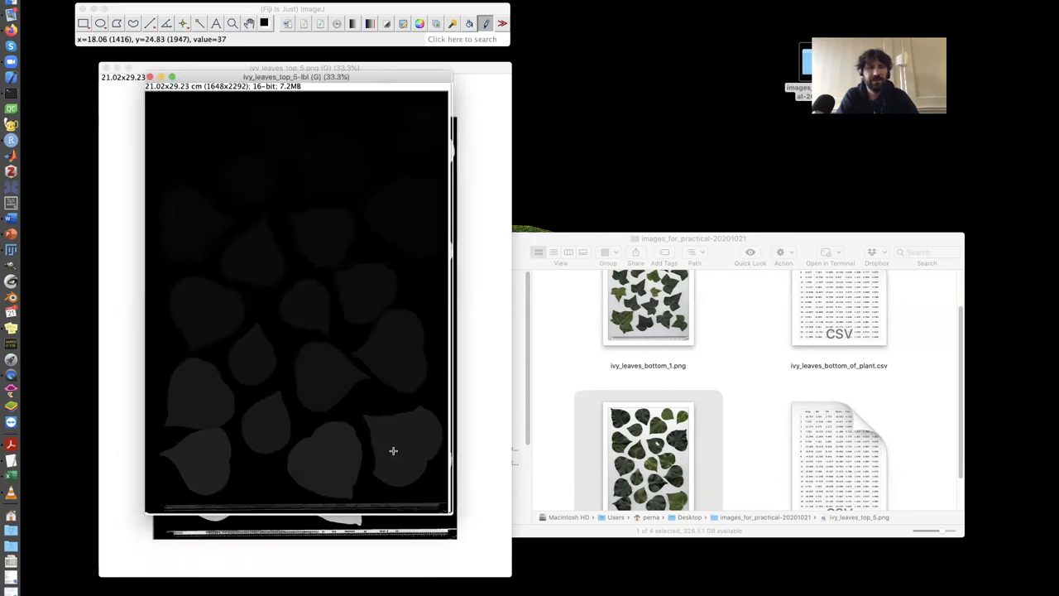
mouse_move(338, 458)
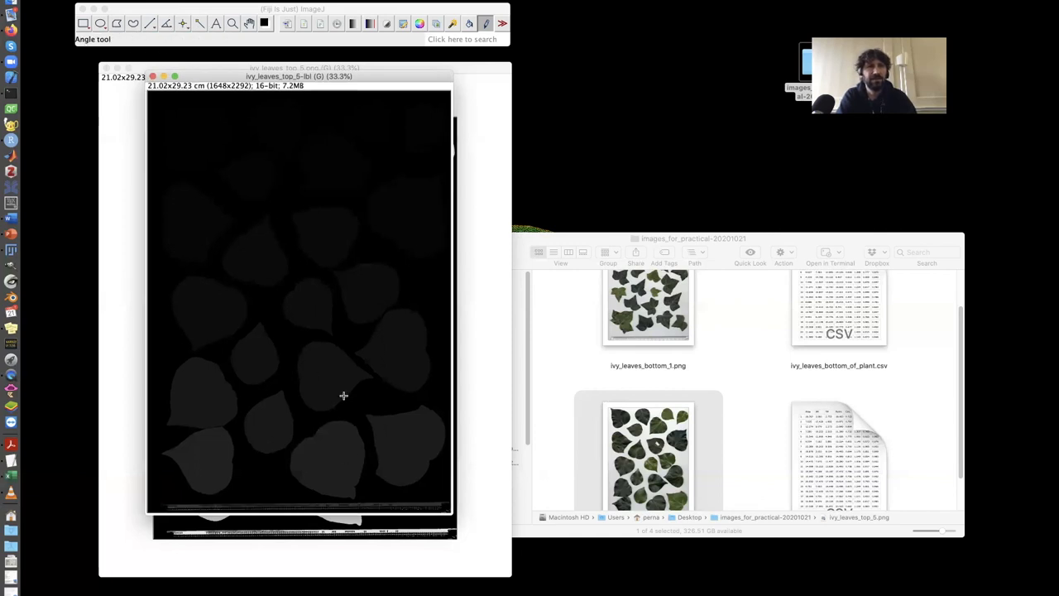
mouse_move(331, 455)
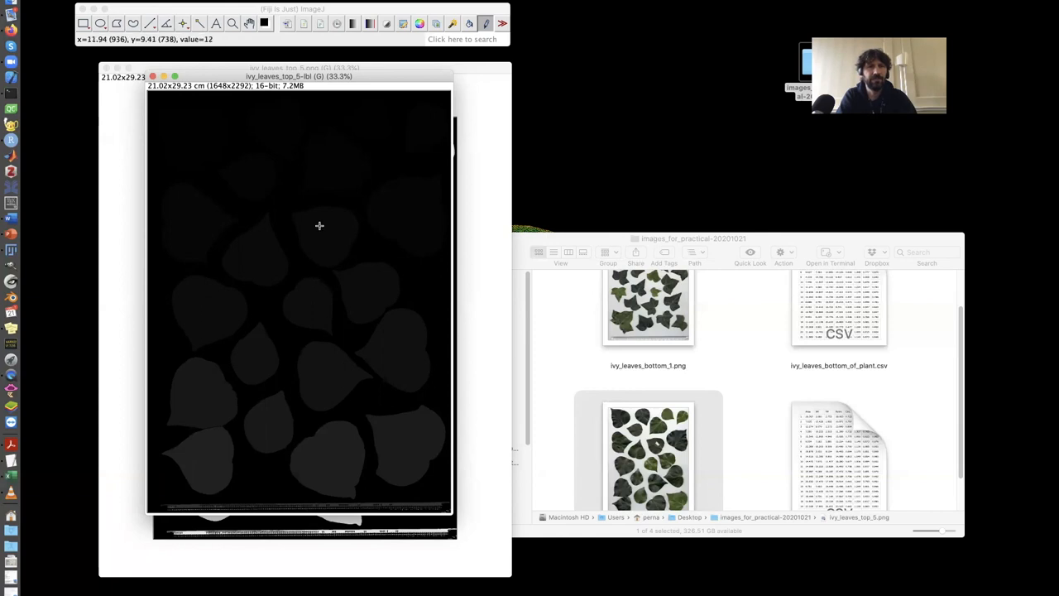
mouse_move(378, 267)
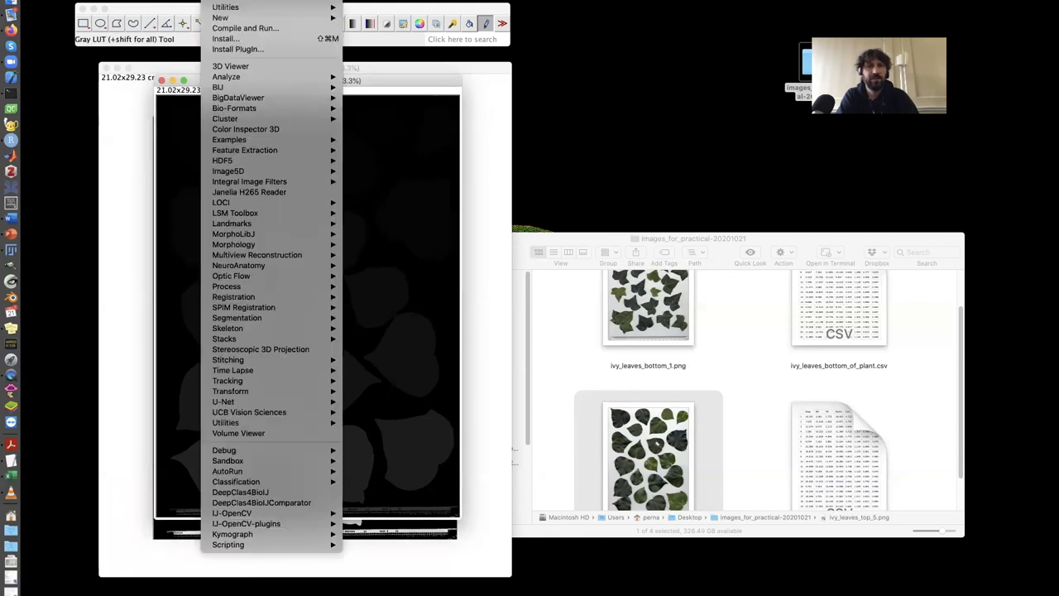
mouse_move(234, 296)
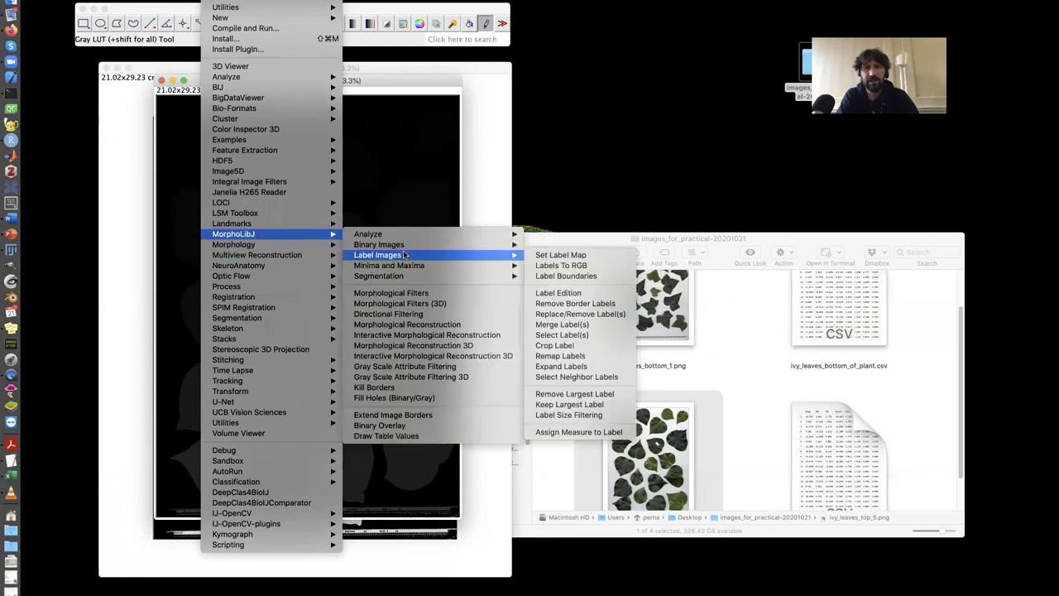
mouse_move(561, 254)
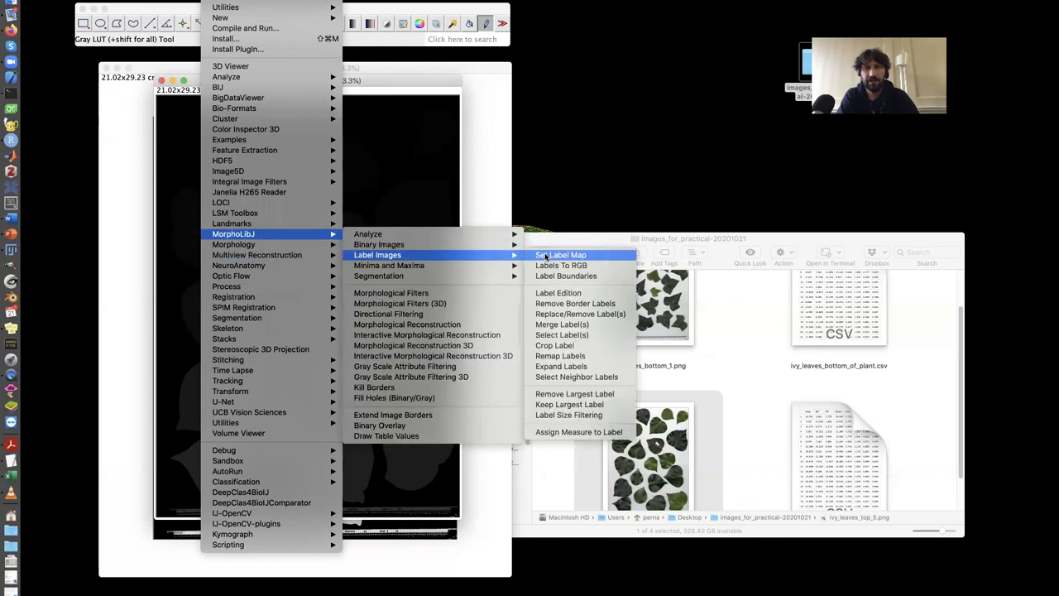
mouse_move(574, 394)
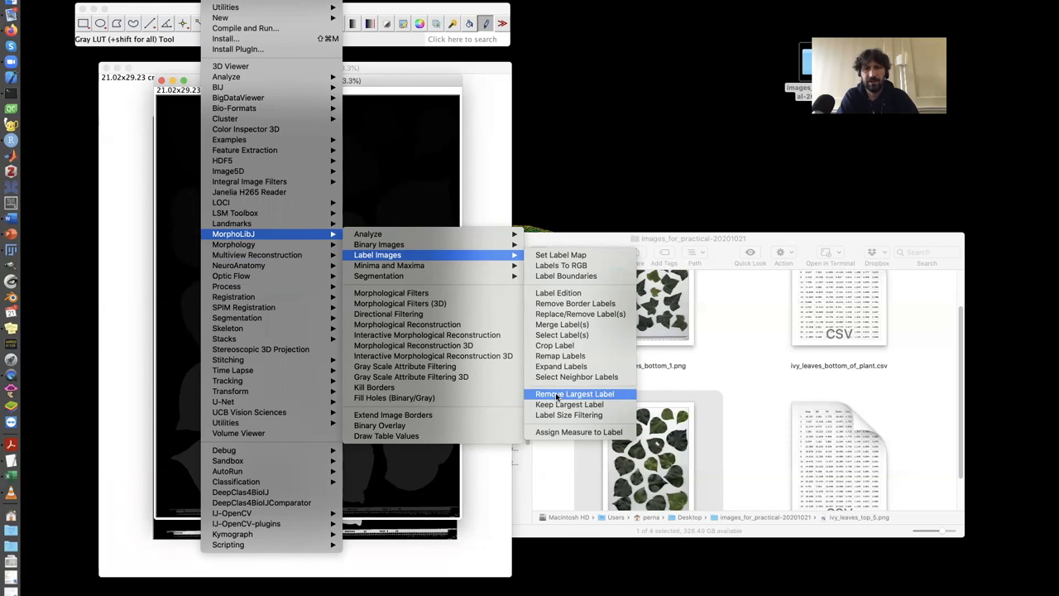
mouse_move(569, 414)
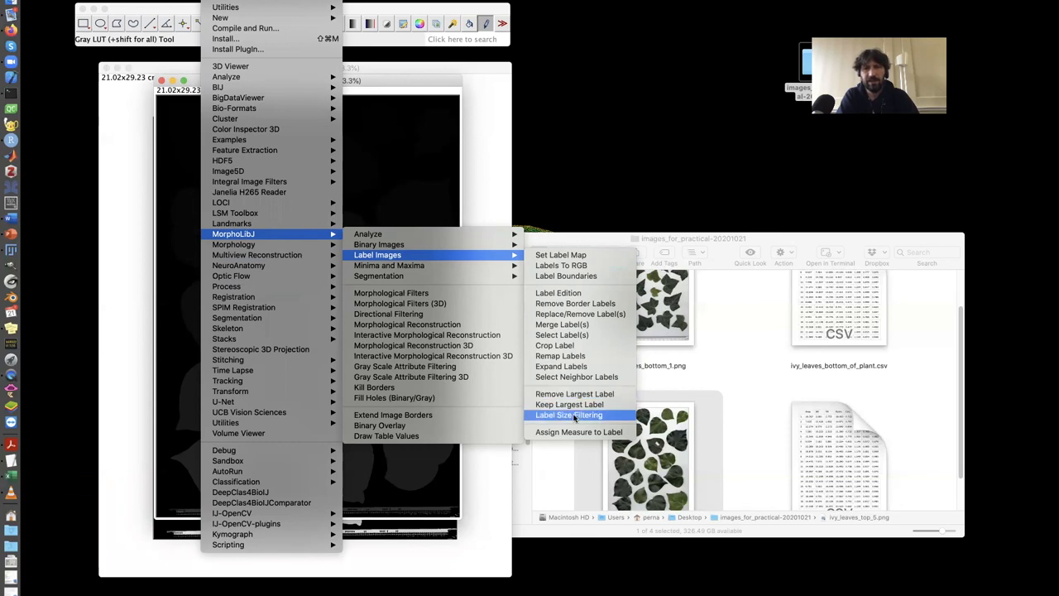
Filter the labels by size, keeping only those greater than 1000 pixels.
left_click(568, 413)
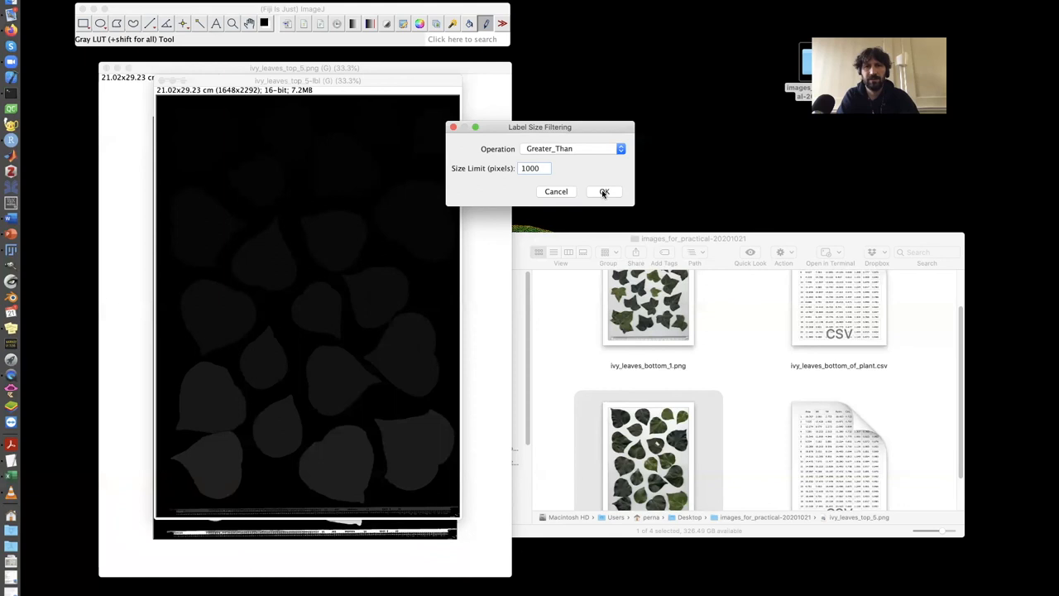
left_click(604, 192)
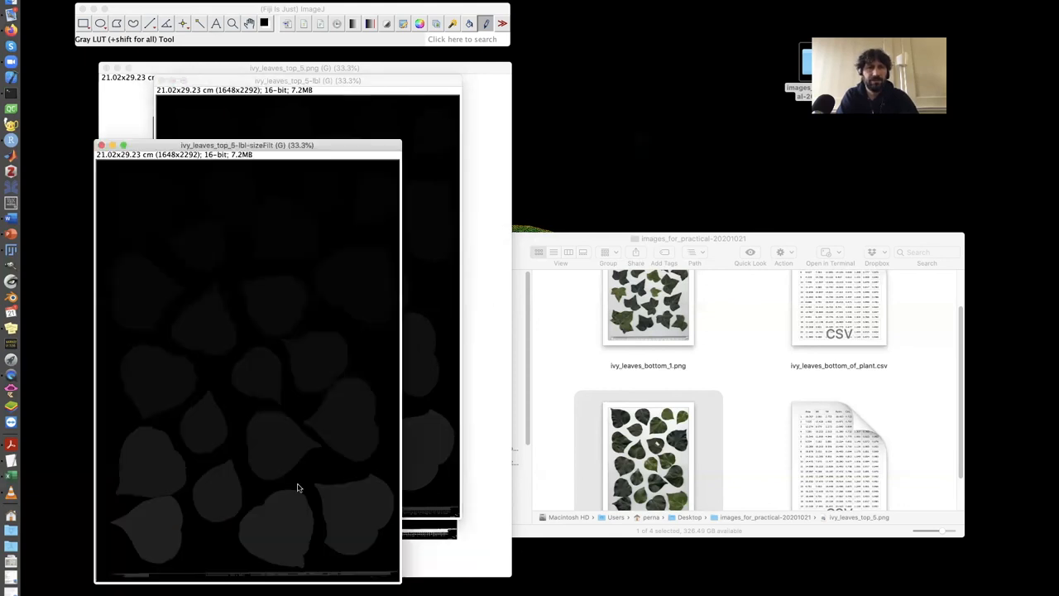
mouse_move(361, 565)
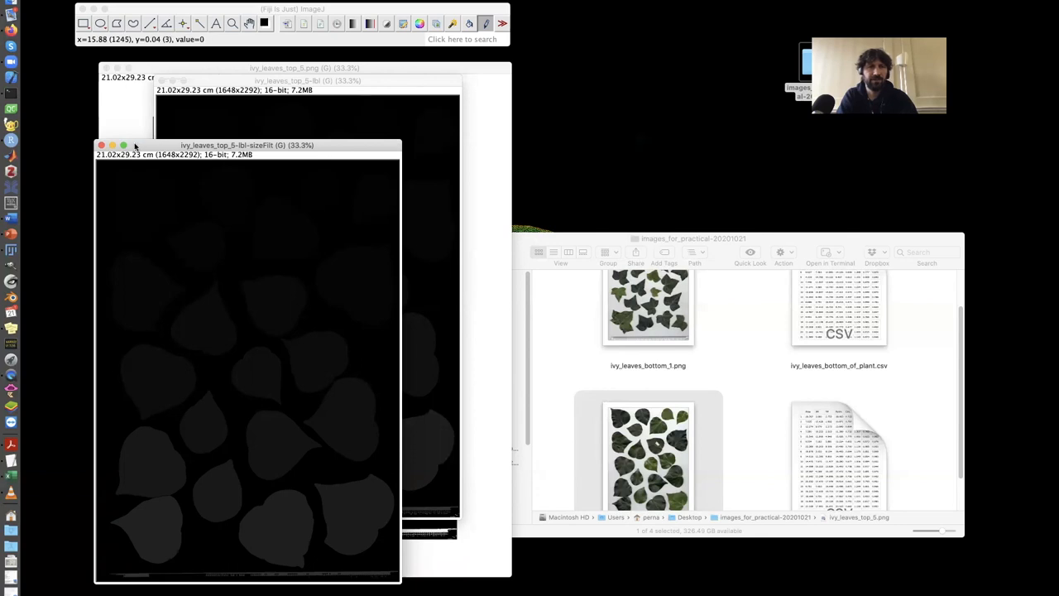
Rerun Label Size Filtering keeping labels greater than 5 pixels and move the result aside.
left_click(99, 145)
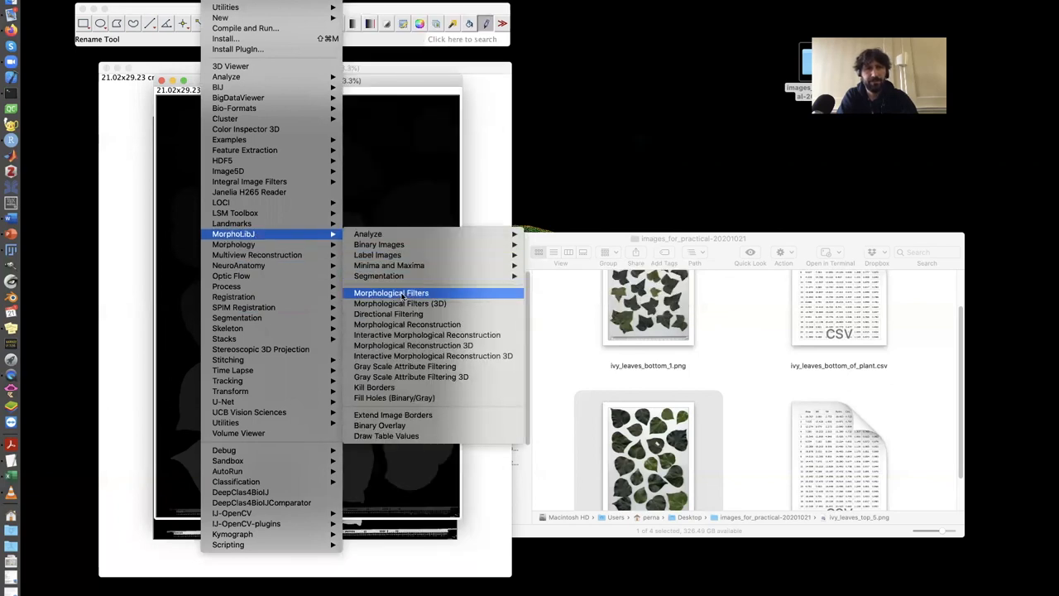
mouse_move(378, 255)
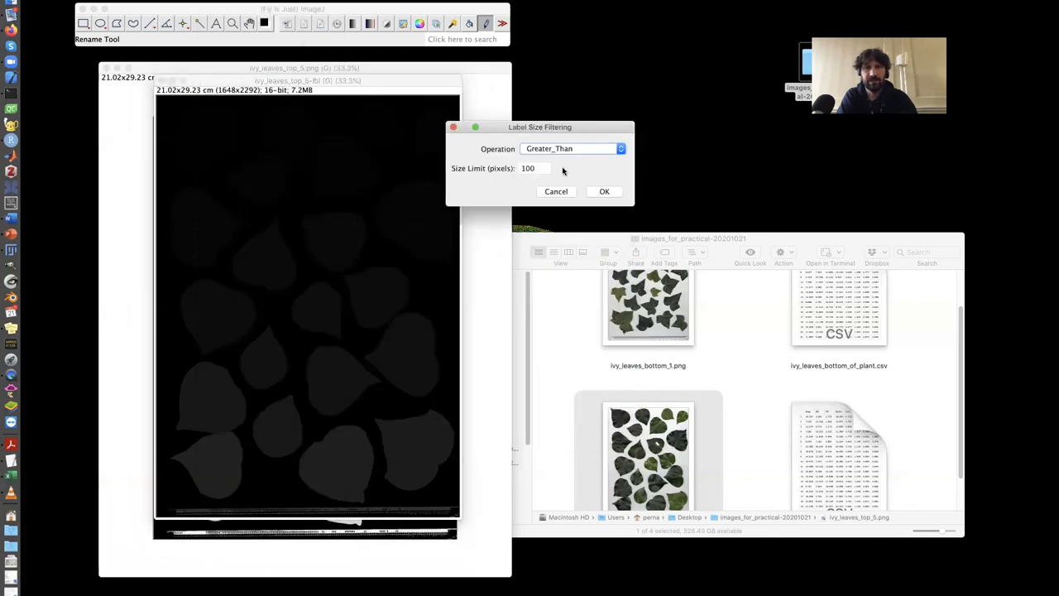
type("5")
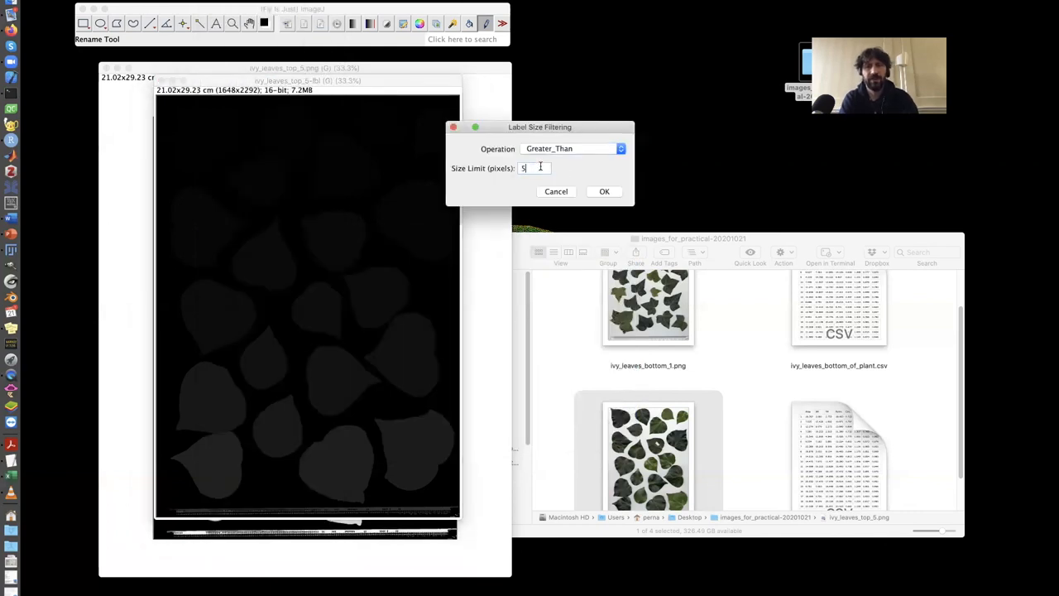
left_click(602, 192)
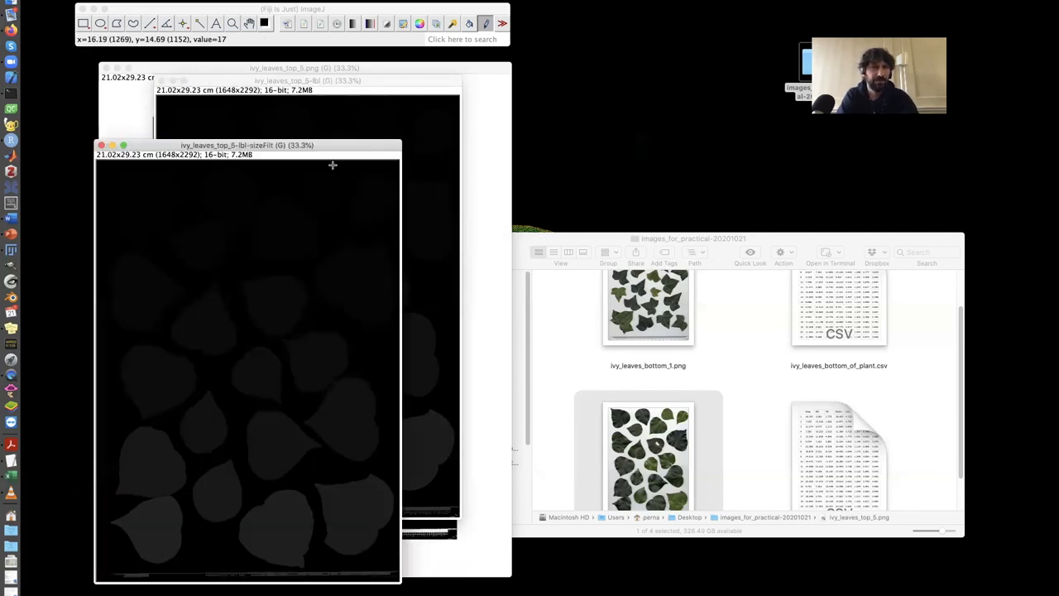
left_click_drag(247, 145, 349, 129)
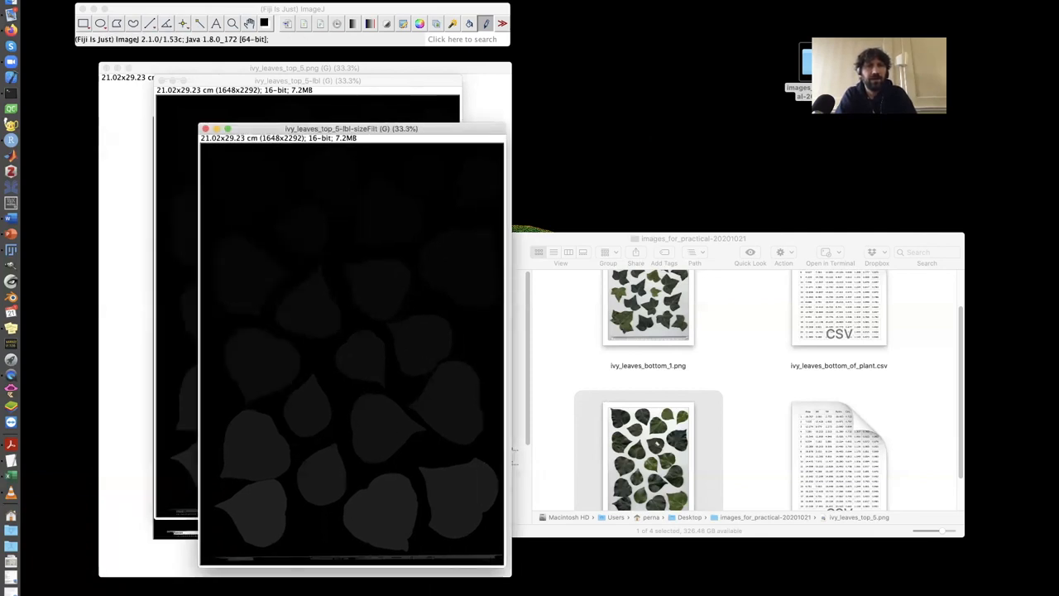
mouse_move(281, 51)
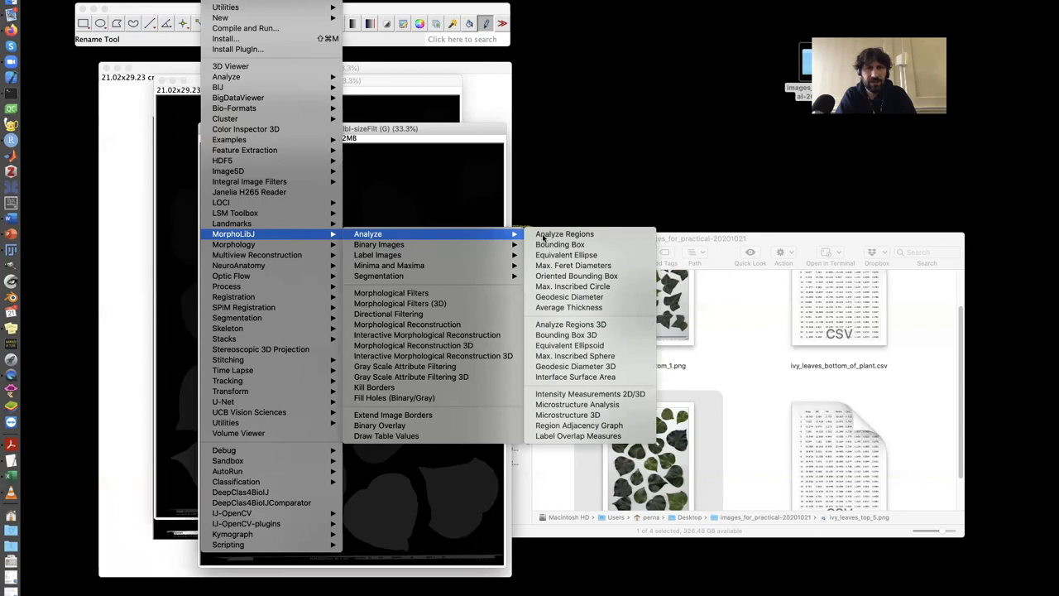
mouse_move(563, 233)
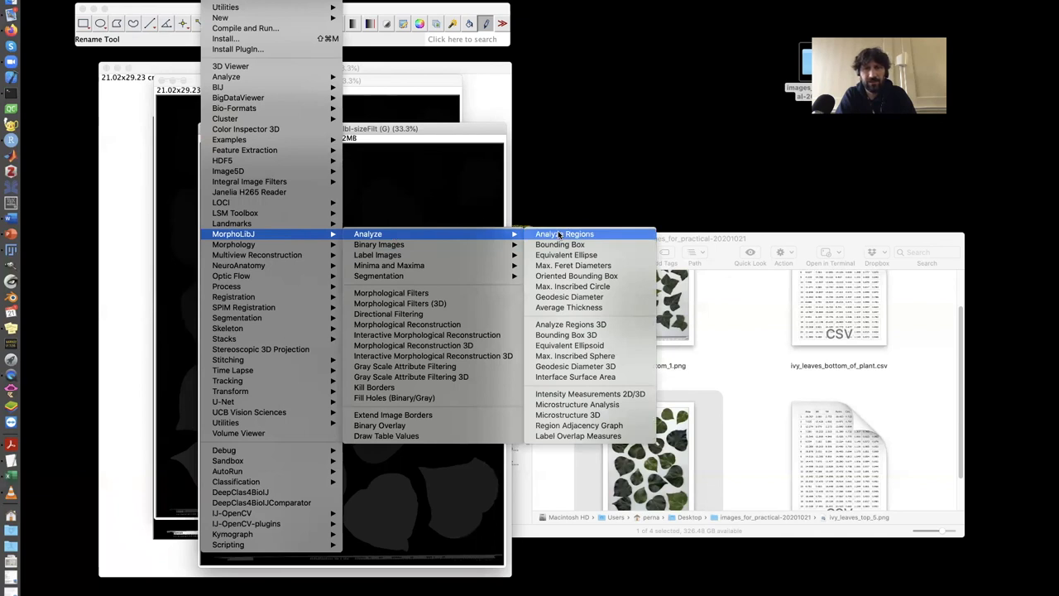
Run Analyze Regions on the filtered labels measuring only area, perimeter, circularity and centroid.
left_click(565, 233)
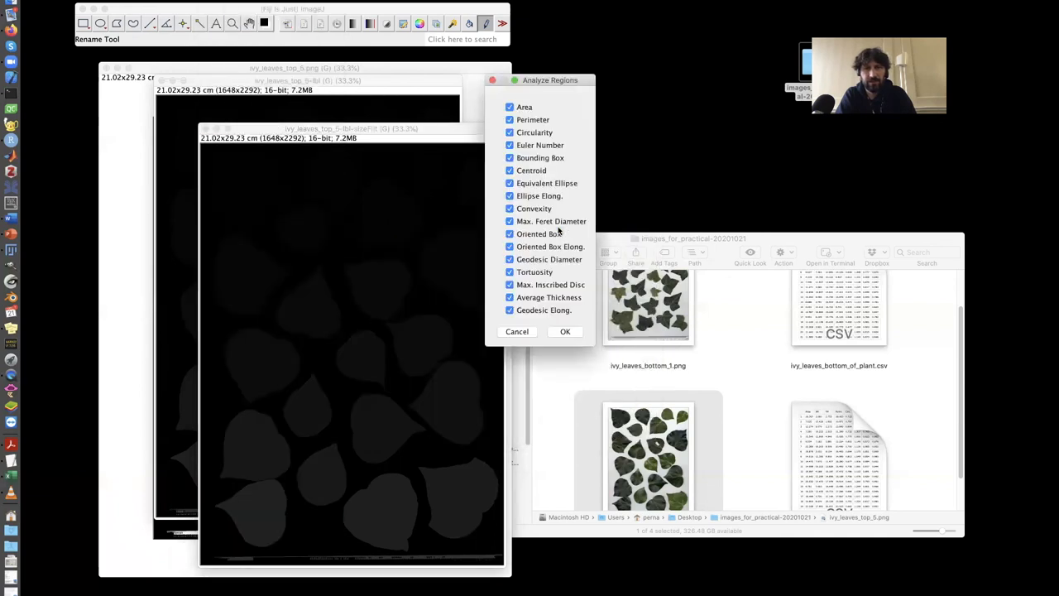
left_click(510, 298)
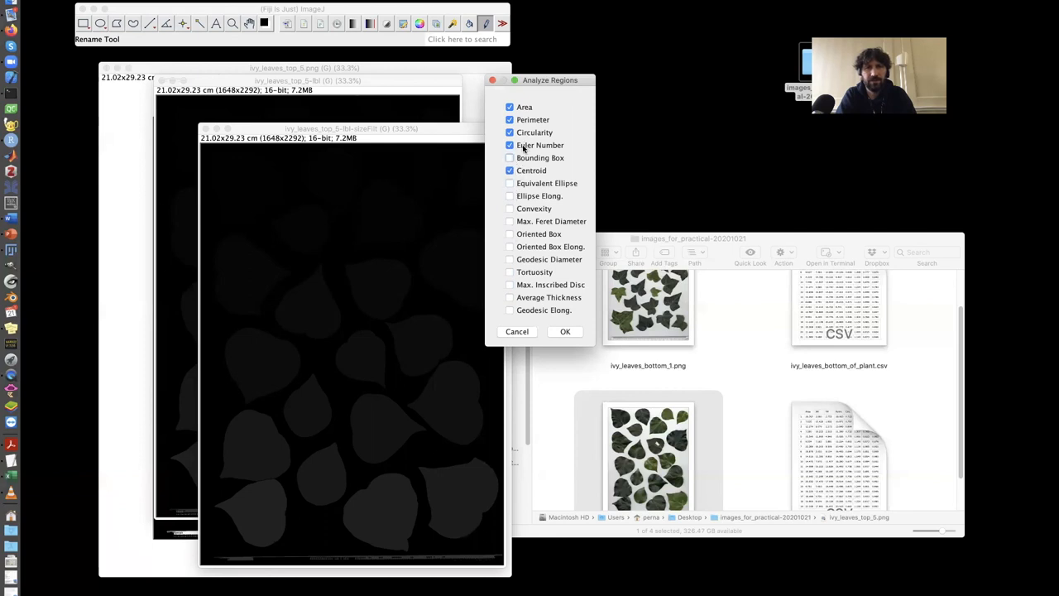
left_click(510, 146)
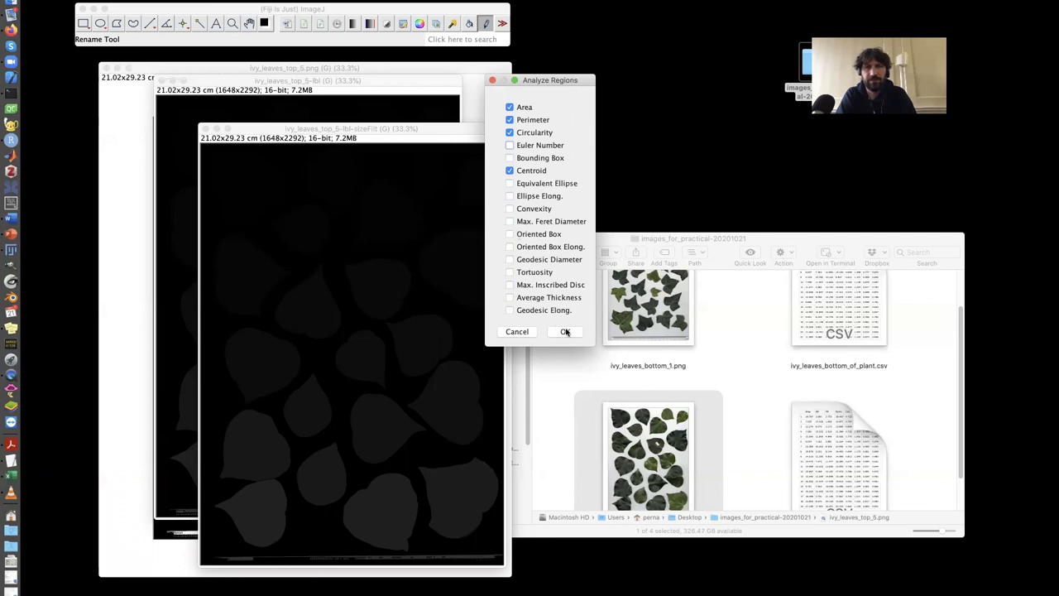
left_click(566, 331)
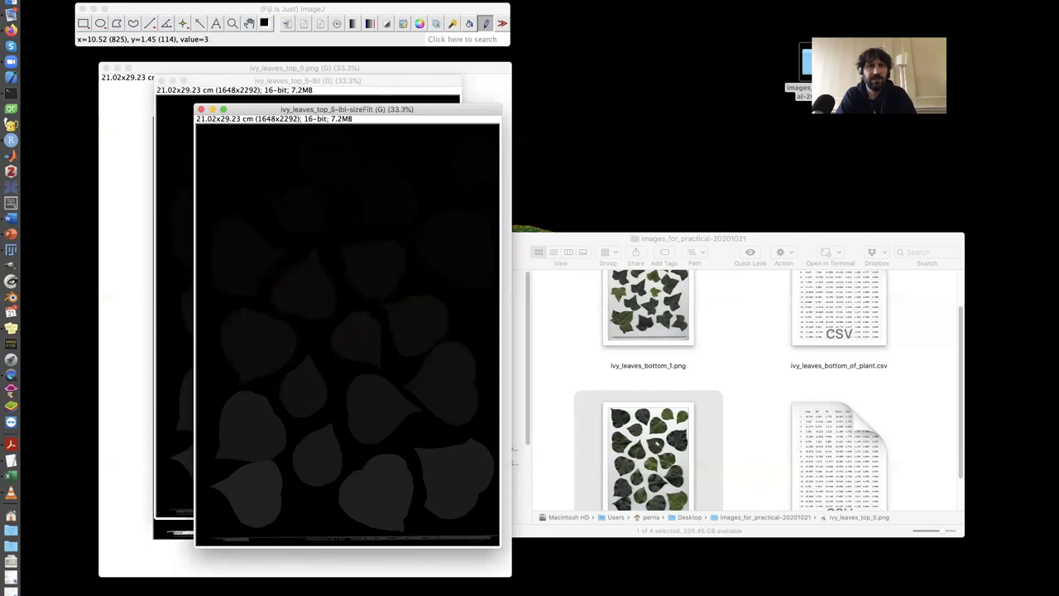
left_click(290, 4)
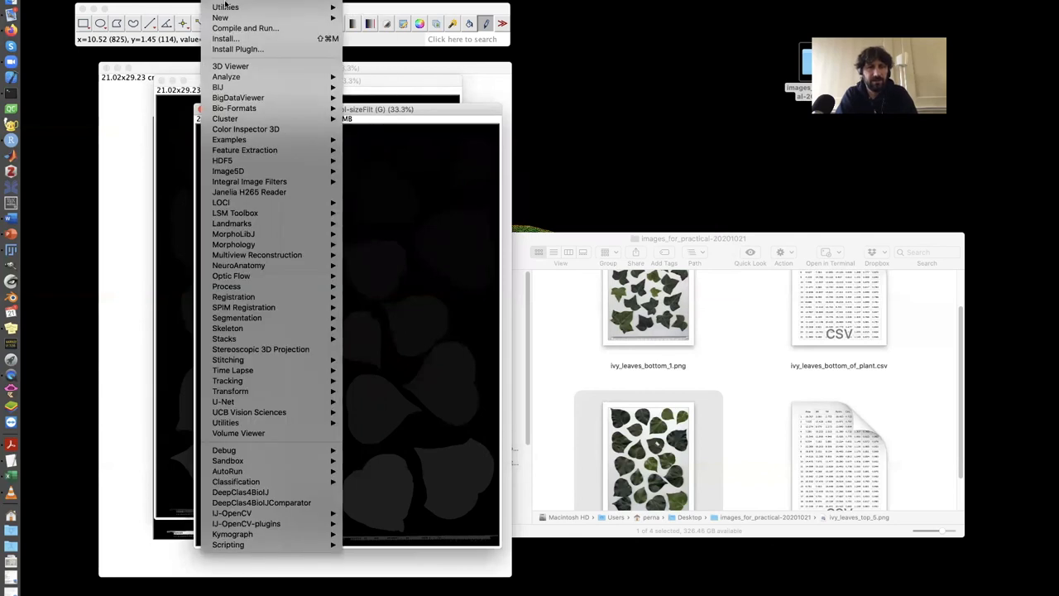
mouse_move(233, 234)
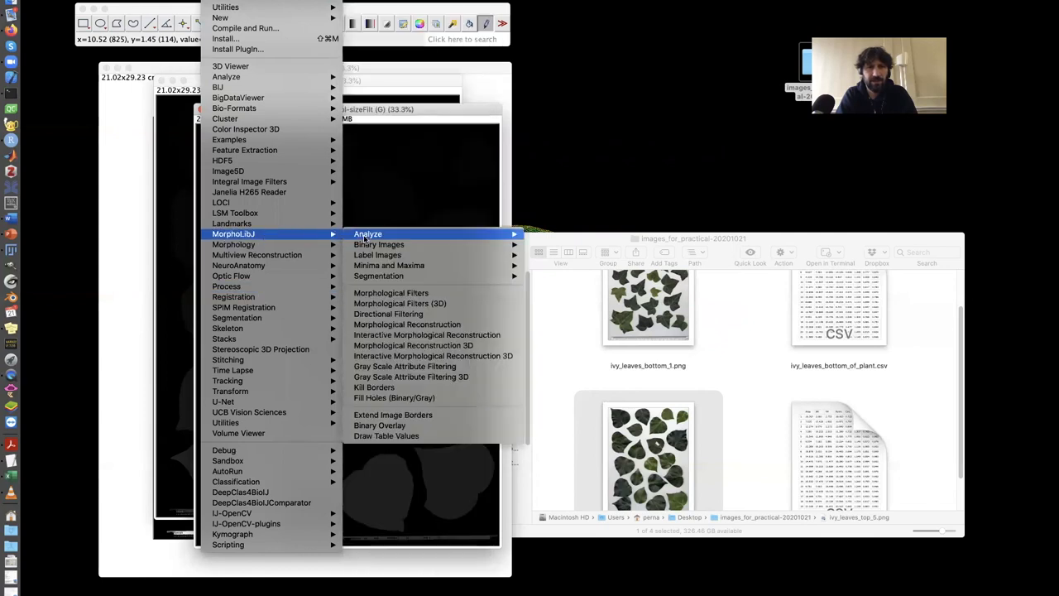
mouse_move(377, 255)
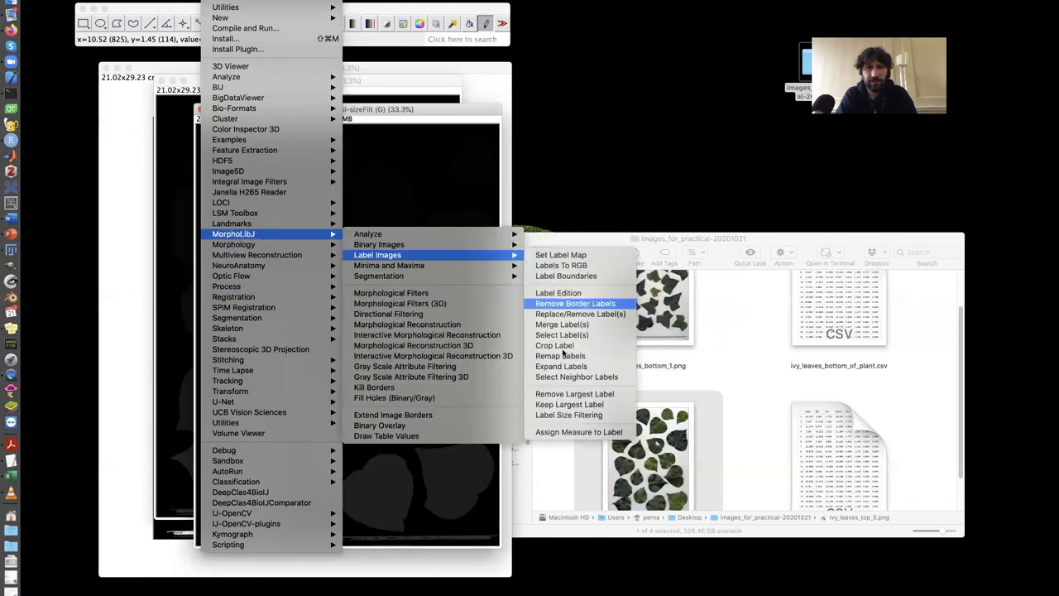
mouse_move(559, 356)
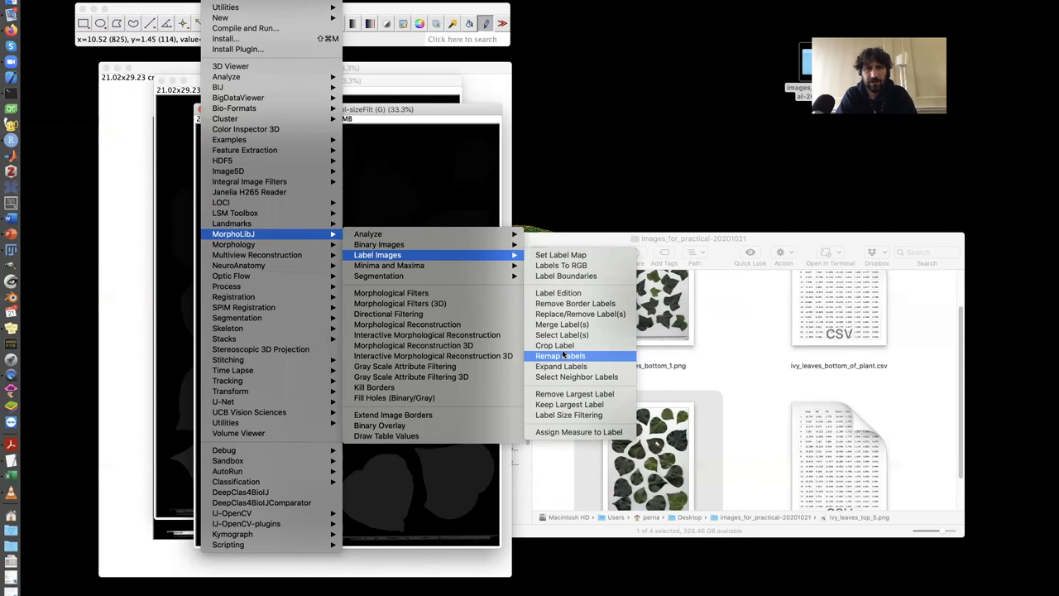
mouse_move(561, 265)
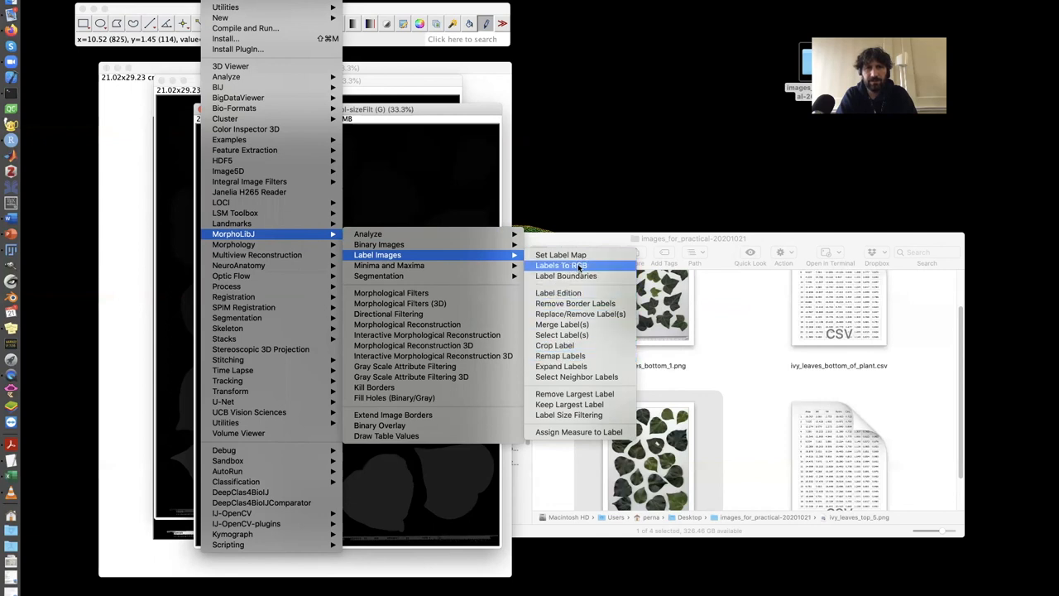
mouse_move(576, 303)
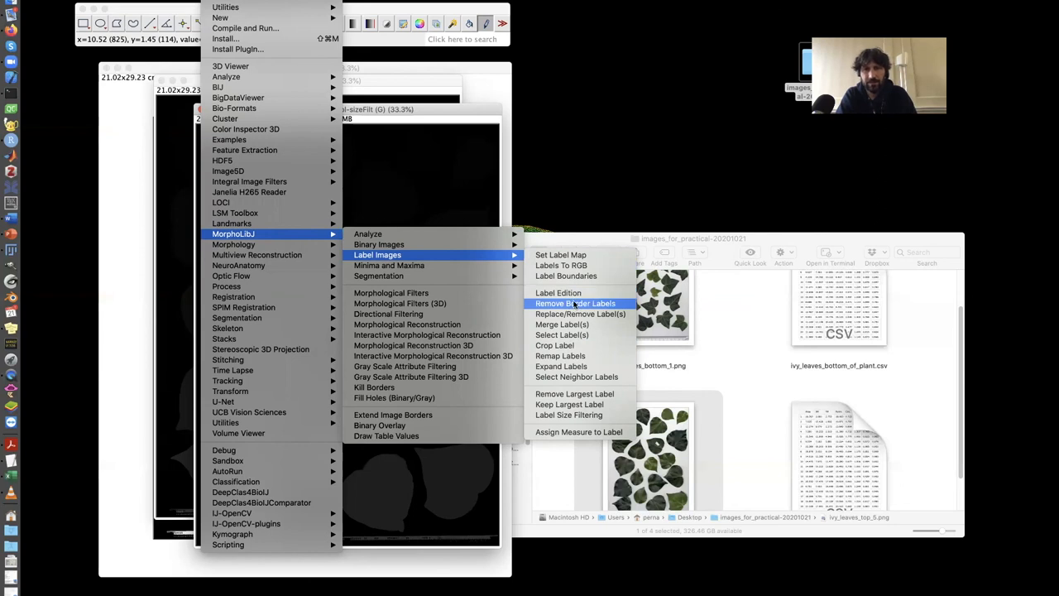
mouse_move(558, 291)
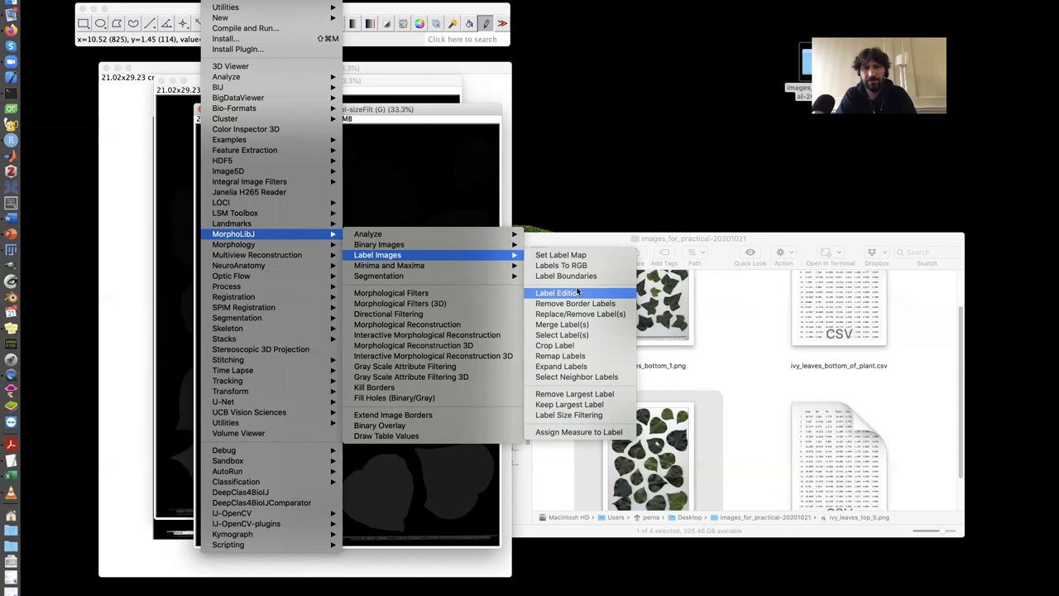
mouse_move(579, 430)
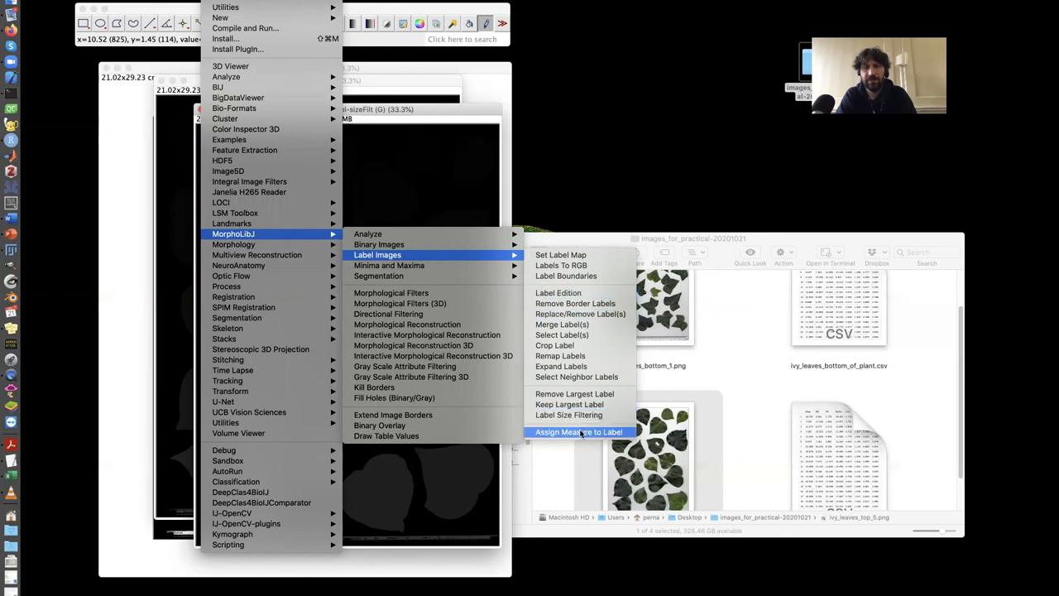
mouse_move(566, 390)
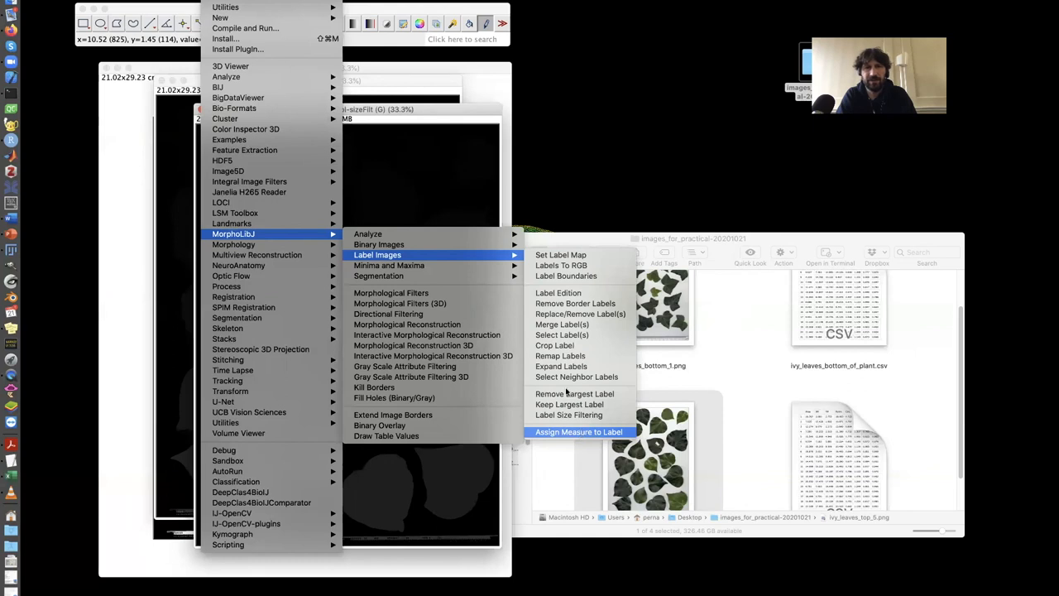
mouse_move(394, 255)
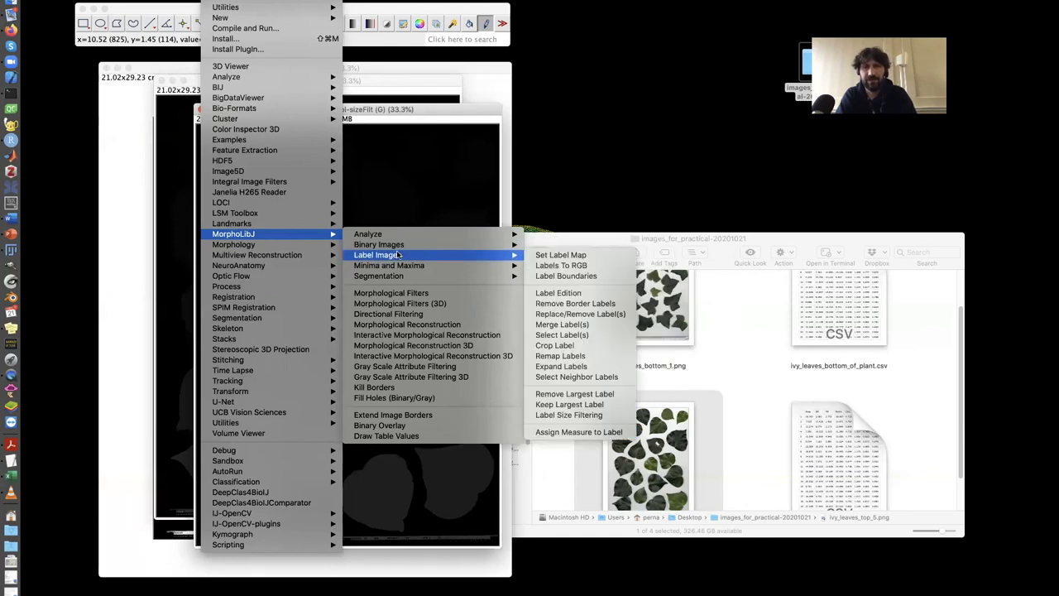
mouse_move(404, 244)
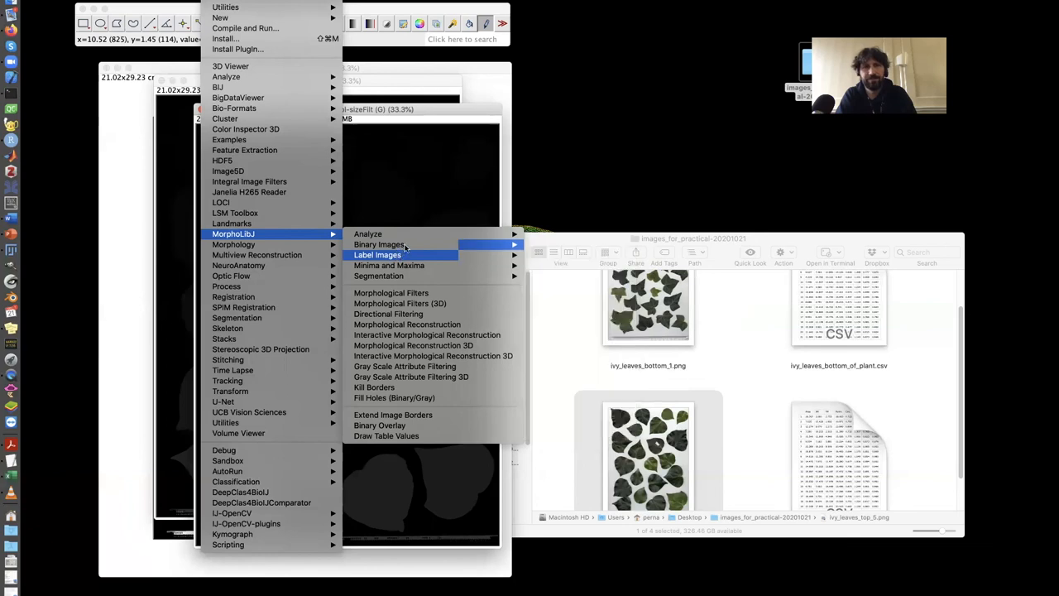
mouse_move(367, 234)
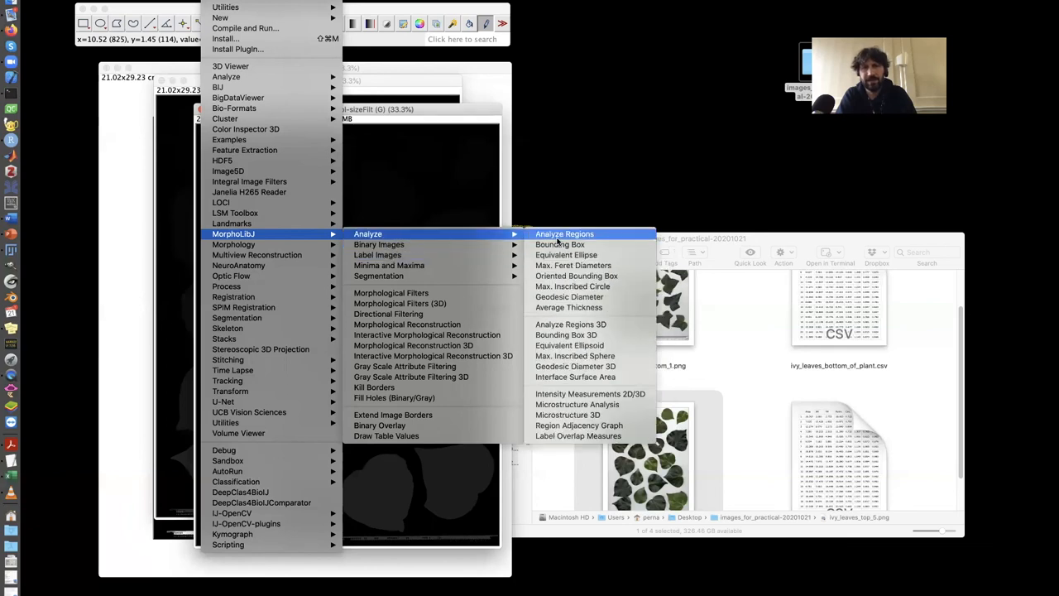
Measure the leaf labels again for area, perimeter, circularity and centroid only.
left_click(564, 233)
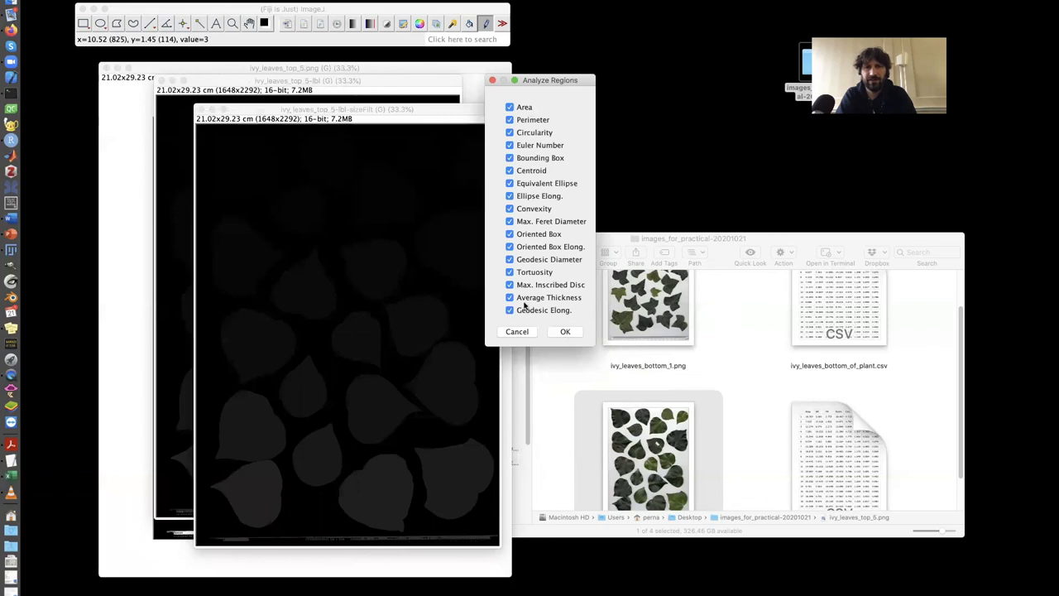
left_click(510, 271)
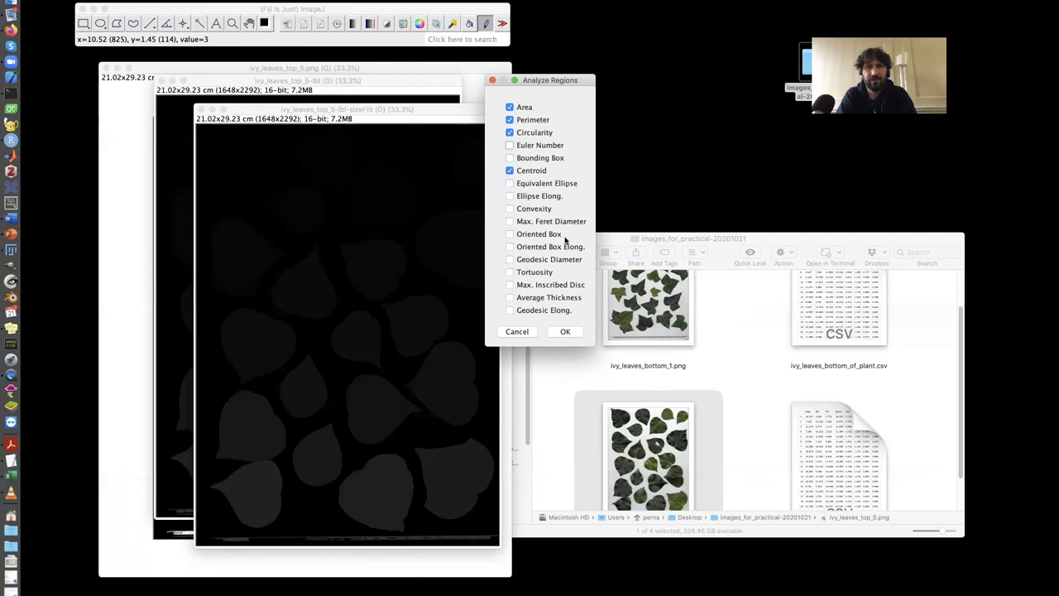
left_click(564, 331)
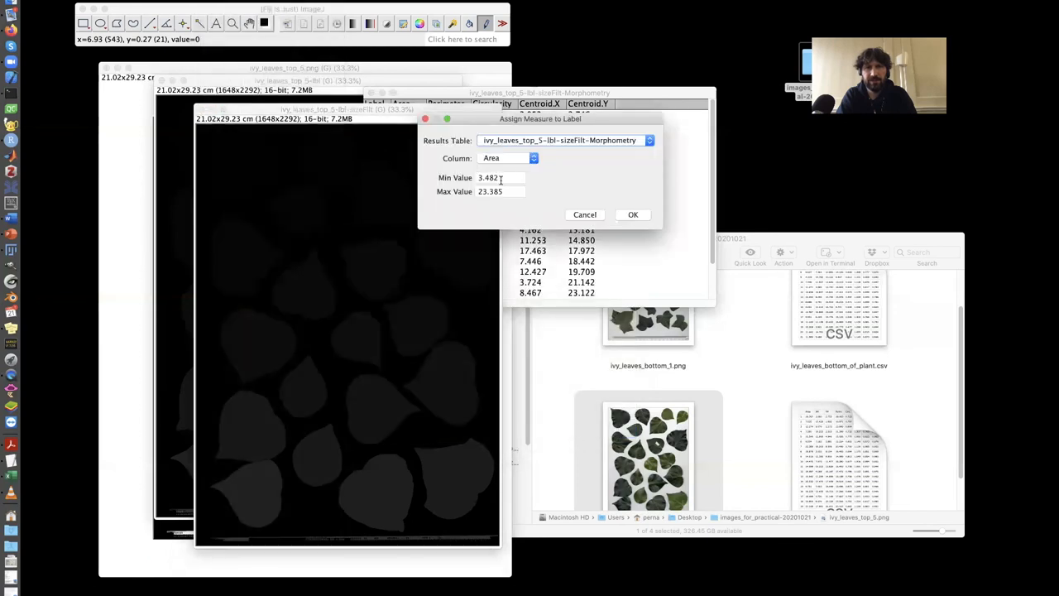
Assign the morphometry table's Area column to the labels, producing an area-shaded image.
left_click(632, 215)
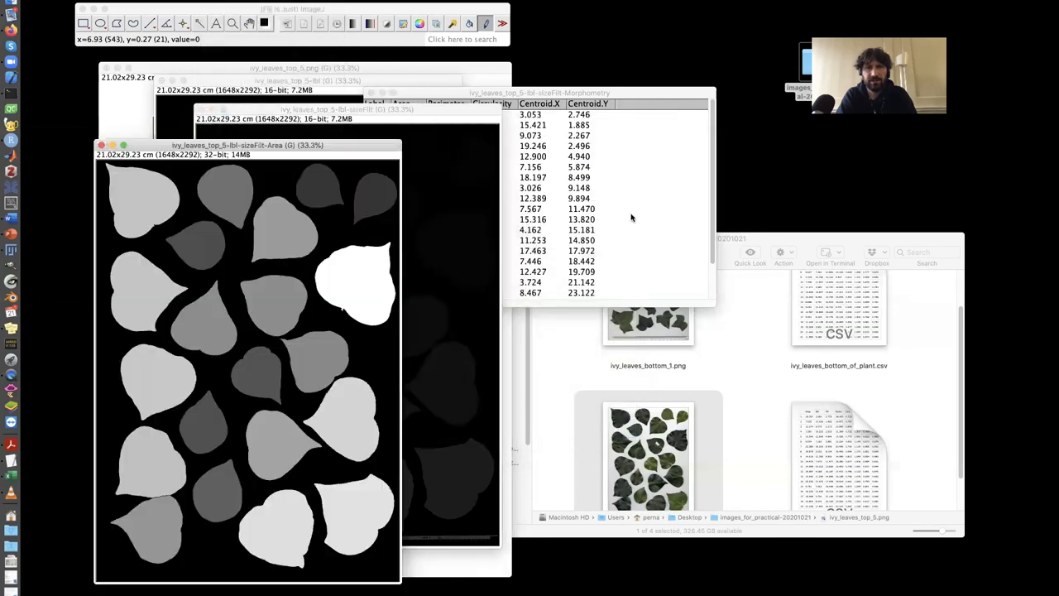
mouse_move(159, 440)
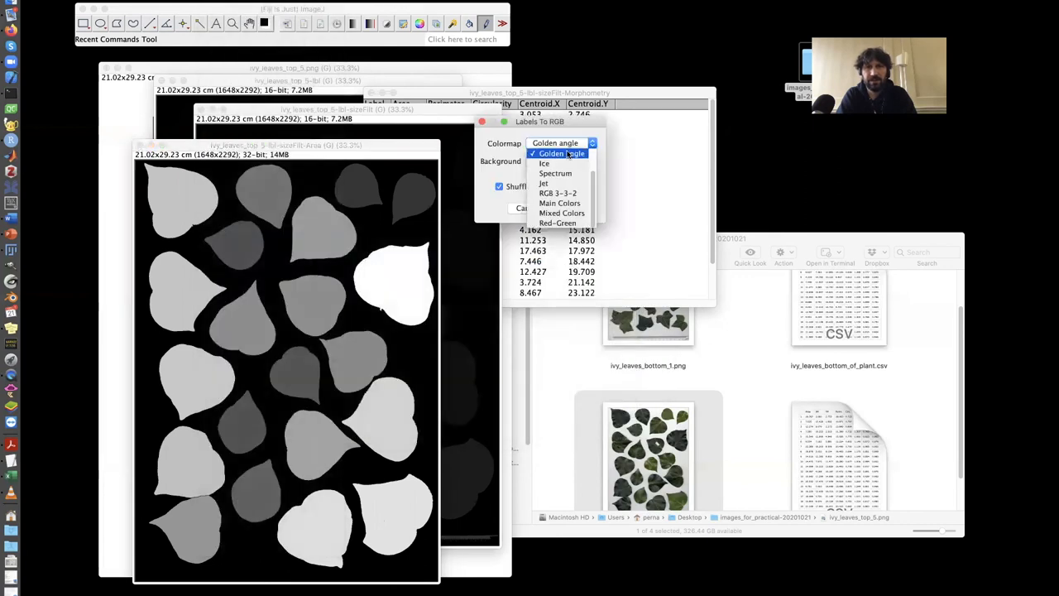
Convert labels to RGB with the Ice colormap, white background and no colour shuffling.
left_click(543, 163)
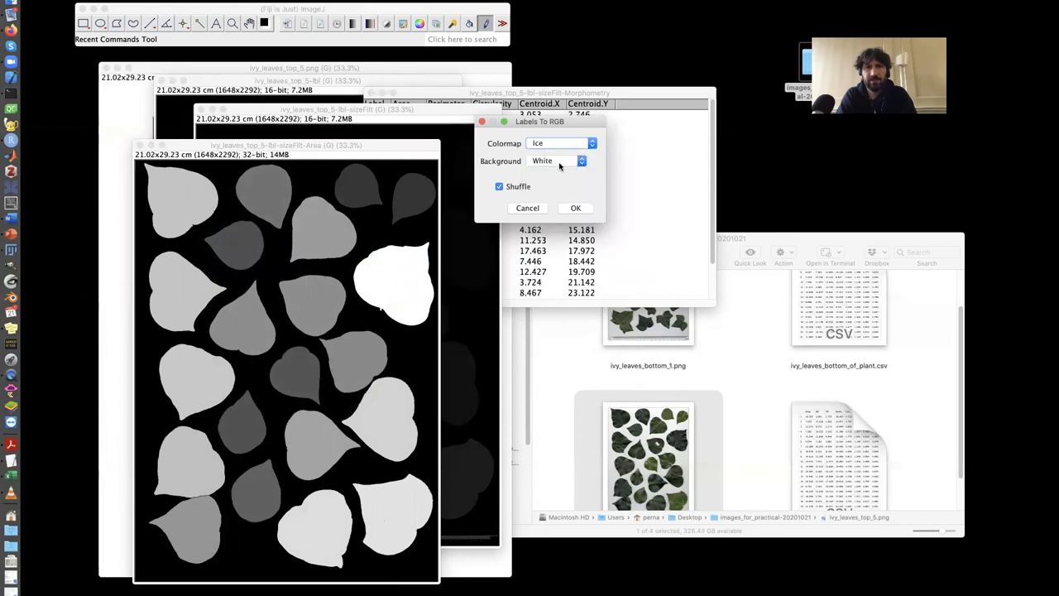
left_click(499, 185)
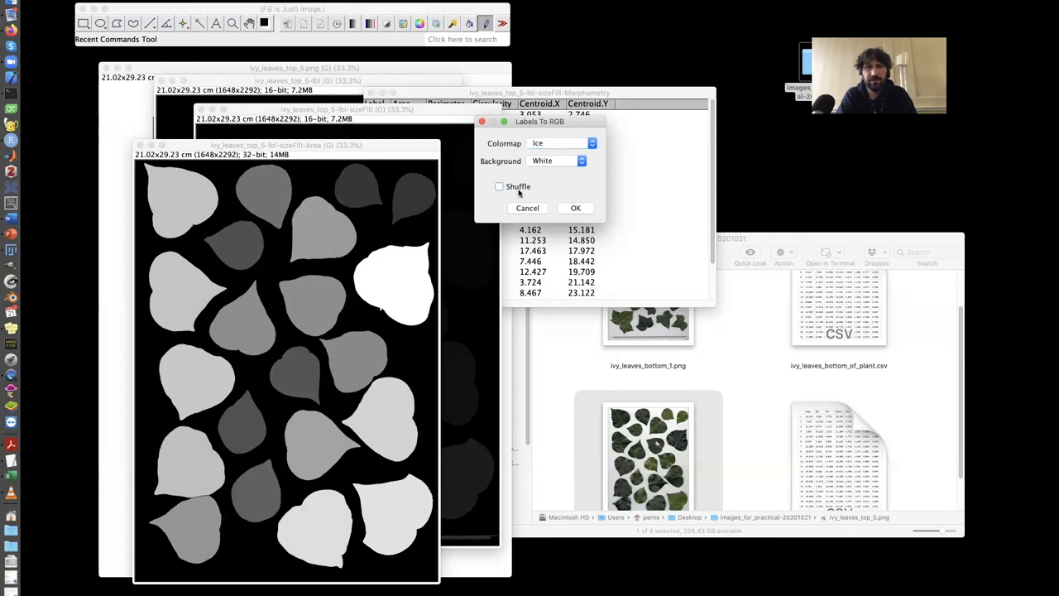
left_click(575, 209)
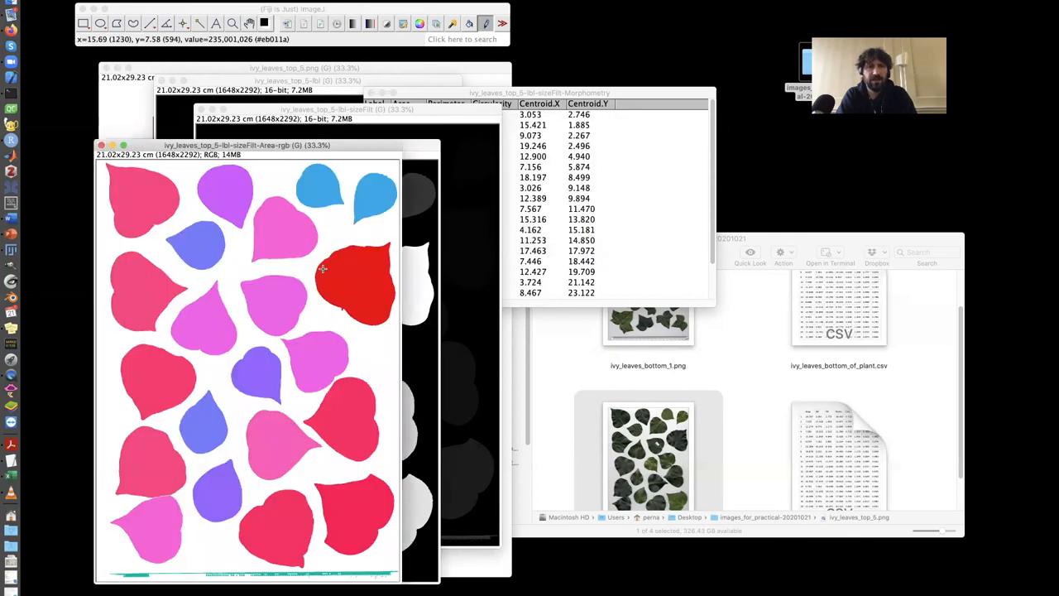
mouse_move(371, 263)
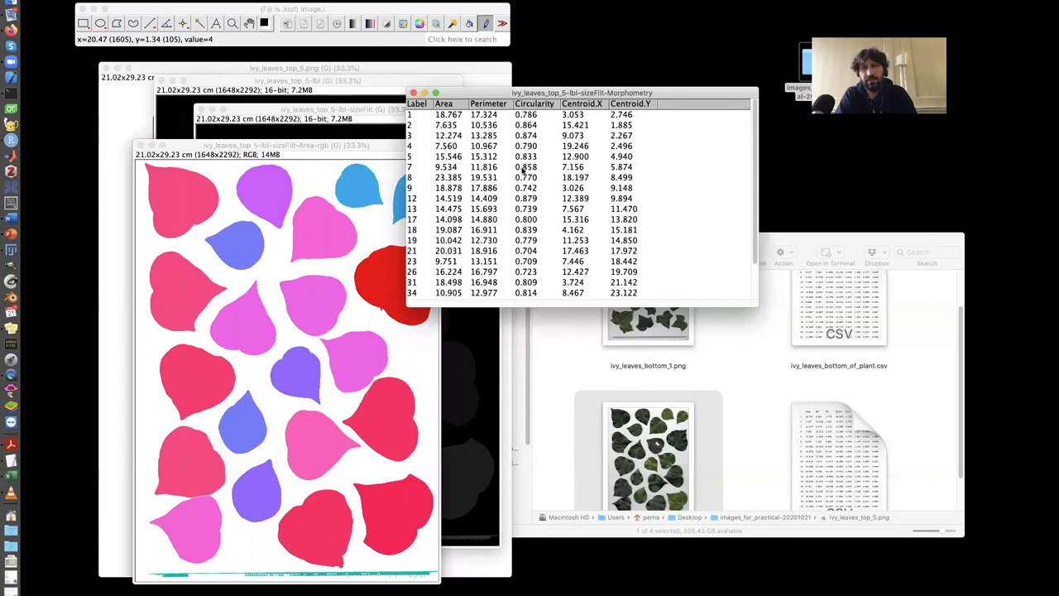
mouse_move(619, 235)
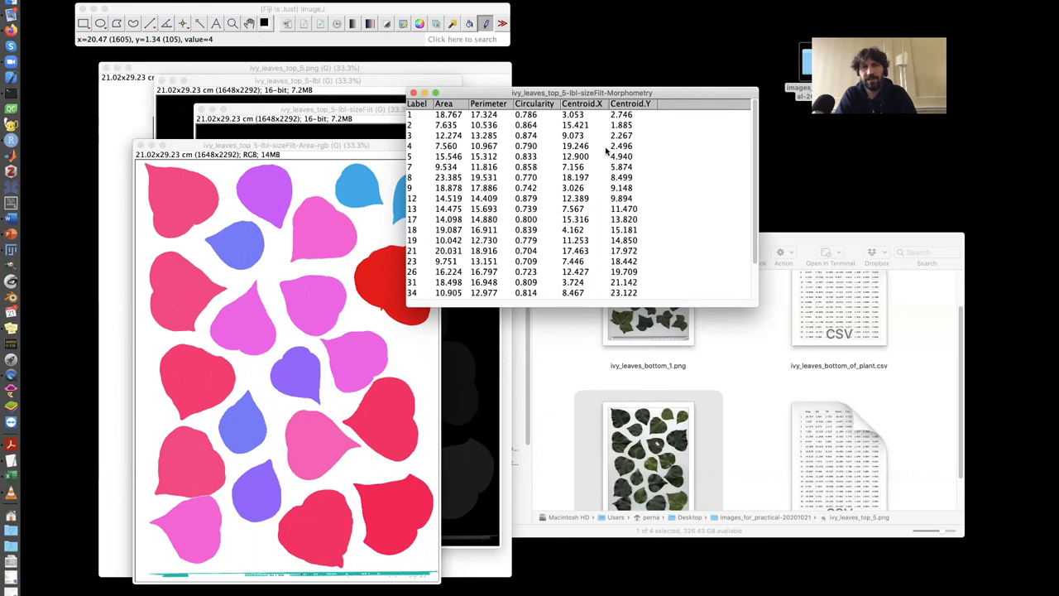
mouse_move(537, 14)
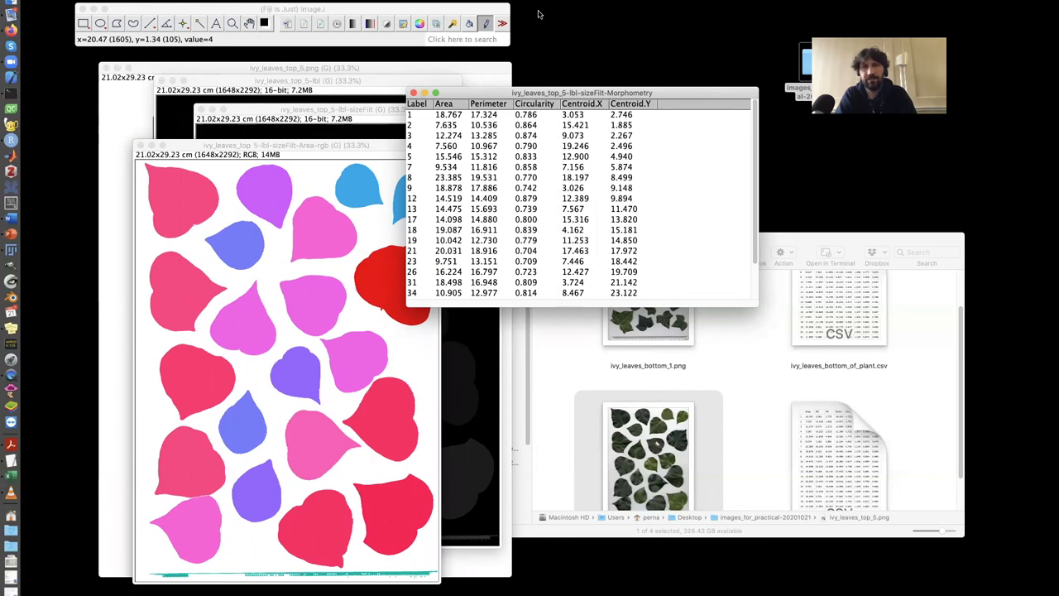